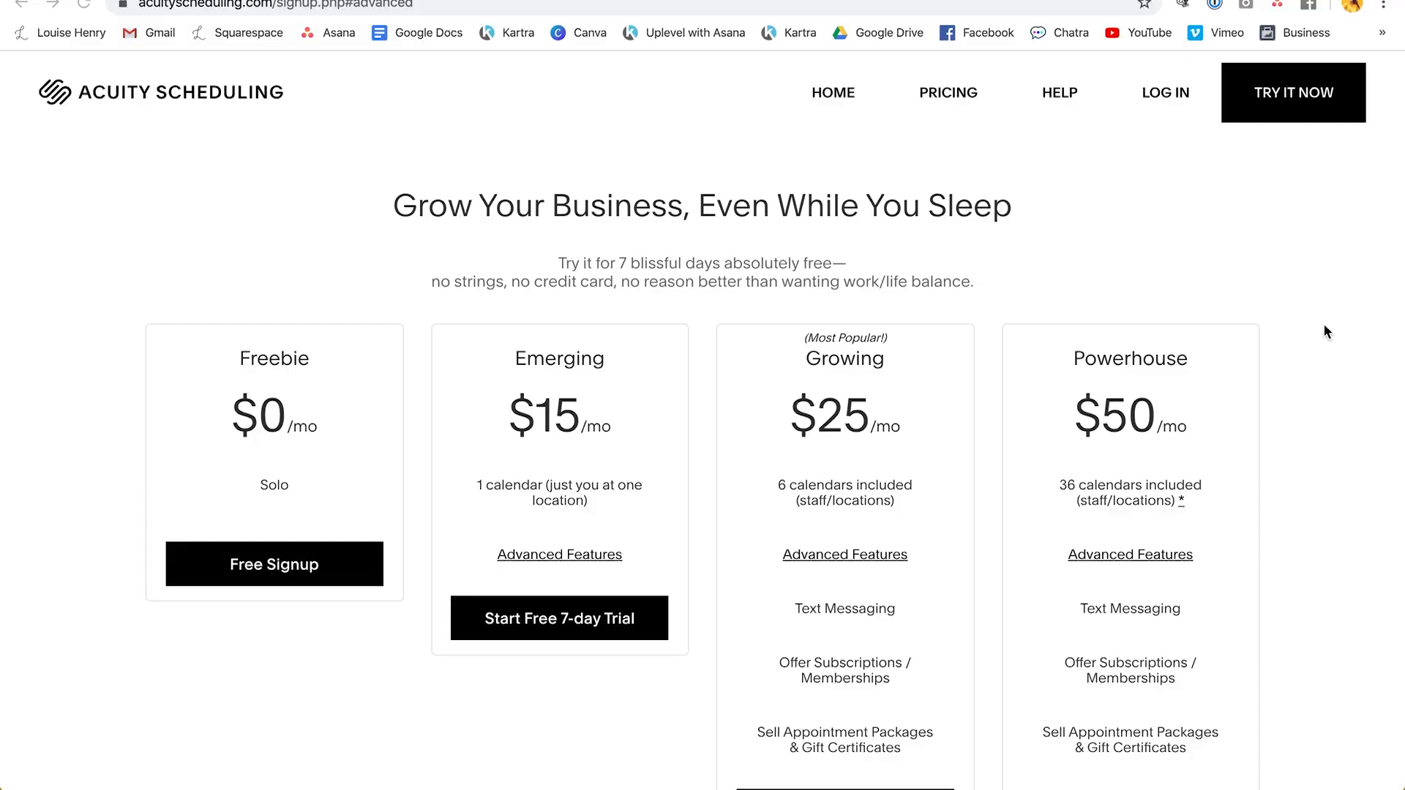
mouse_move(114, 310)
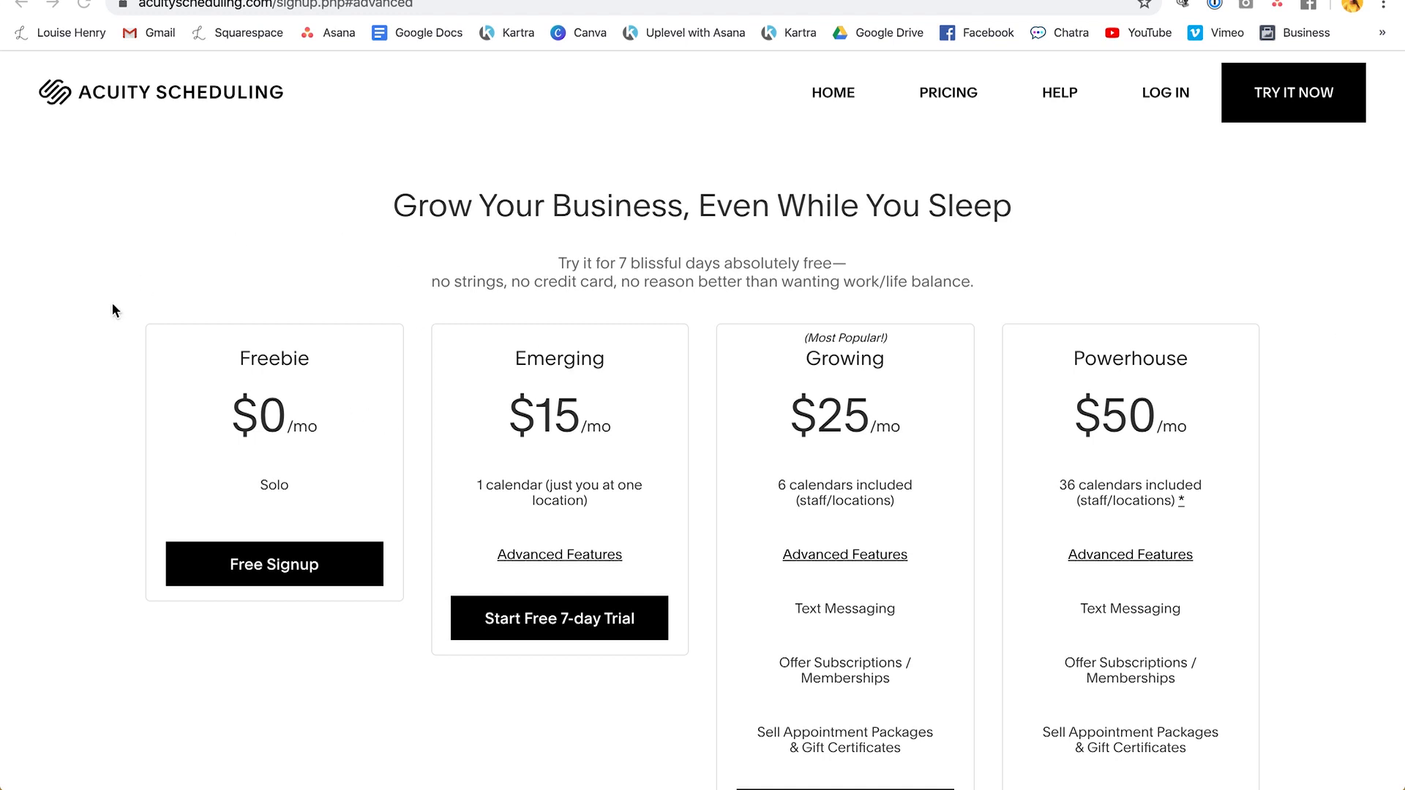
mouse_move(391, 328)
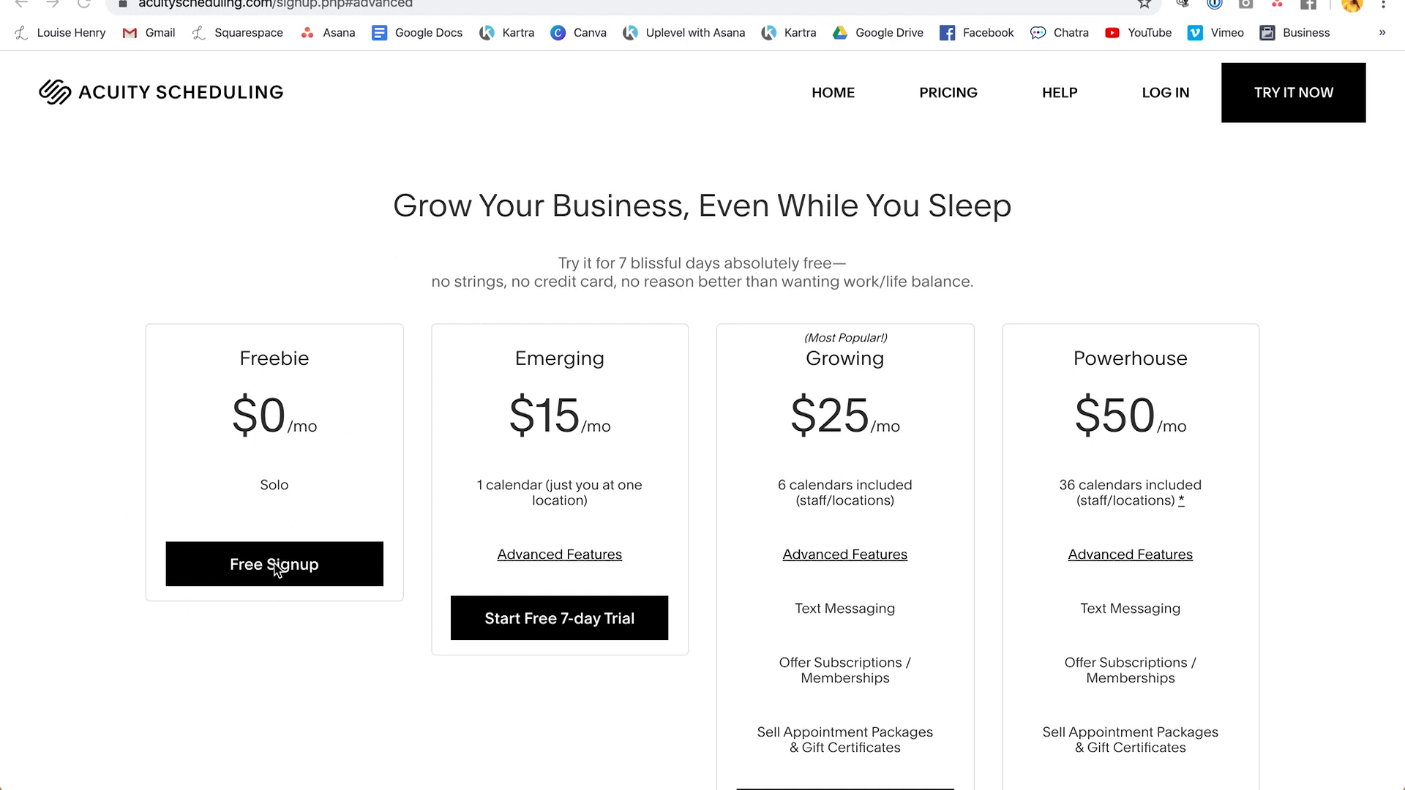
- Sign up for a free account as louisetest2020, accepting the Terms of Service
left_click(274, 565)
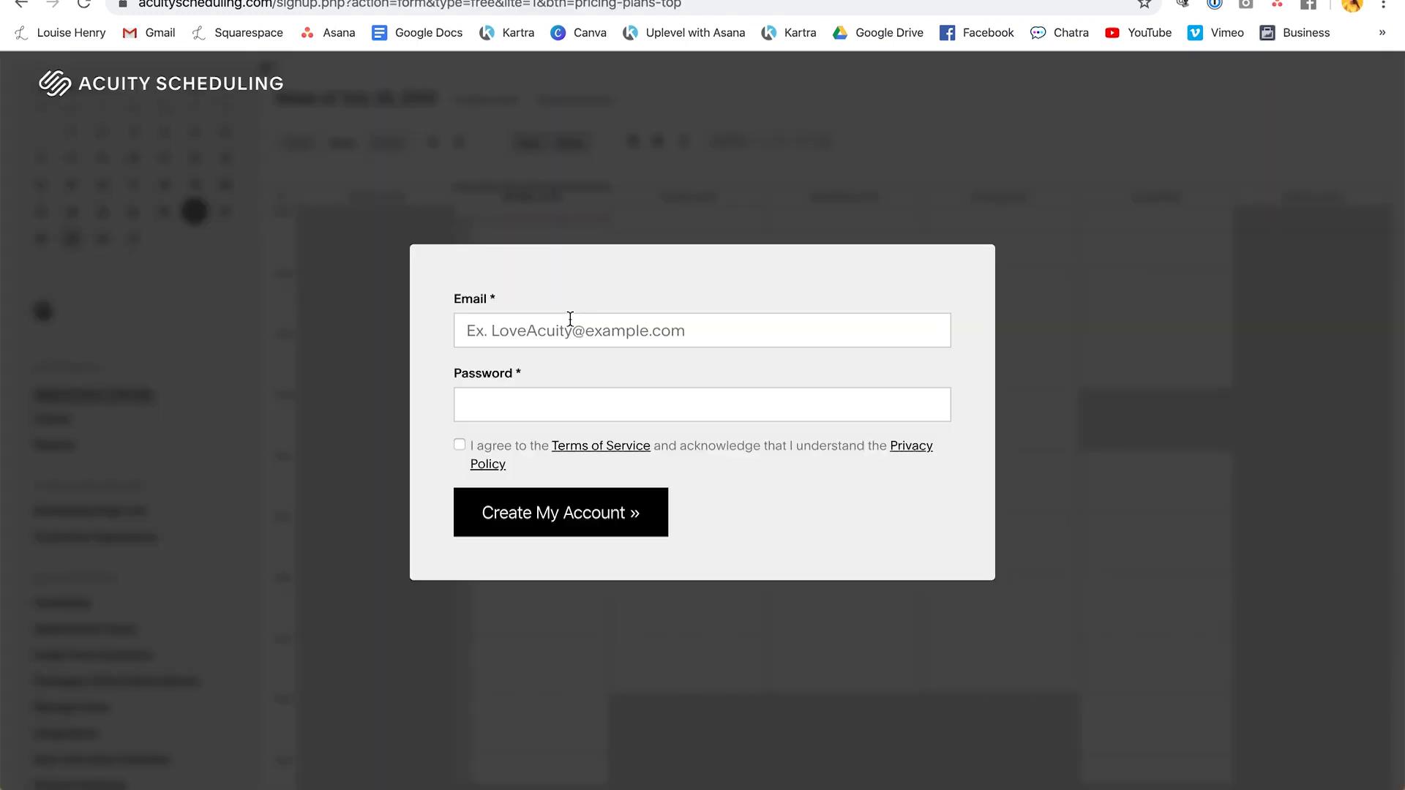
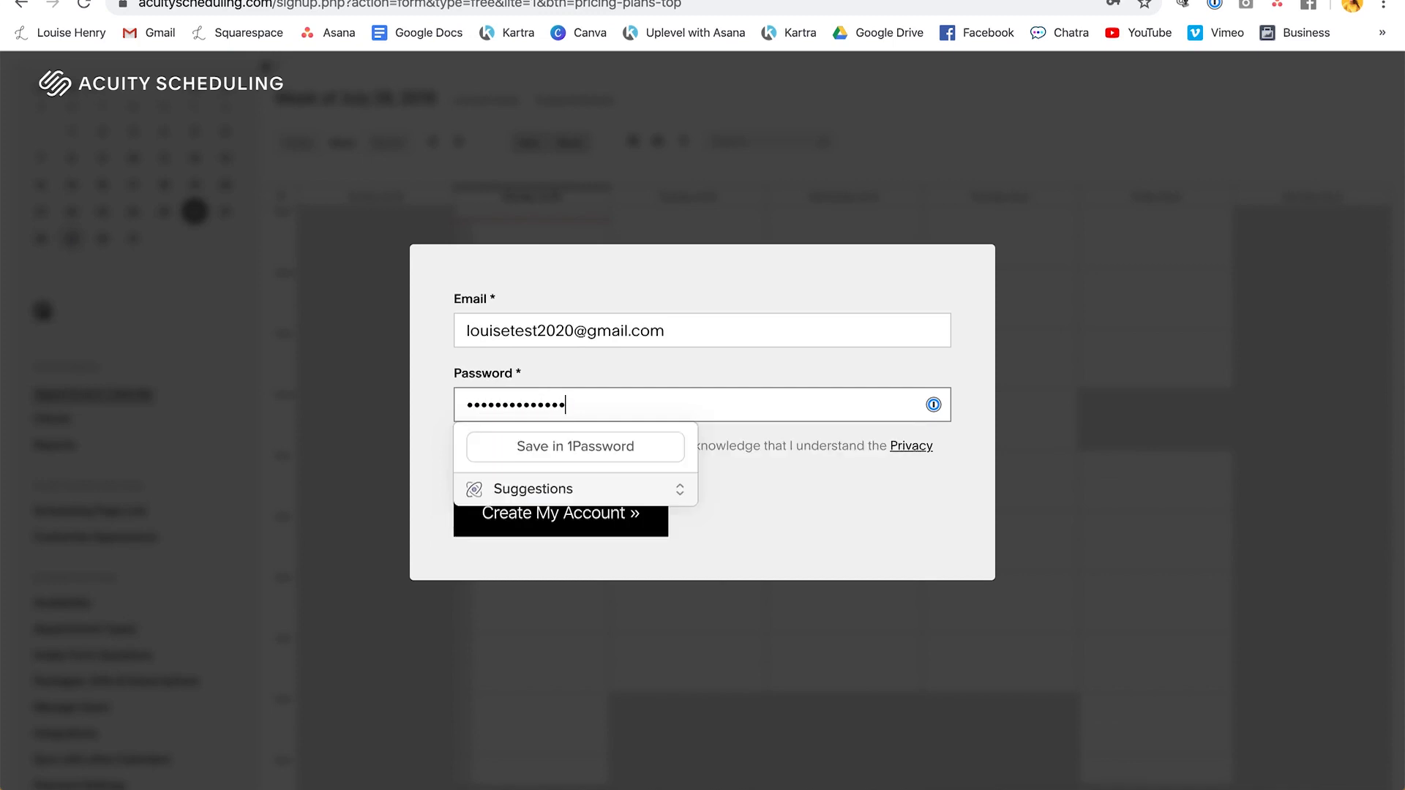
left_click(460, 445)
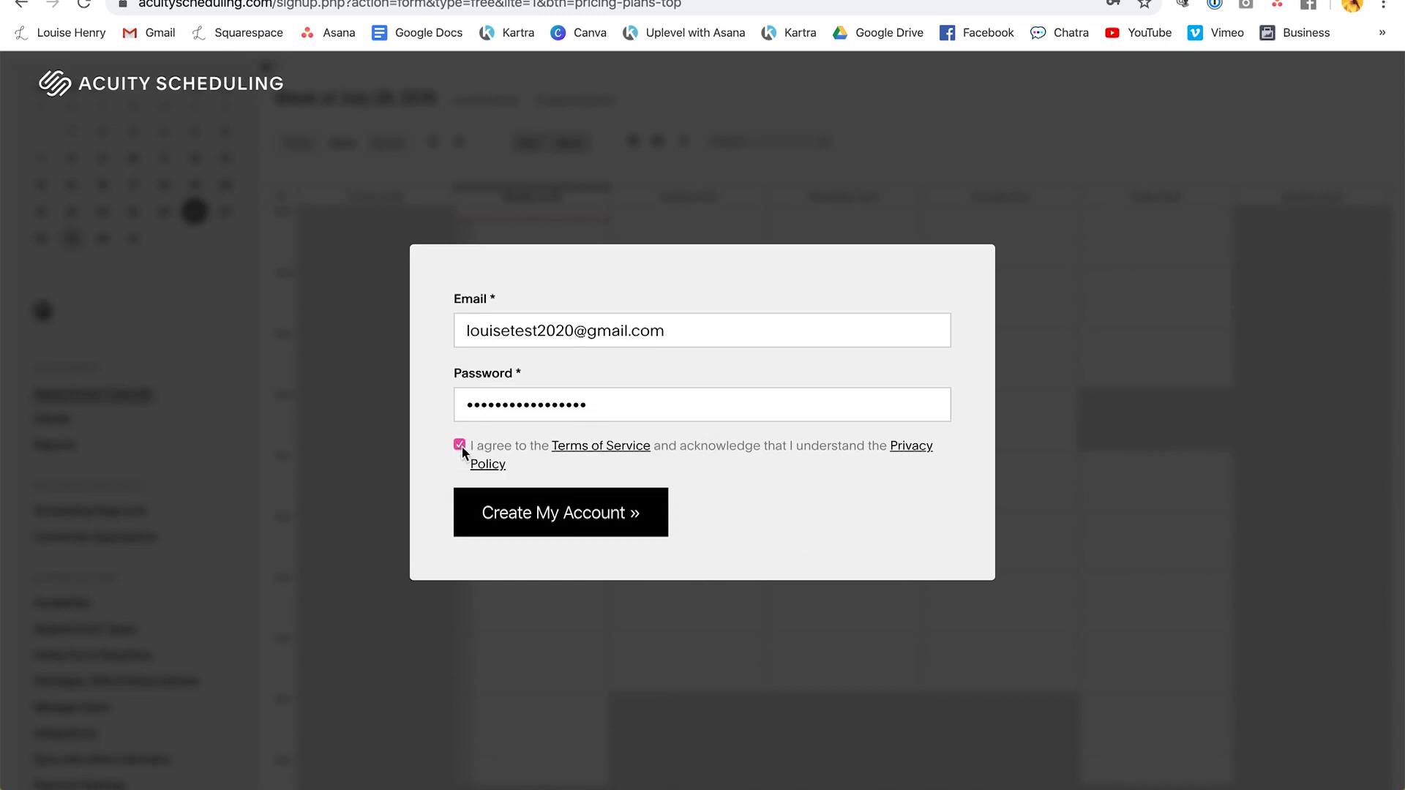
left_click(559, 512)
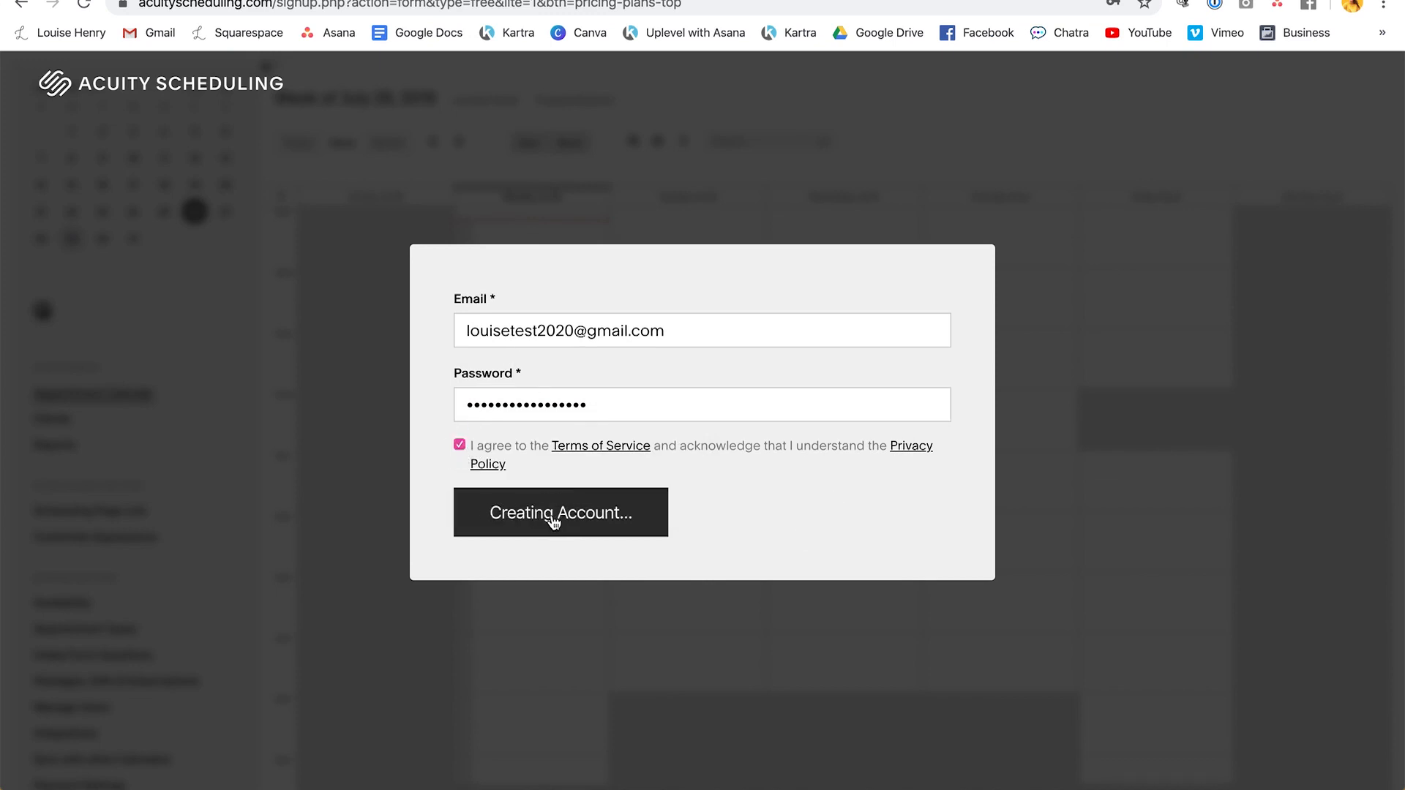
left_click(560, 512)
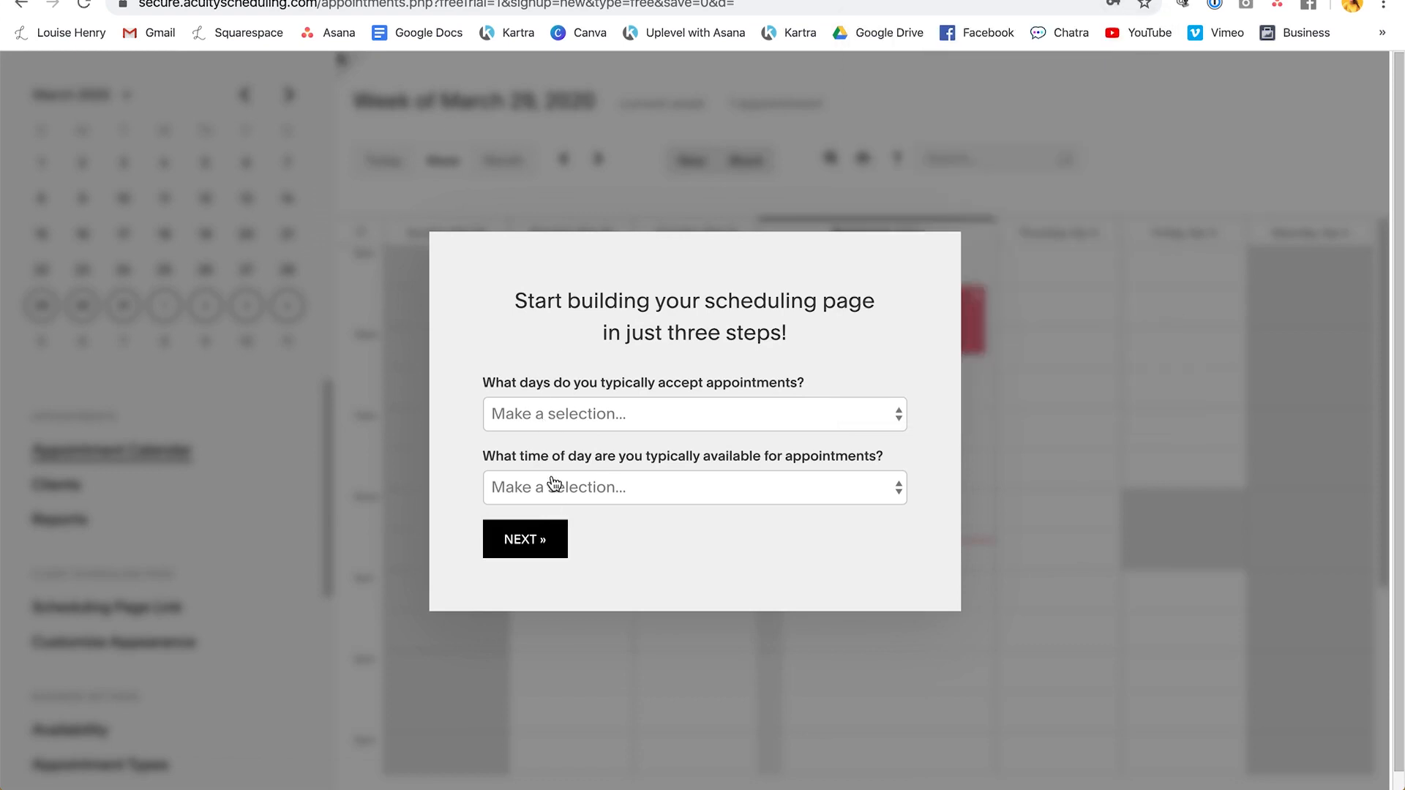
- Answer the questionnaire with Mondays-Fridays and Business Hours around 9am-5pm
left_click(692, 412)
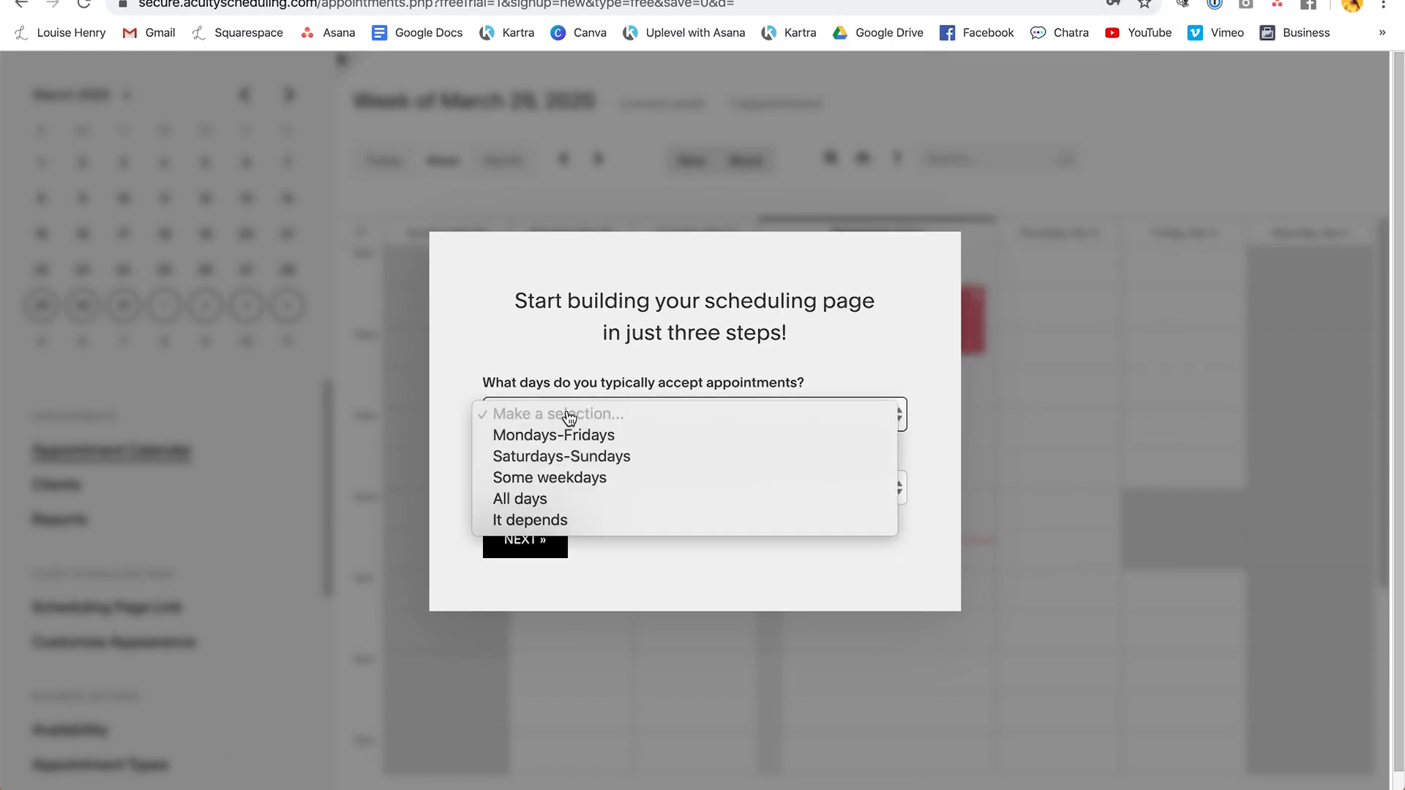
mouse_move(554, 436)
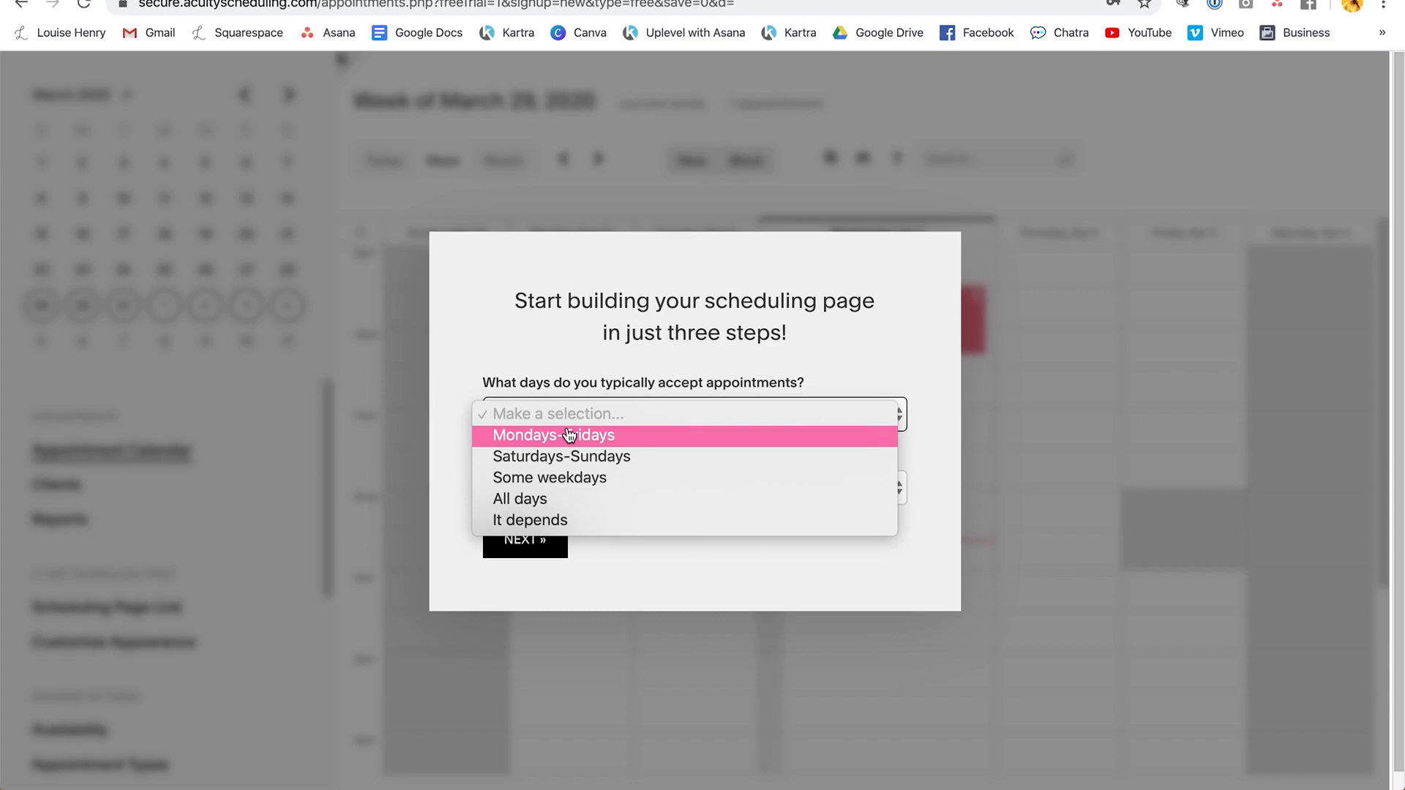
left_click(553, 436)
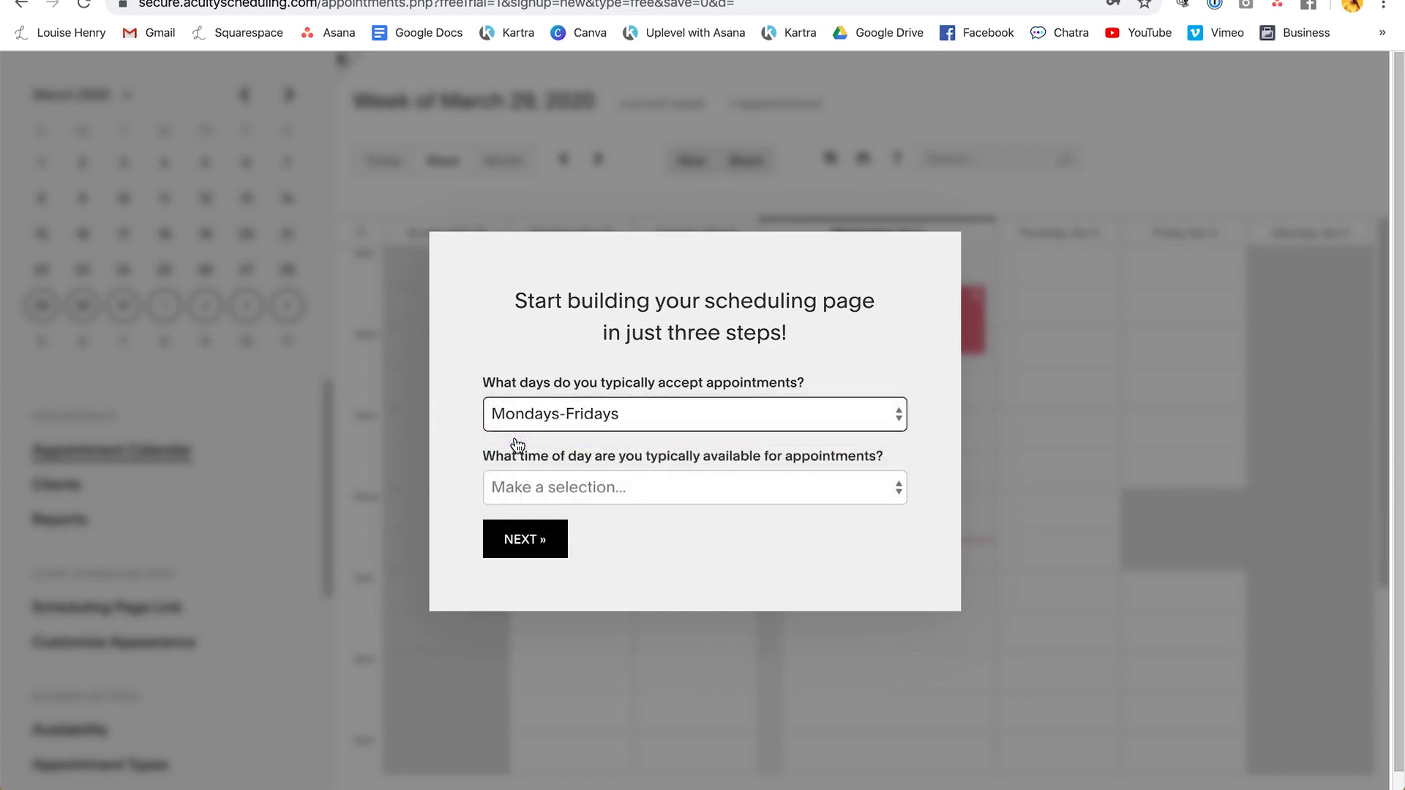
left_click(694, 486)
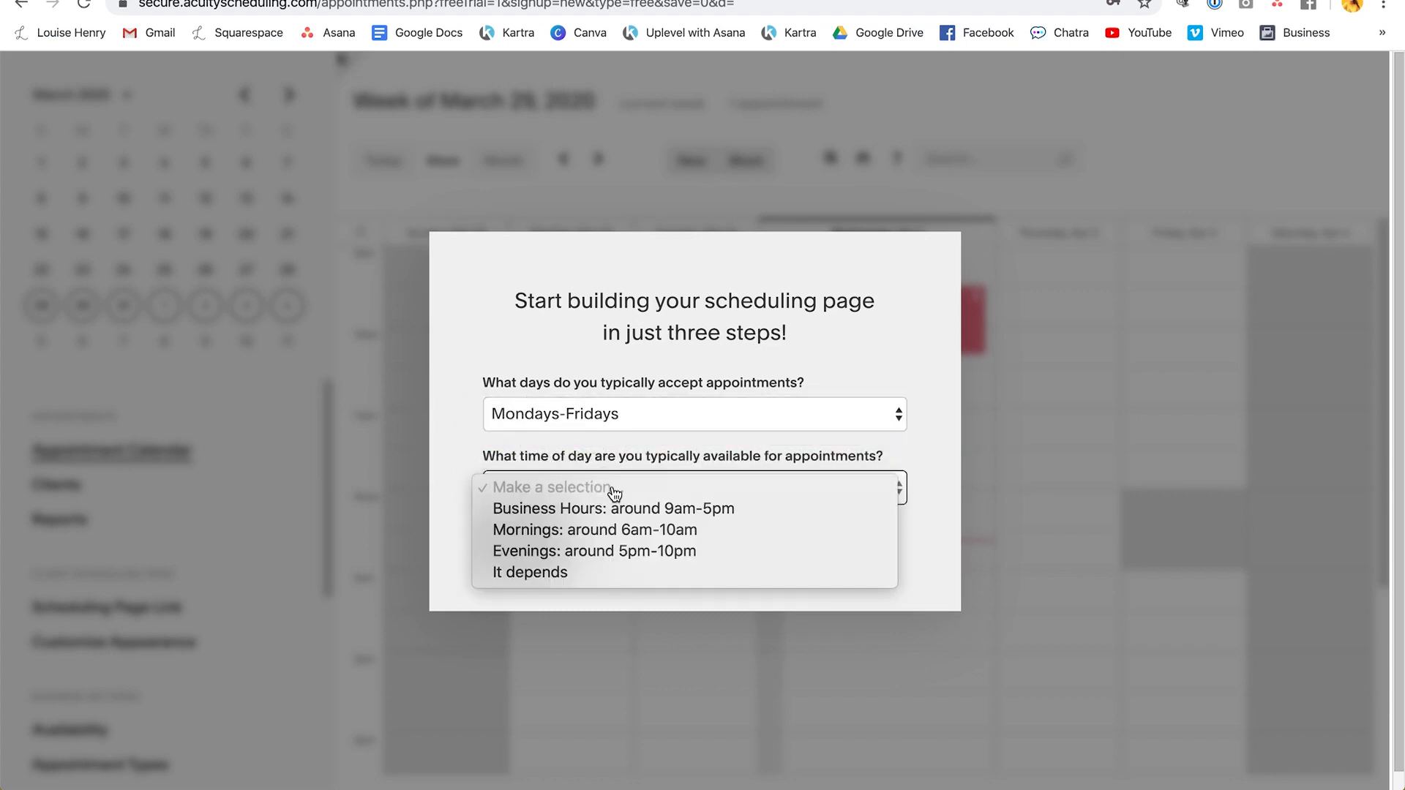
mouse_move(612, 508)
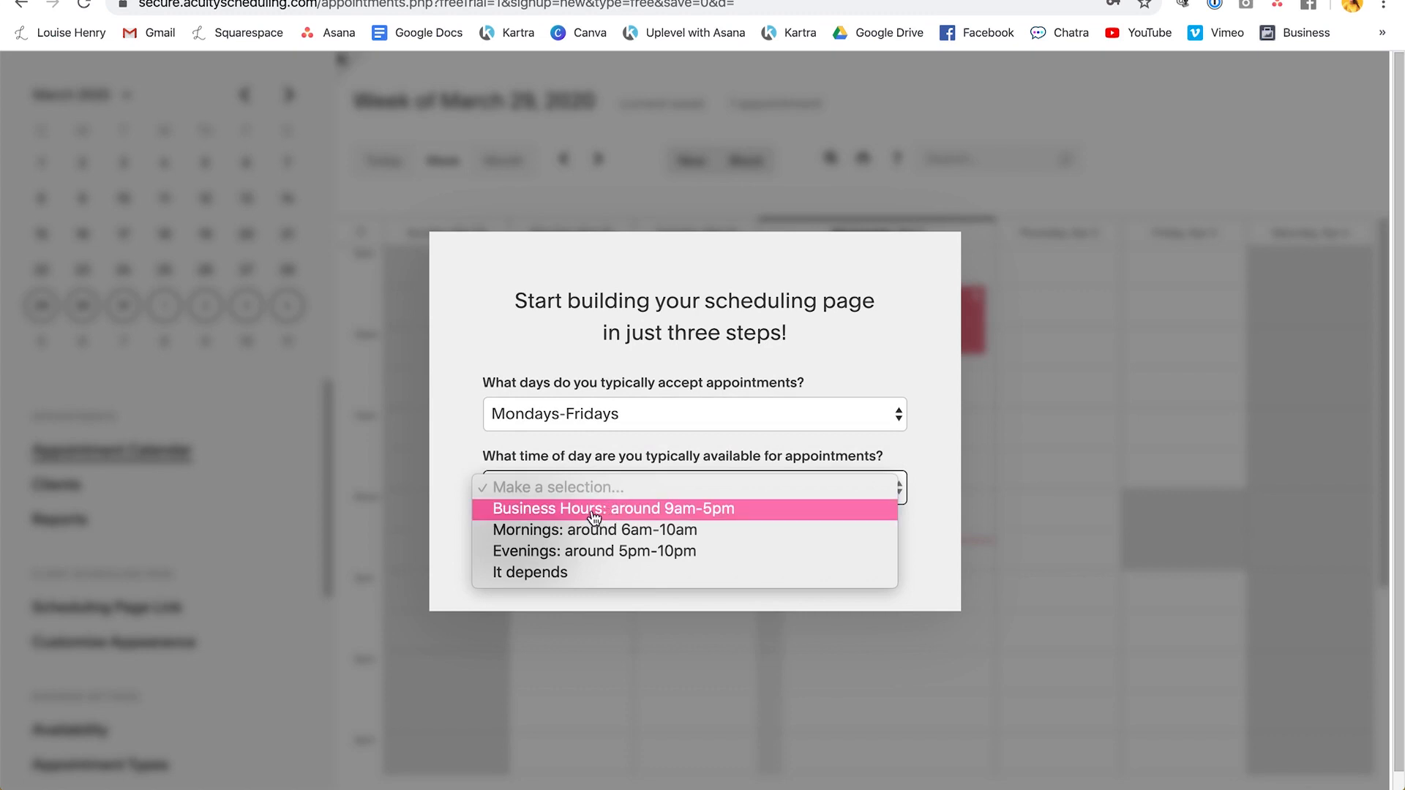
left_click(613, 508)
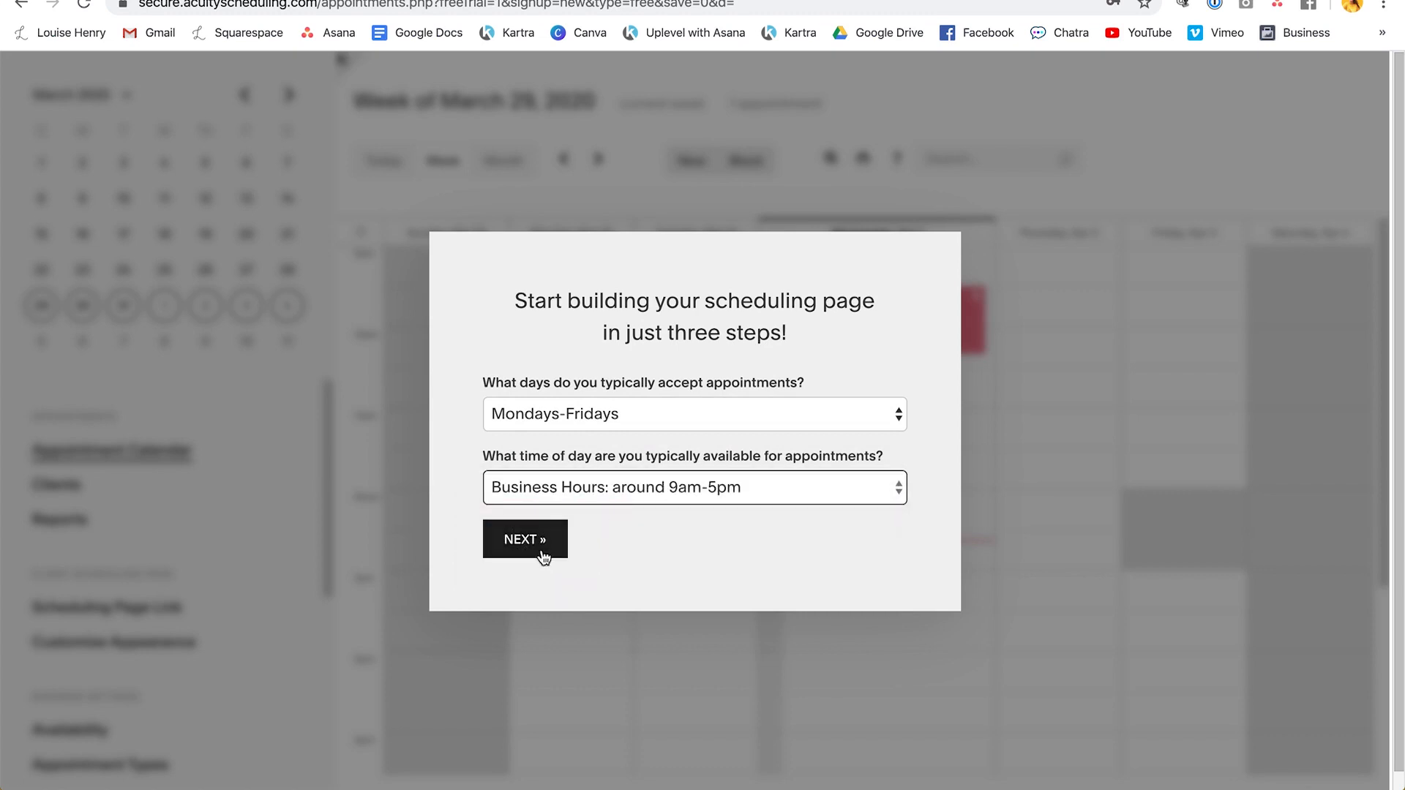
- Answer Google Calendar in use, no online payments, clients in different time zones, and continue
left_click(524, 538)
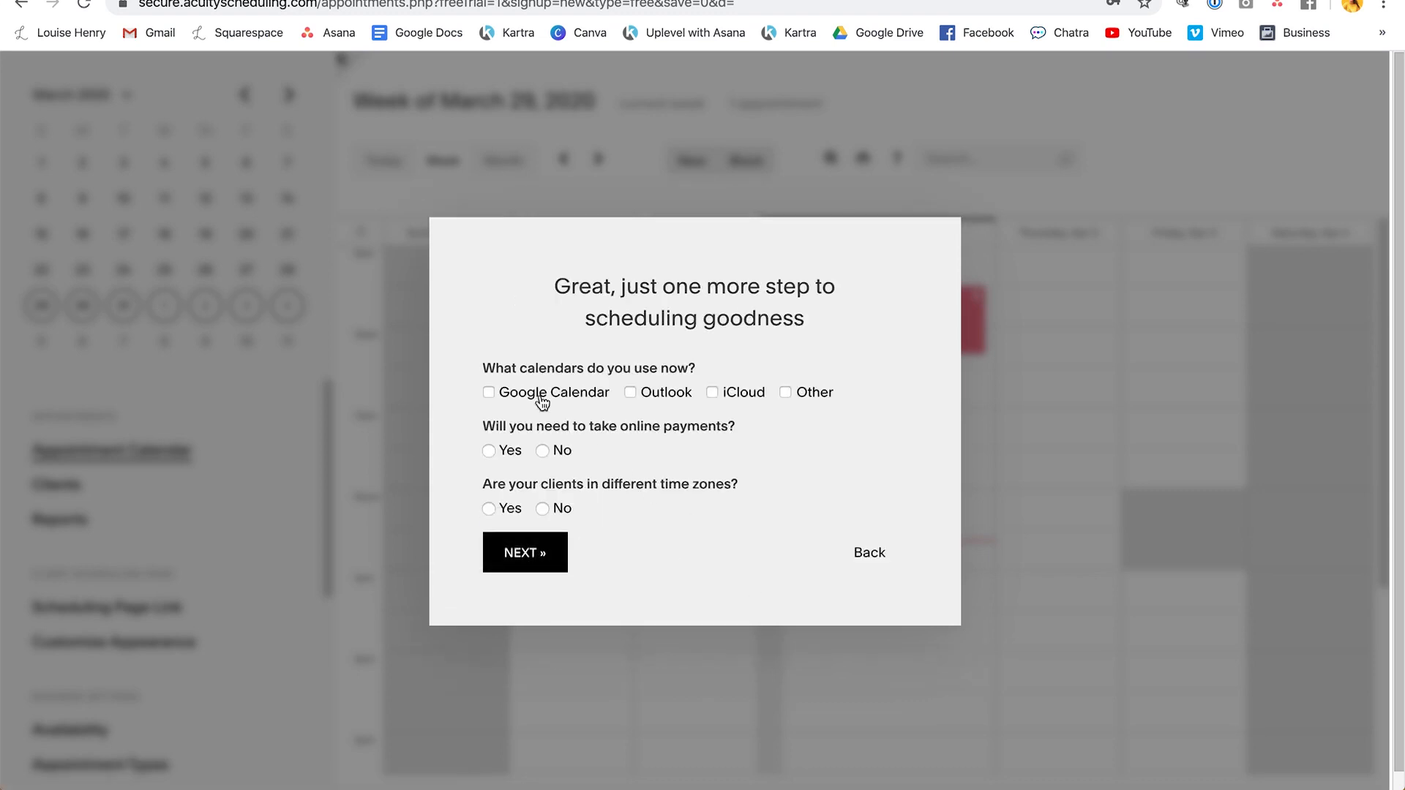
left_click(489, 392)
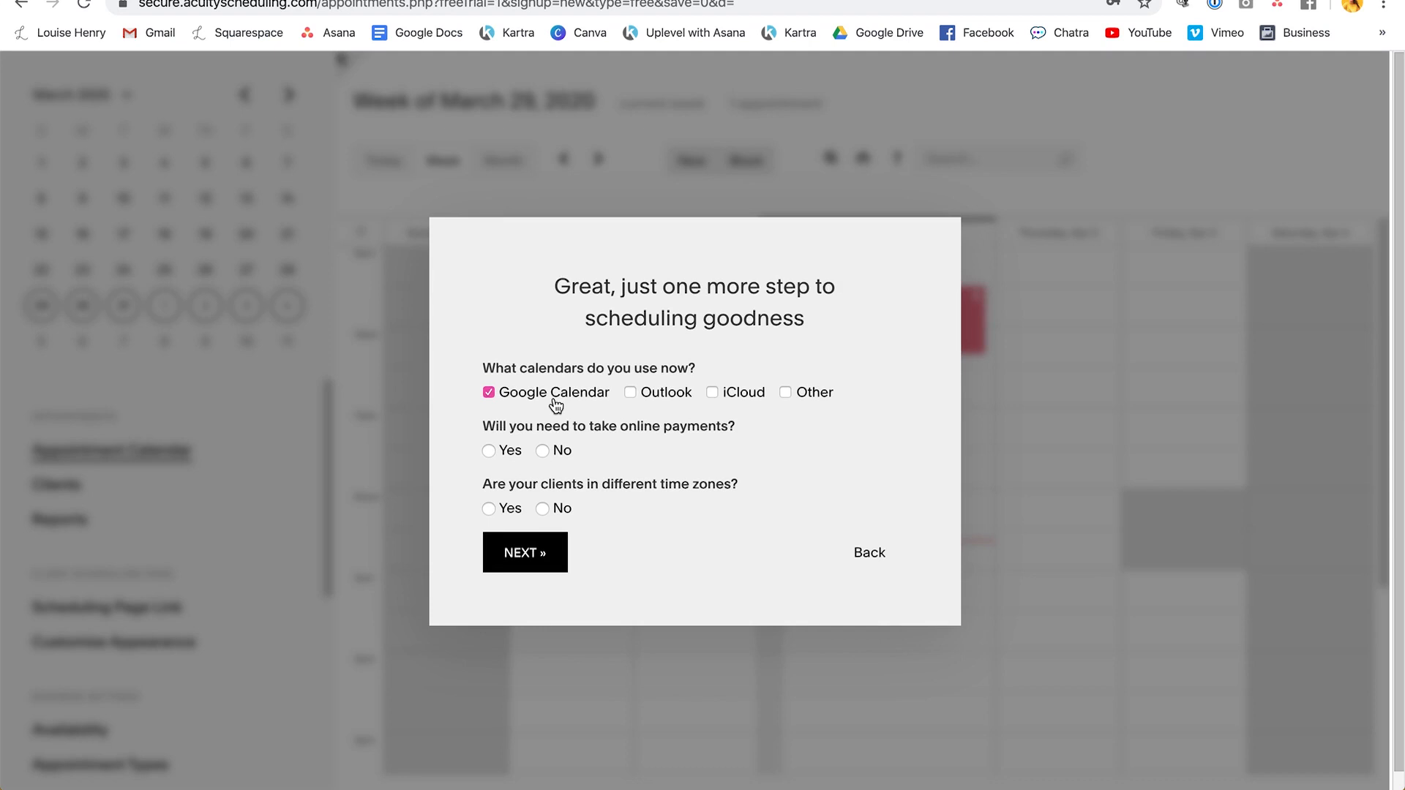
mouse_move(638, 436)
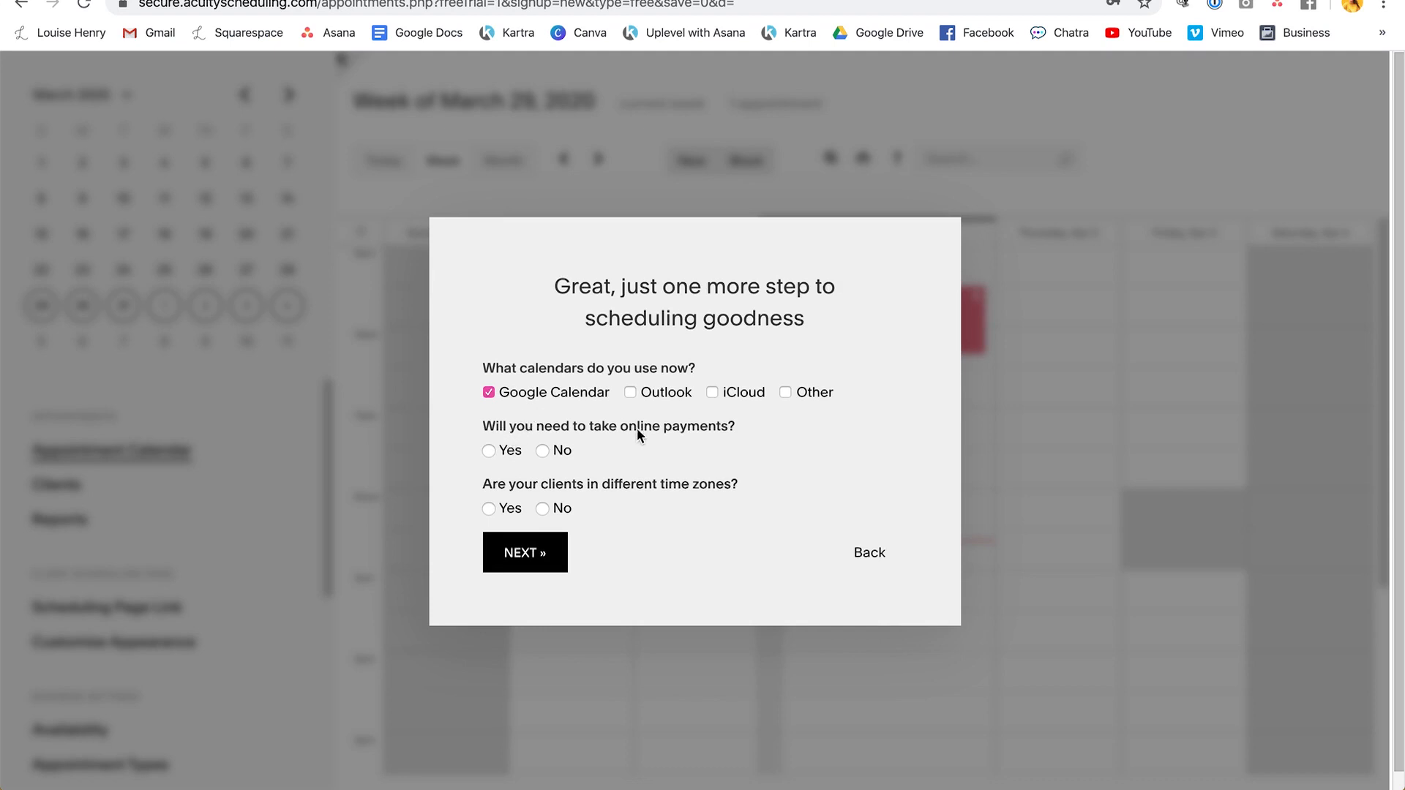
mouse_move(640, 440)
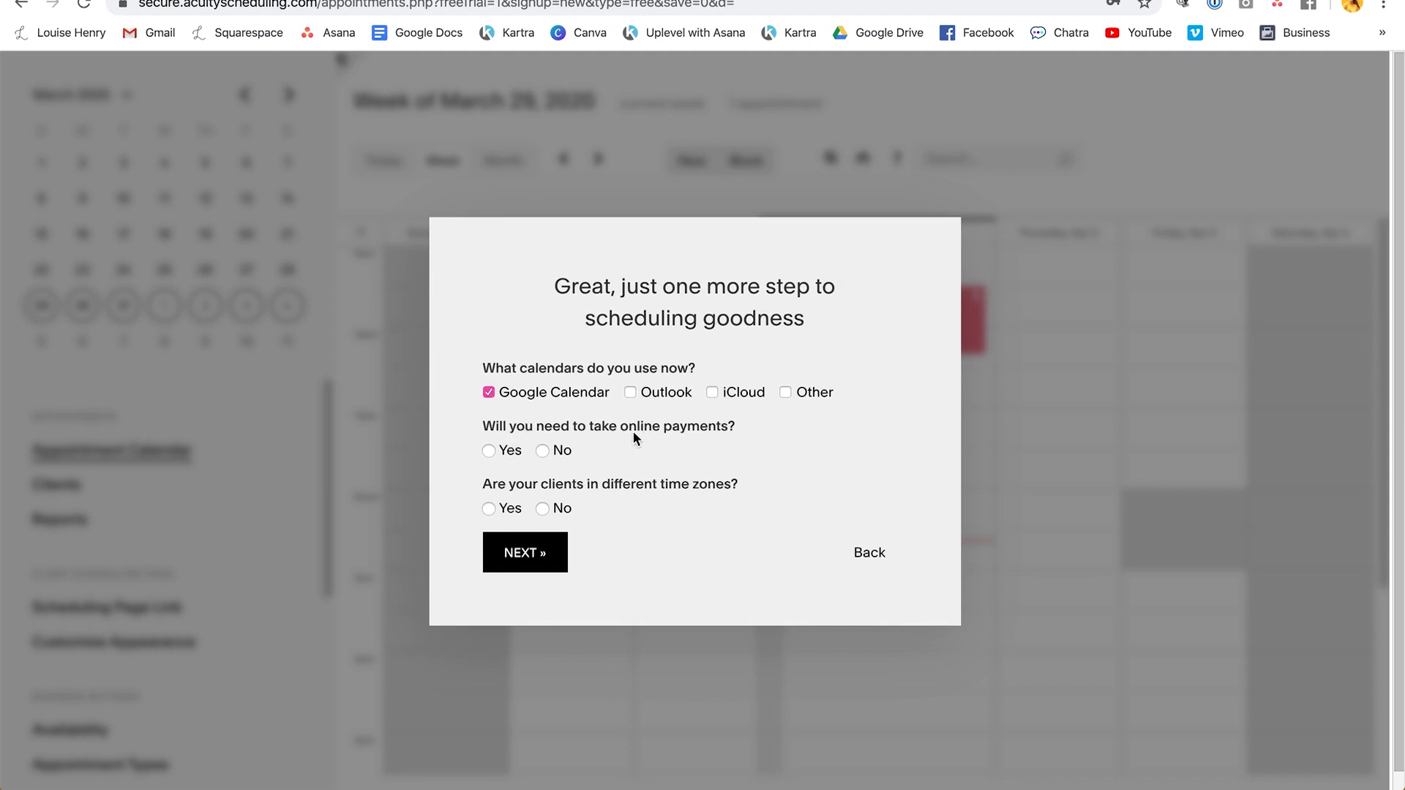
left_click(542, 449)
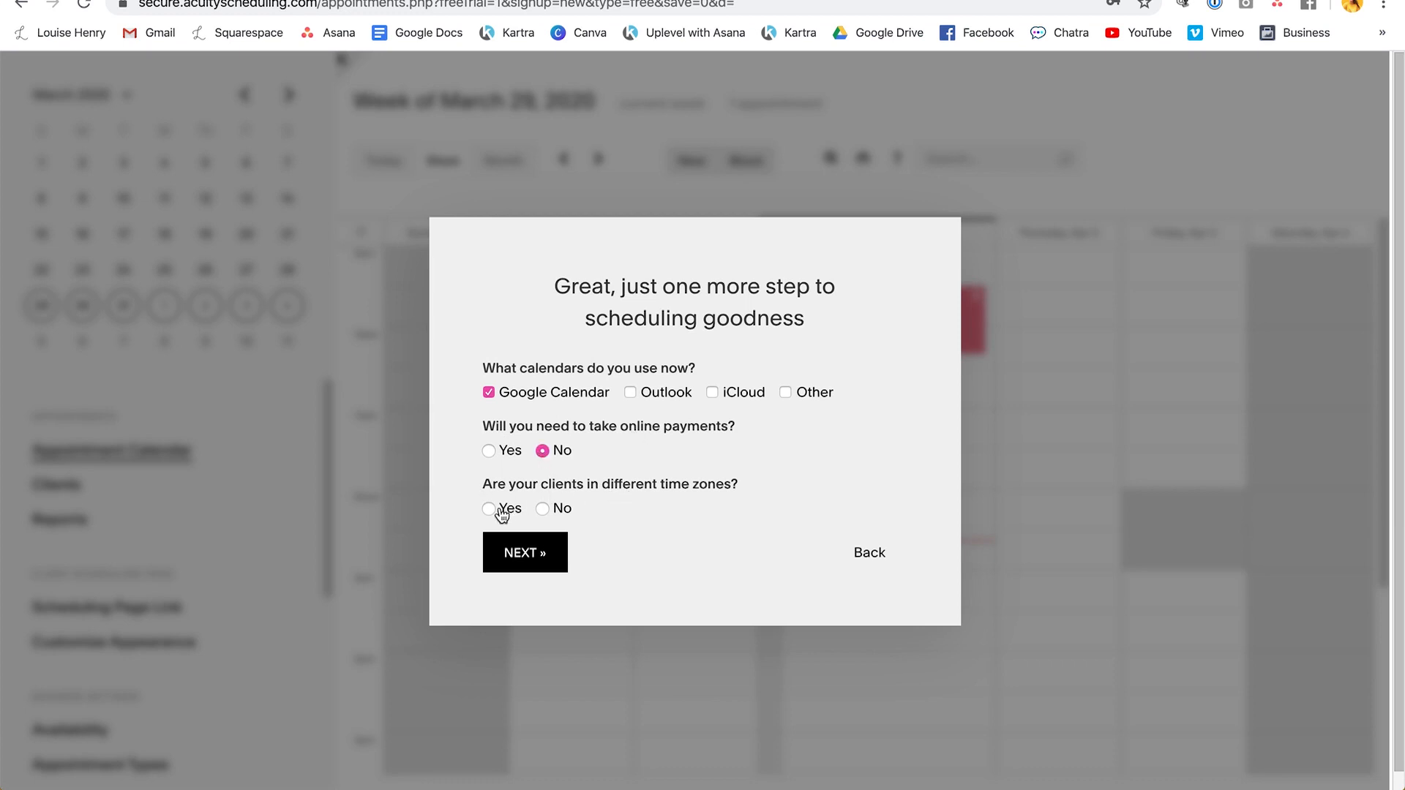
mouse_move(492, 516)
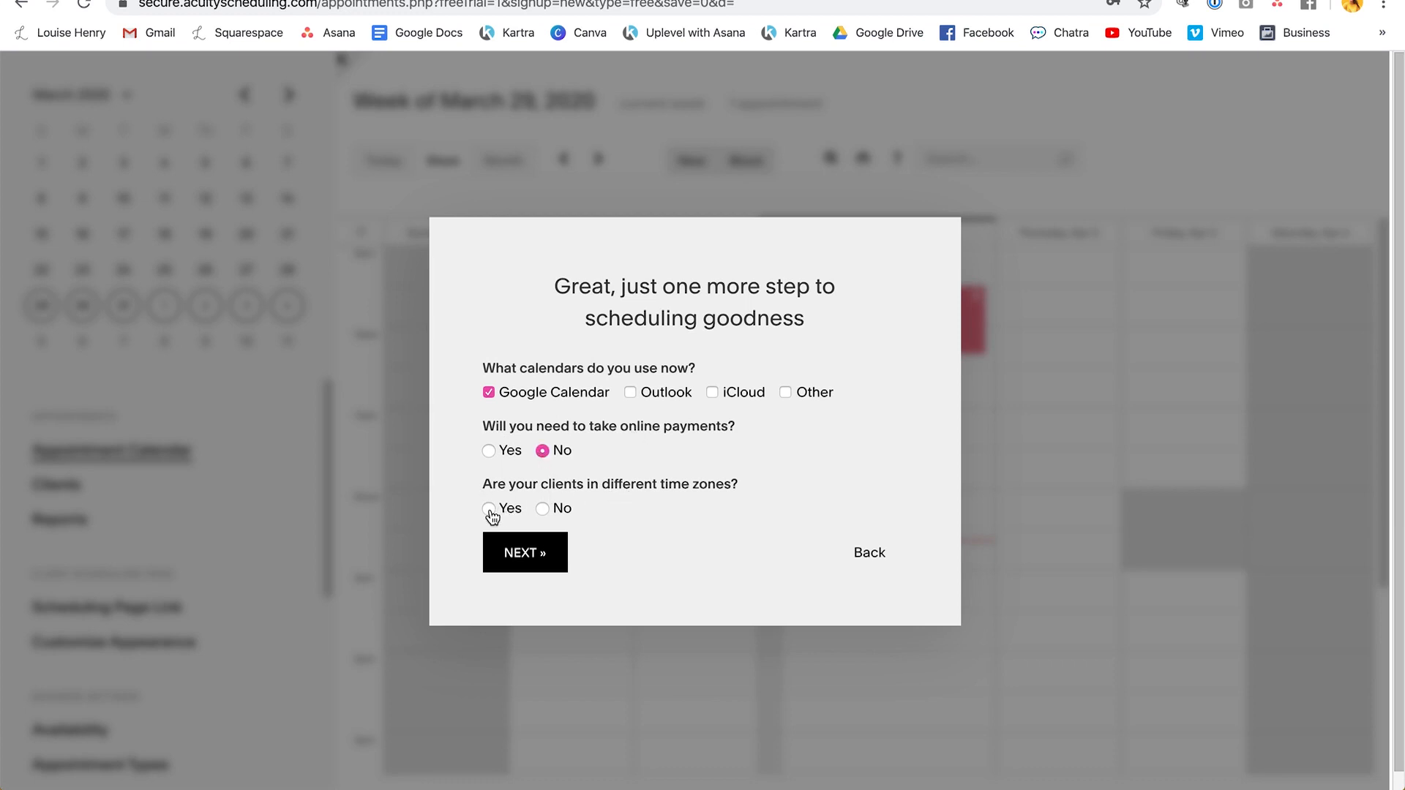
left_click(489, 508)
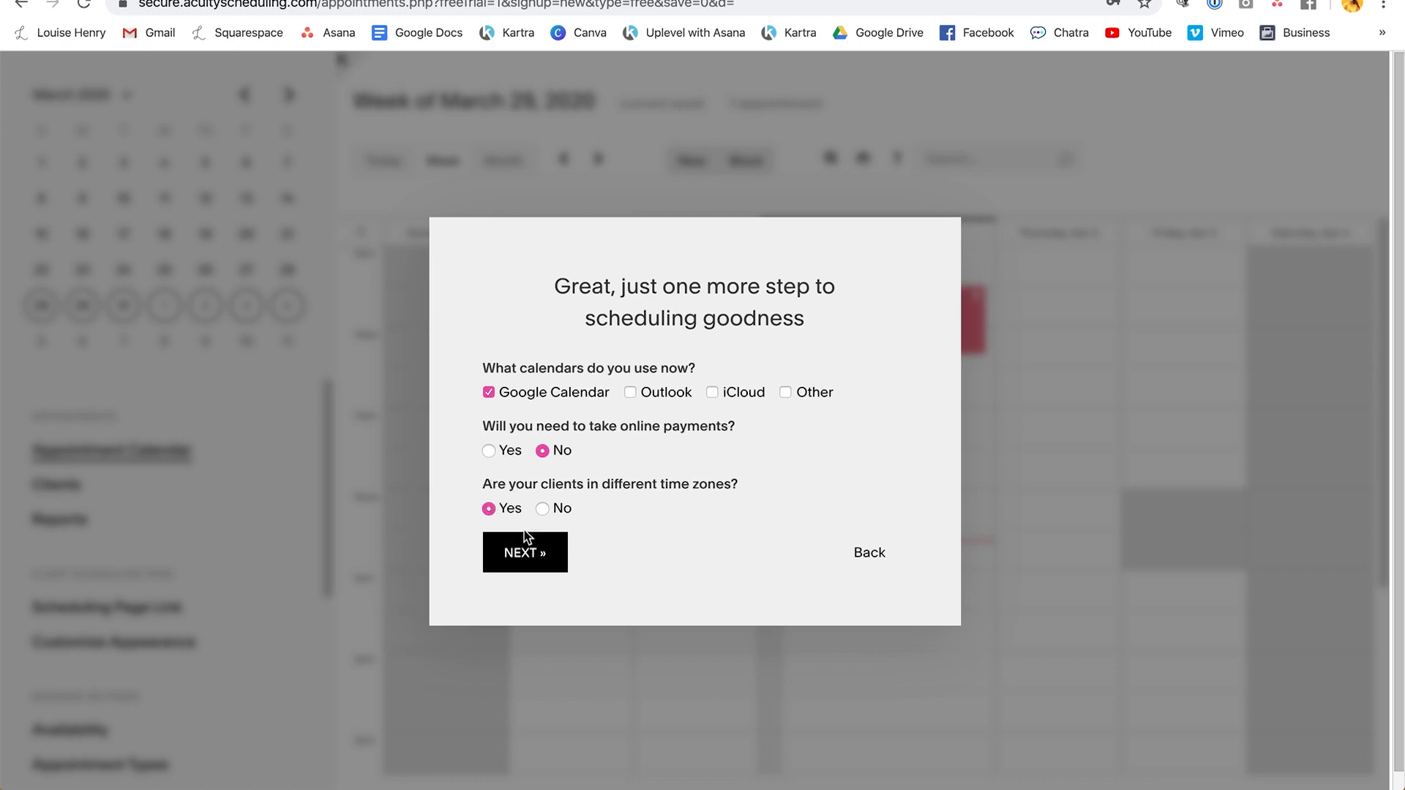
left_click(524, 552)
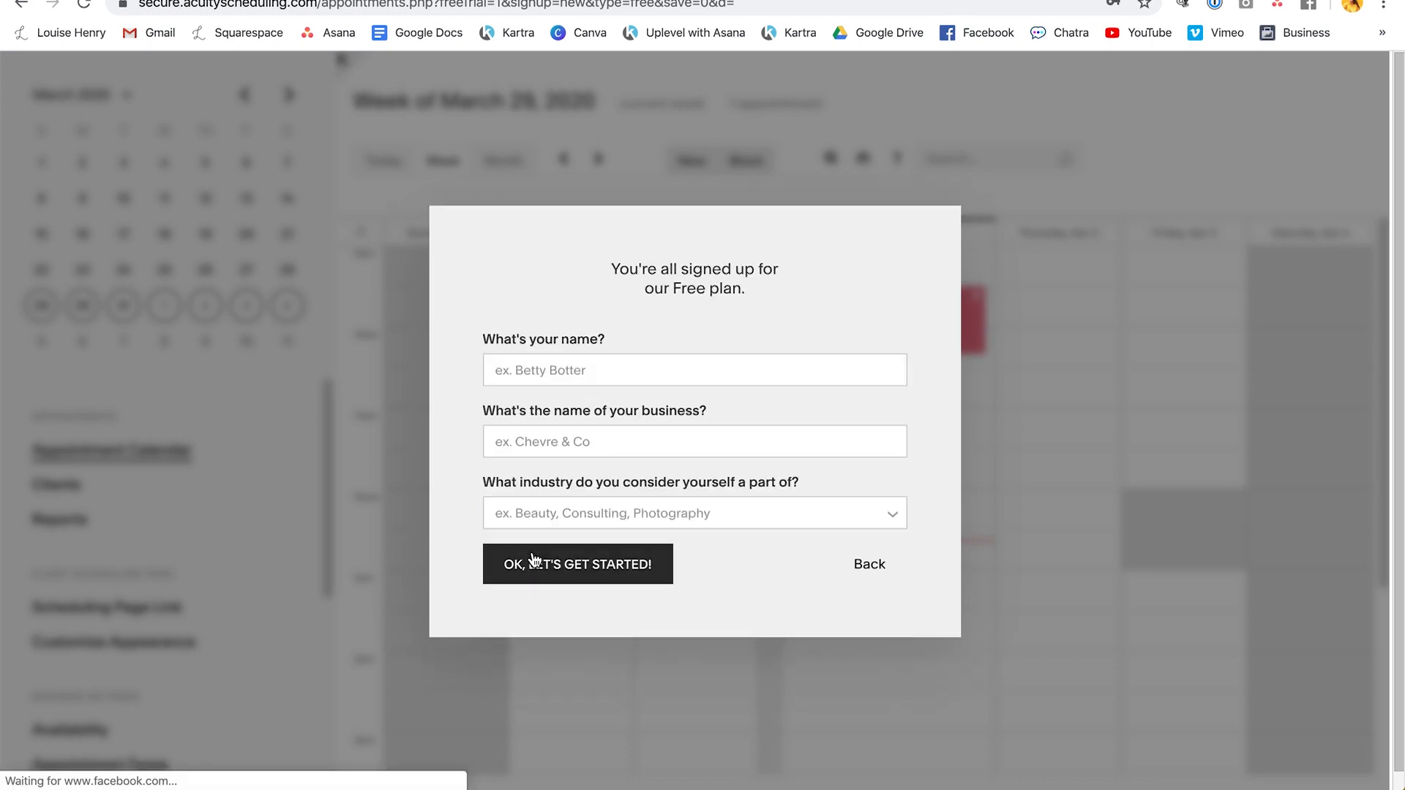
- Enter name Louise Henry, business Louise Henry, industry Education, and finish setup
type("Louise")
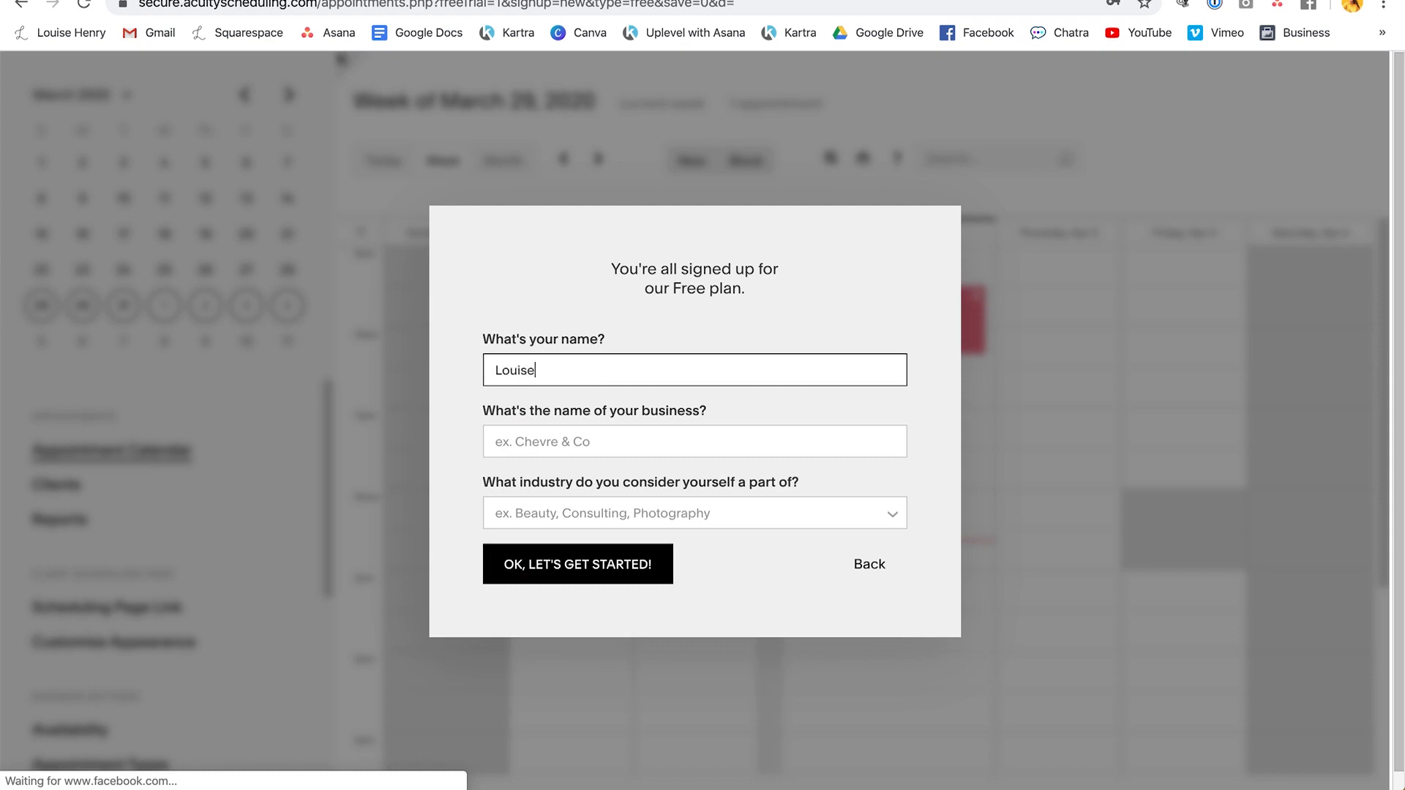
type("Henry")
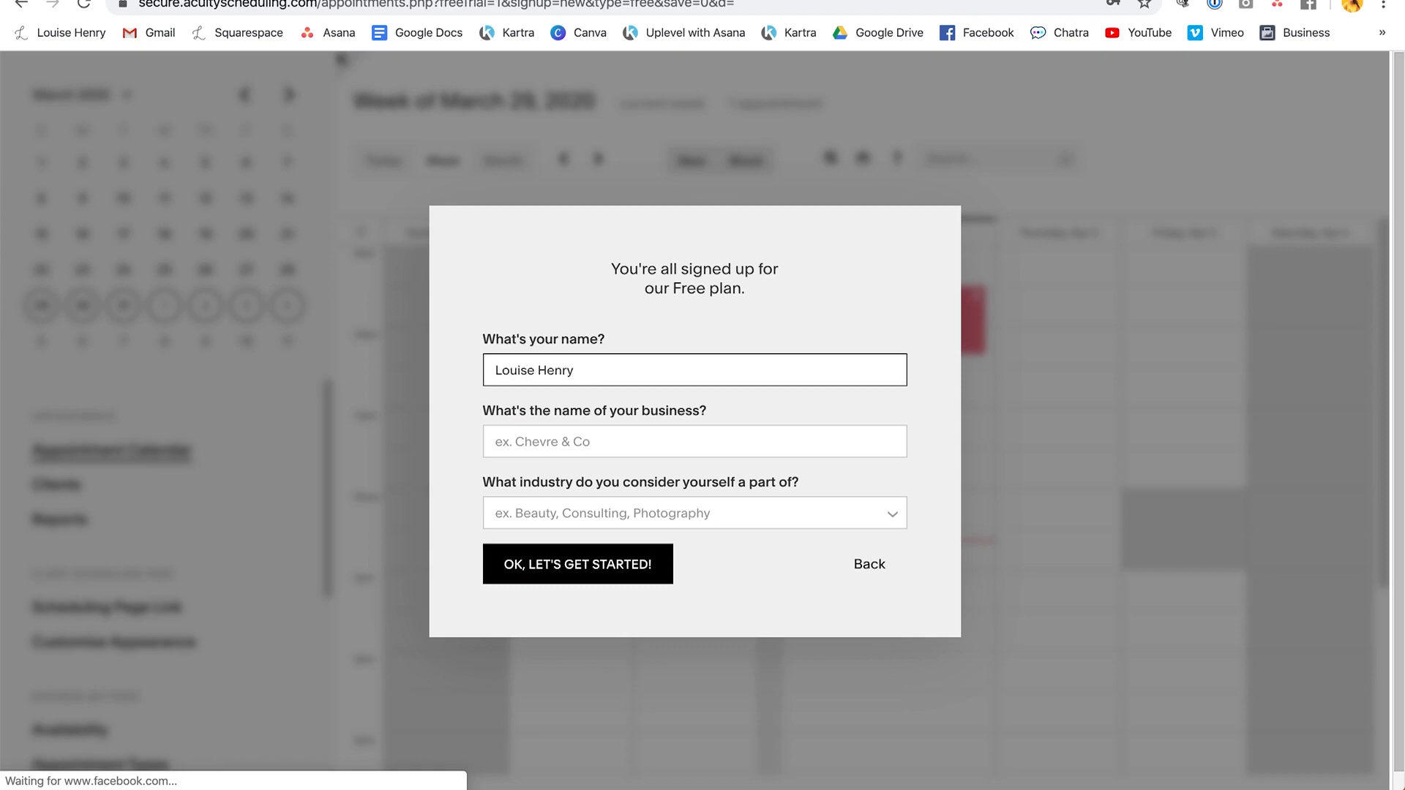
type("Louise Henry")
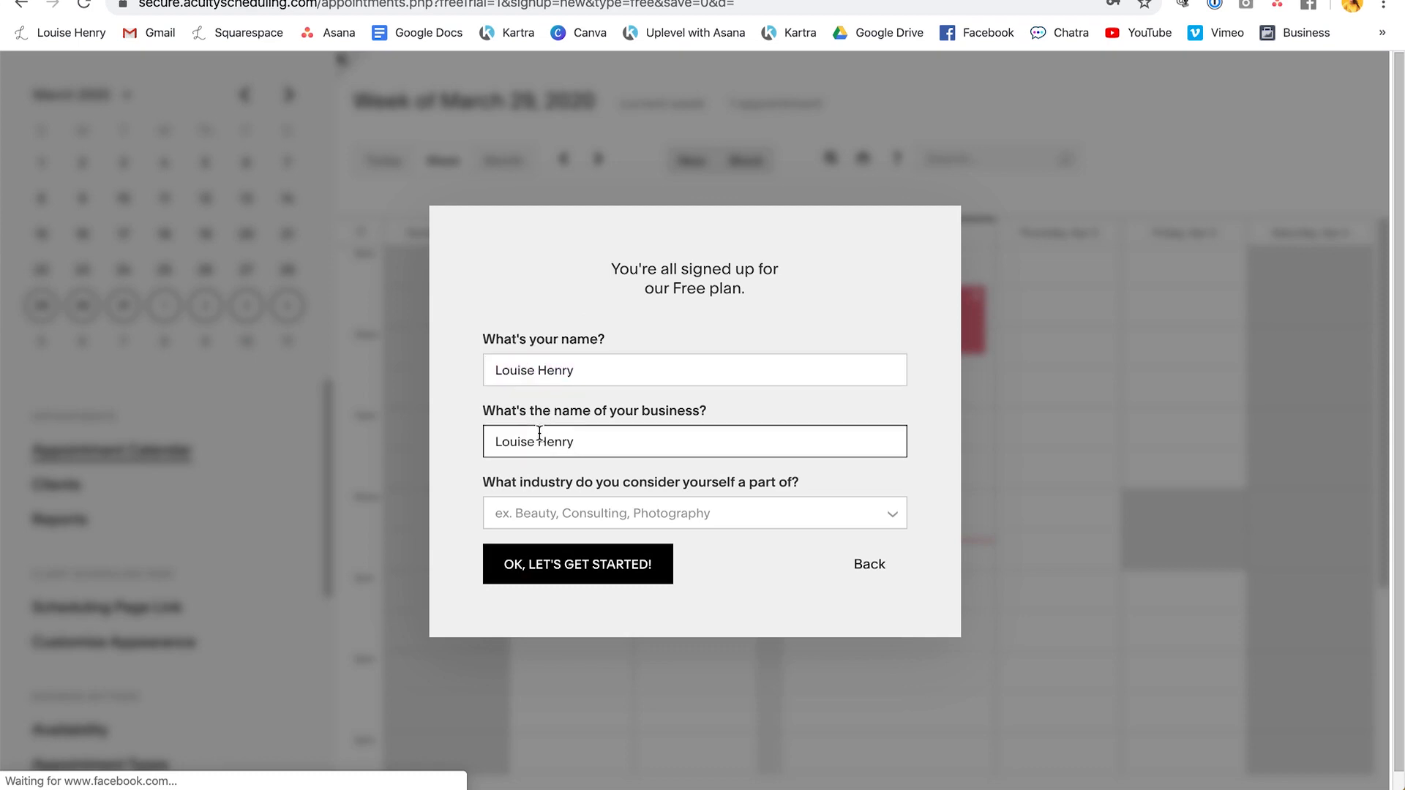
left_click(693, 512)
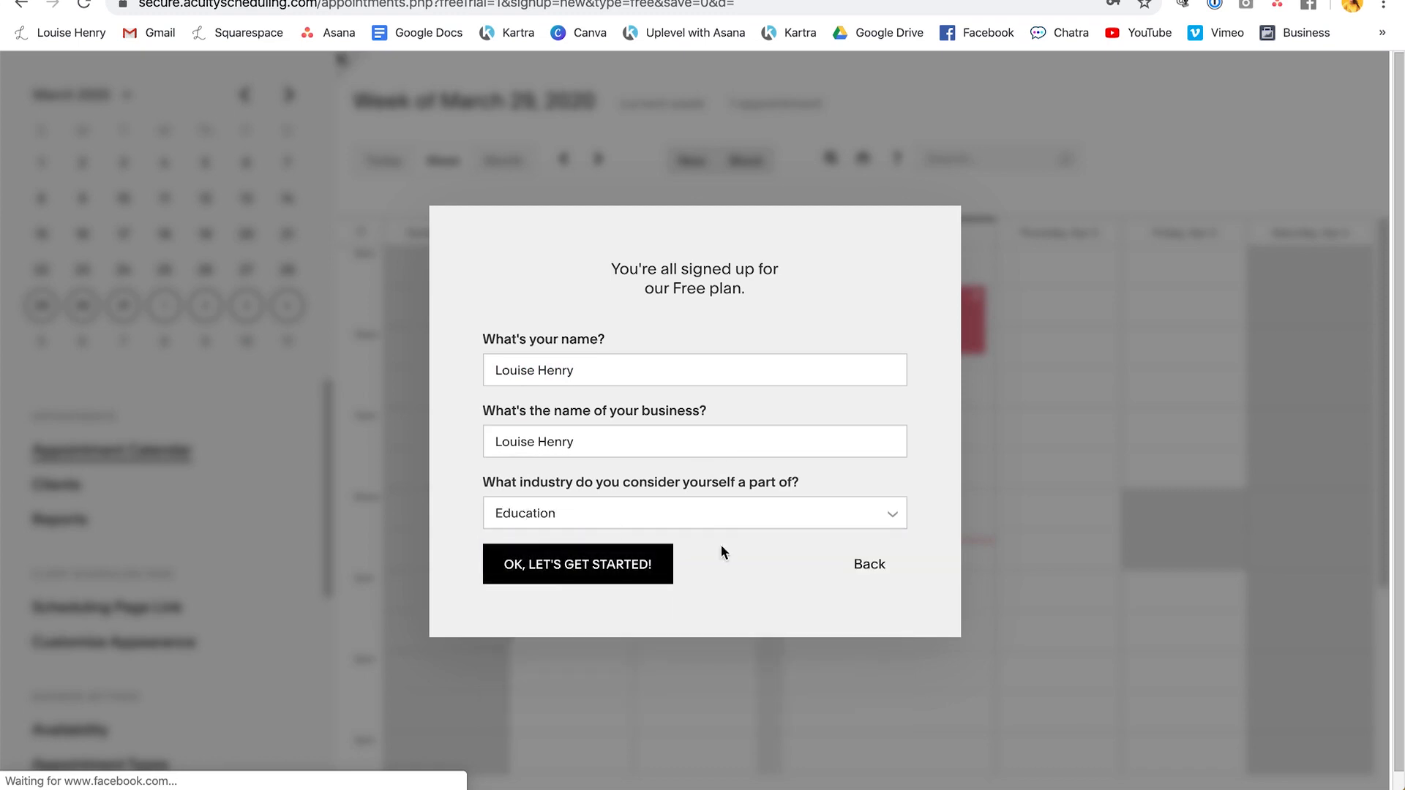
mouse_move(577, 563)
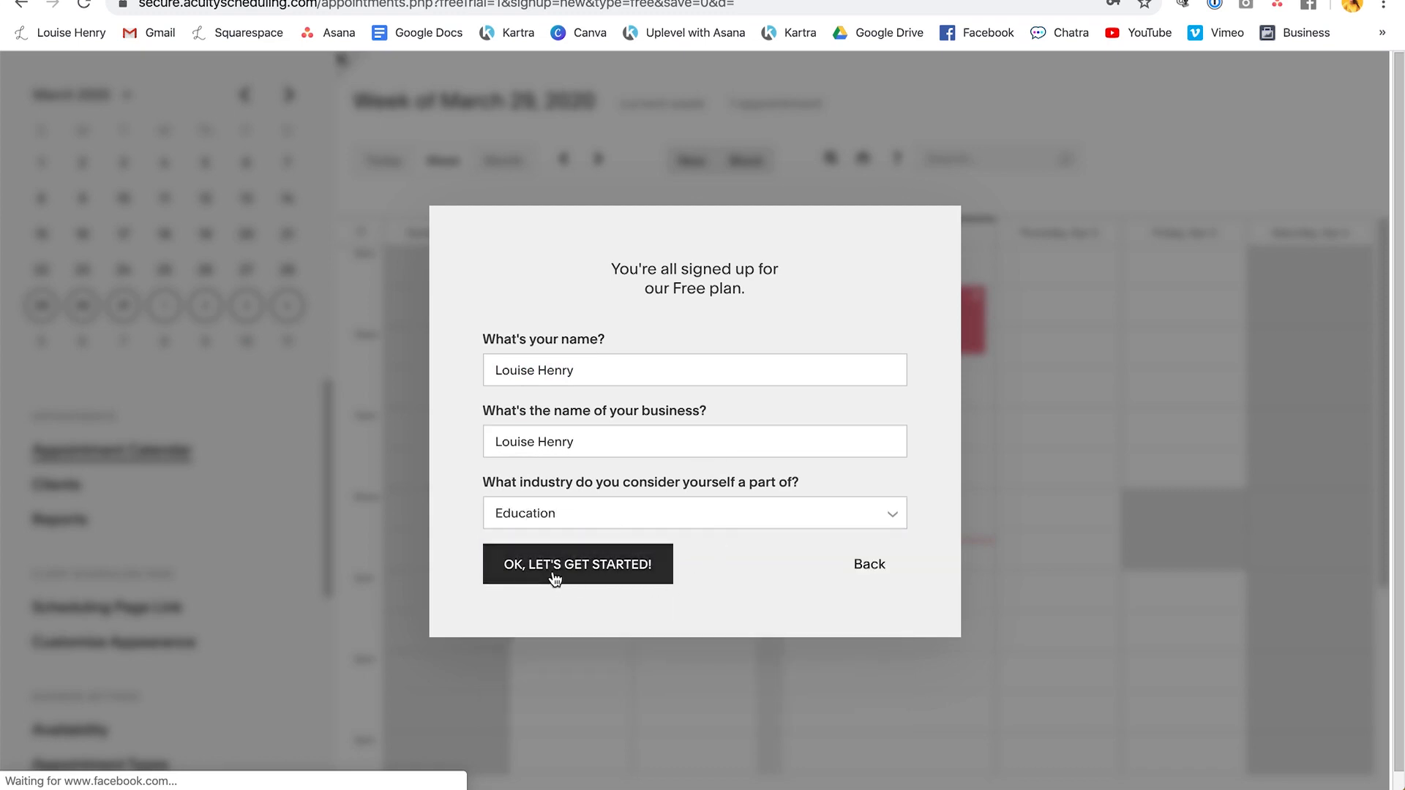
left_click(576, 563)
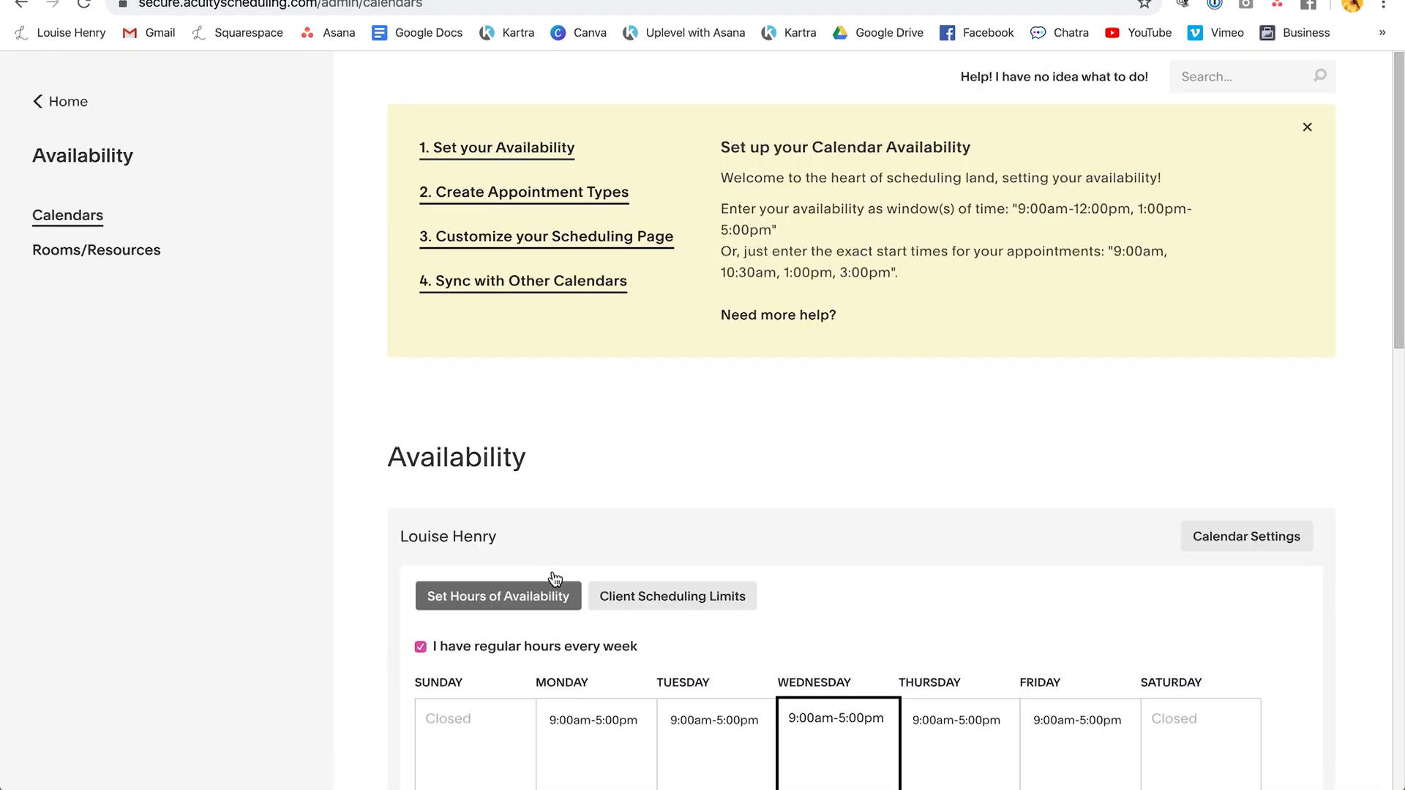
- Change Monday's regular hours to 10:00am-5:00pm and save the weekly hours
scroll("down", 3)
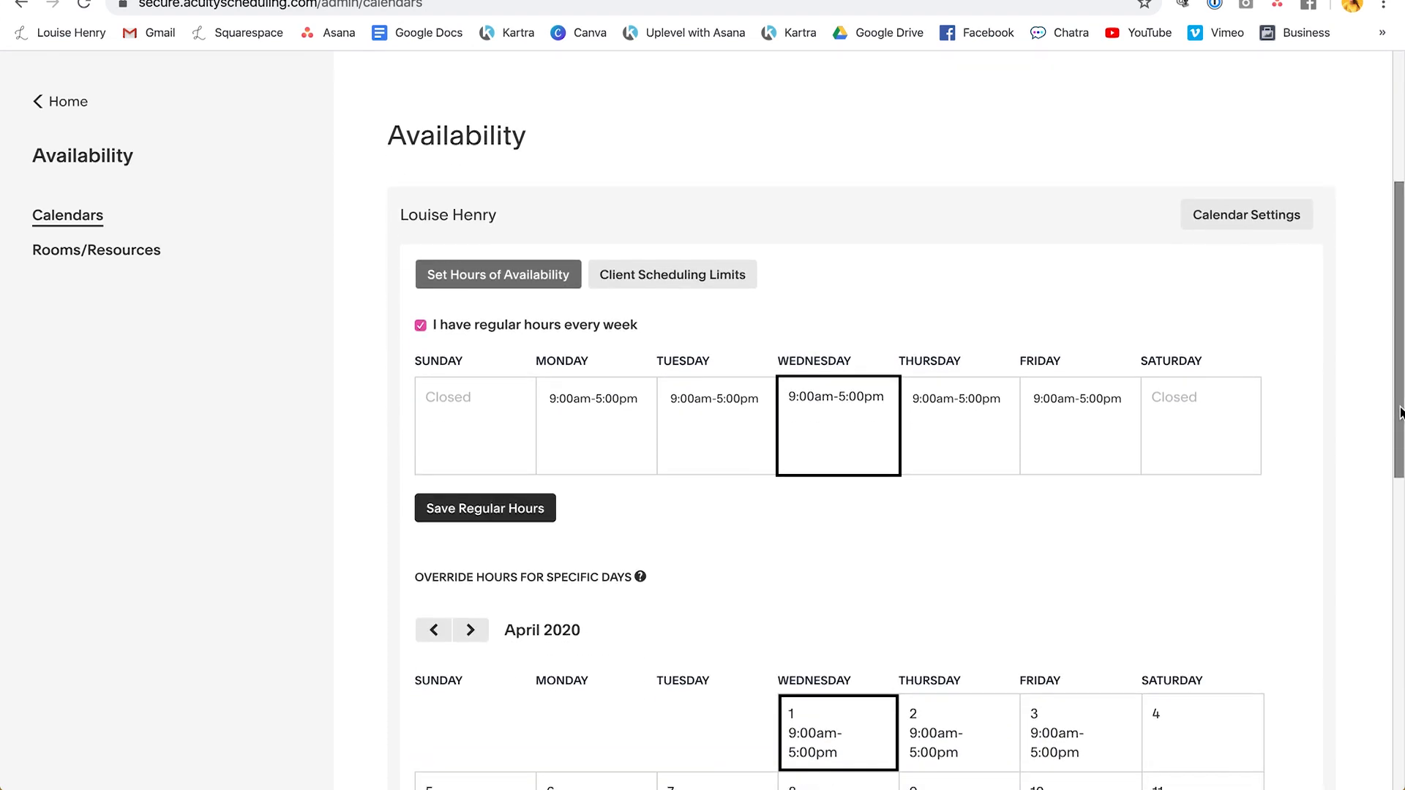
scroll("down", 3)
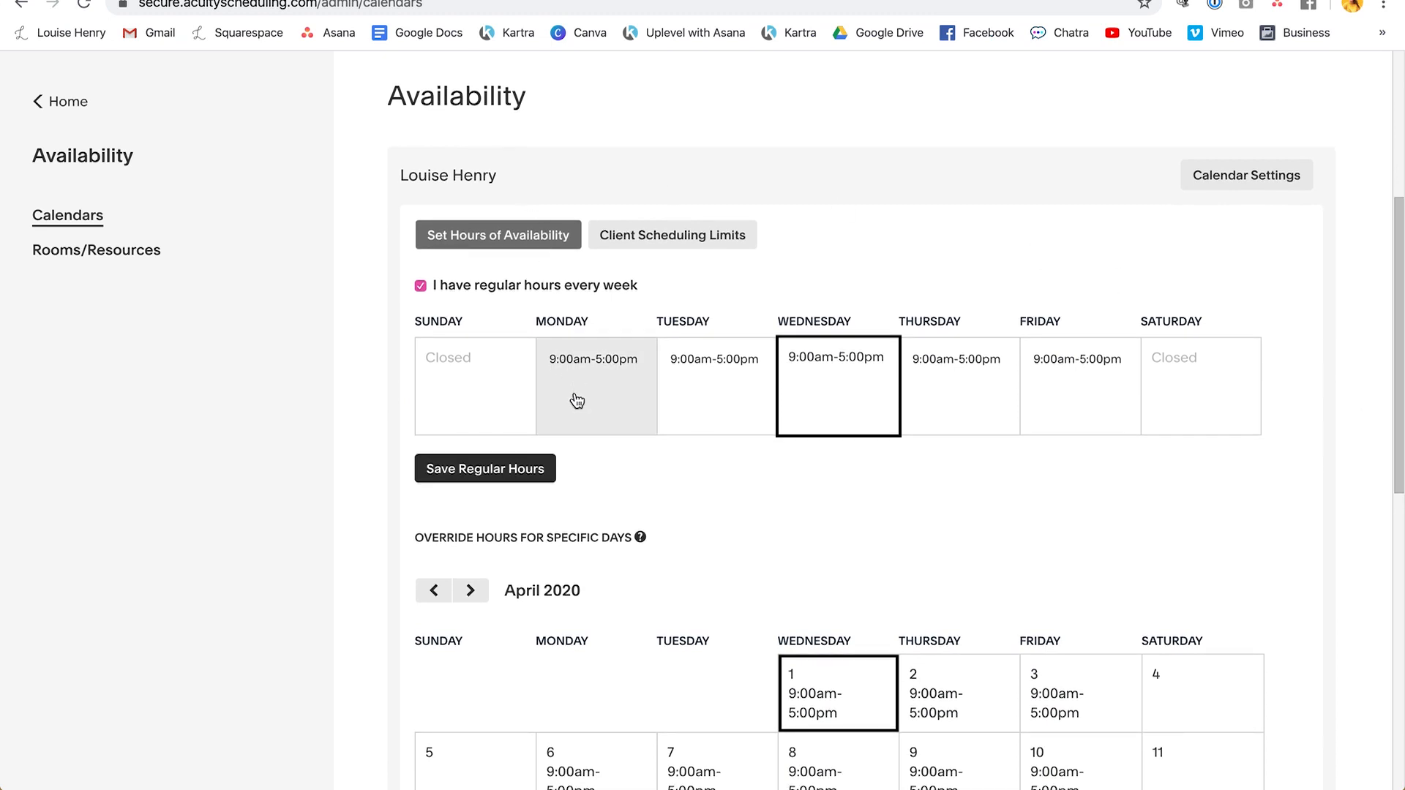
mouse_move(957, 359)
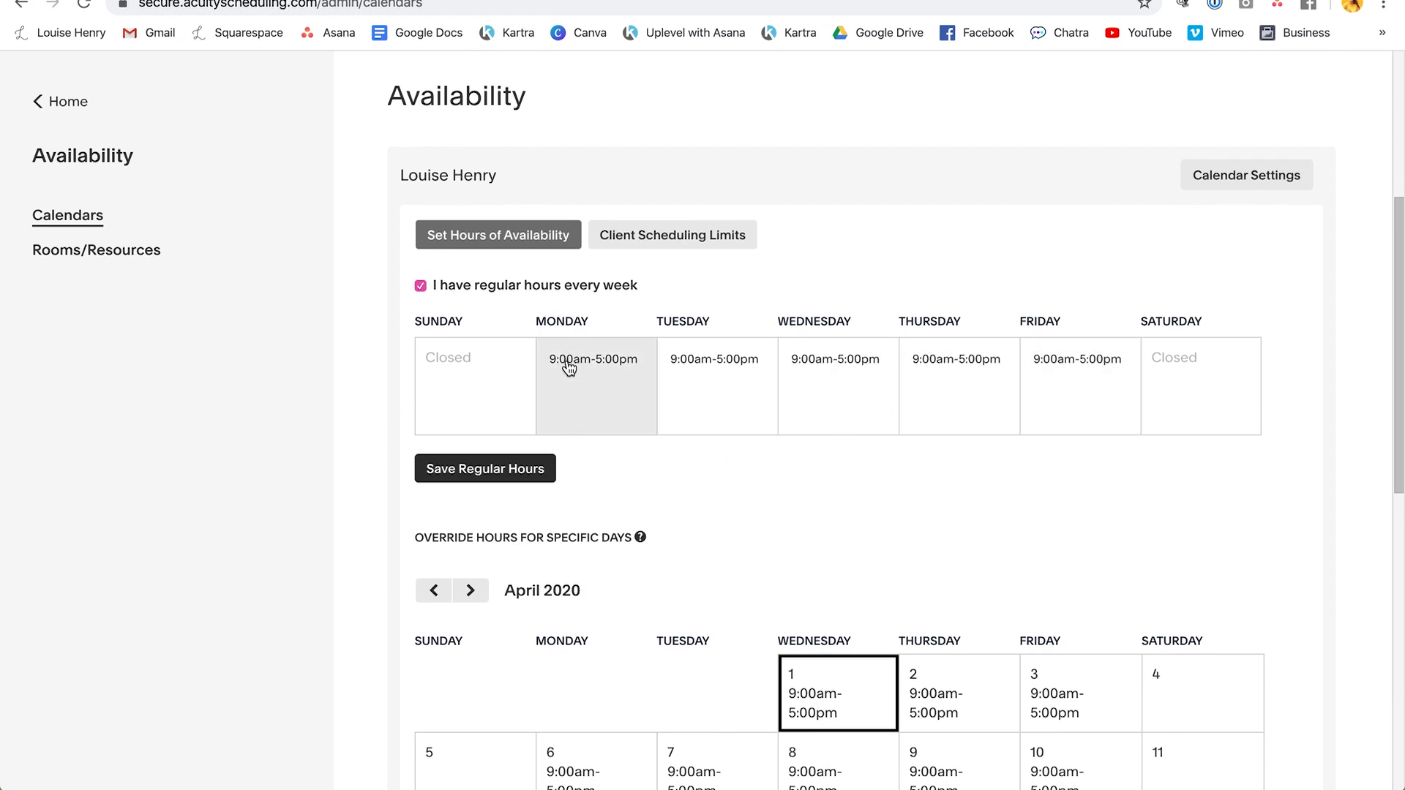
left_click(595, 358)
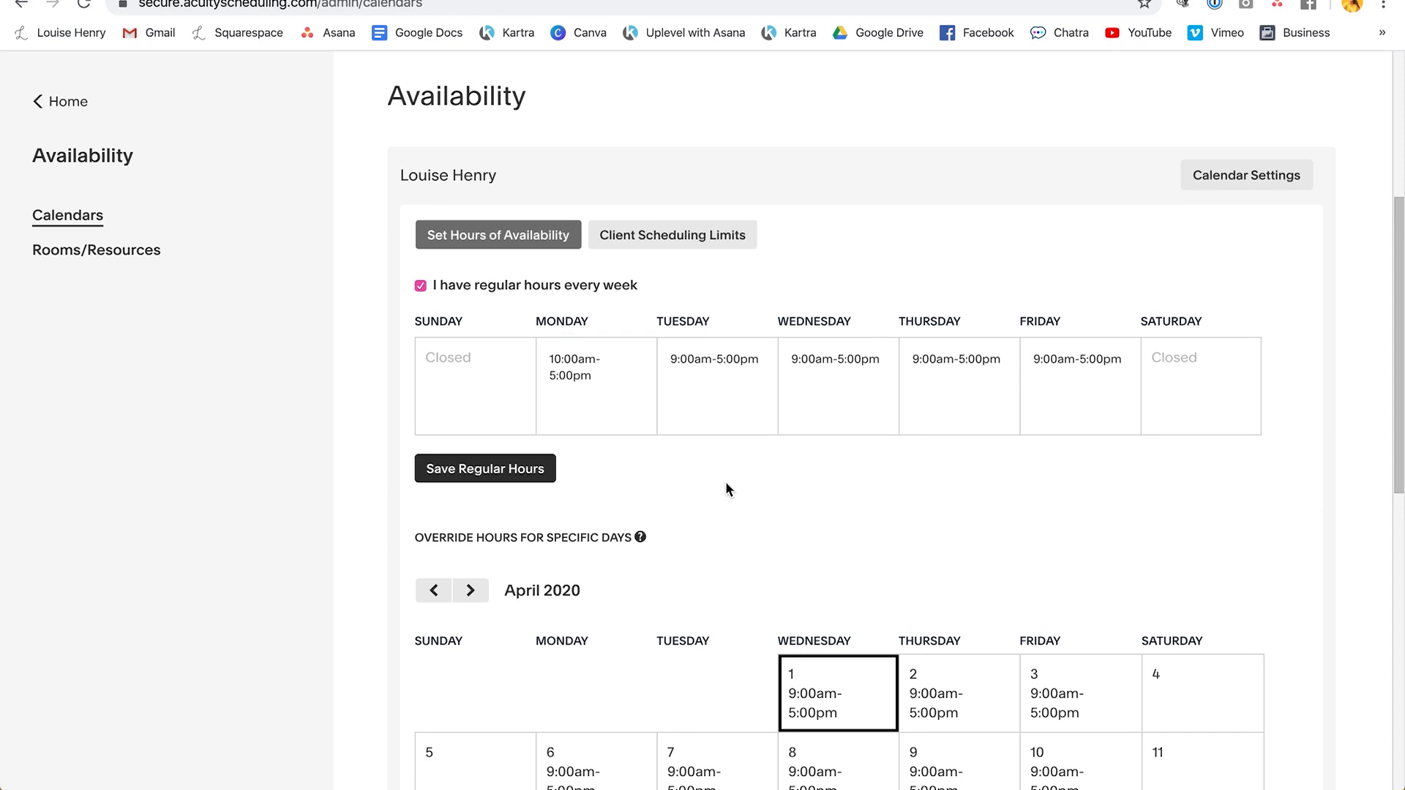
left_click(484, 469)
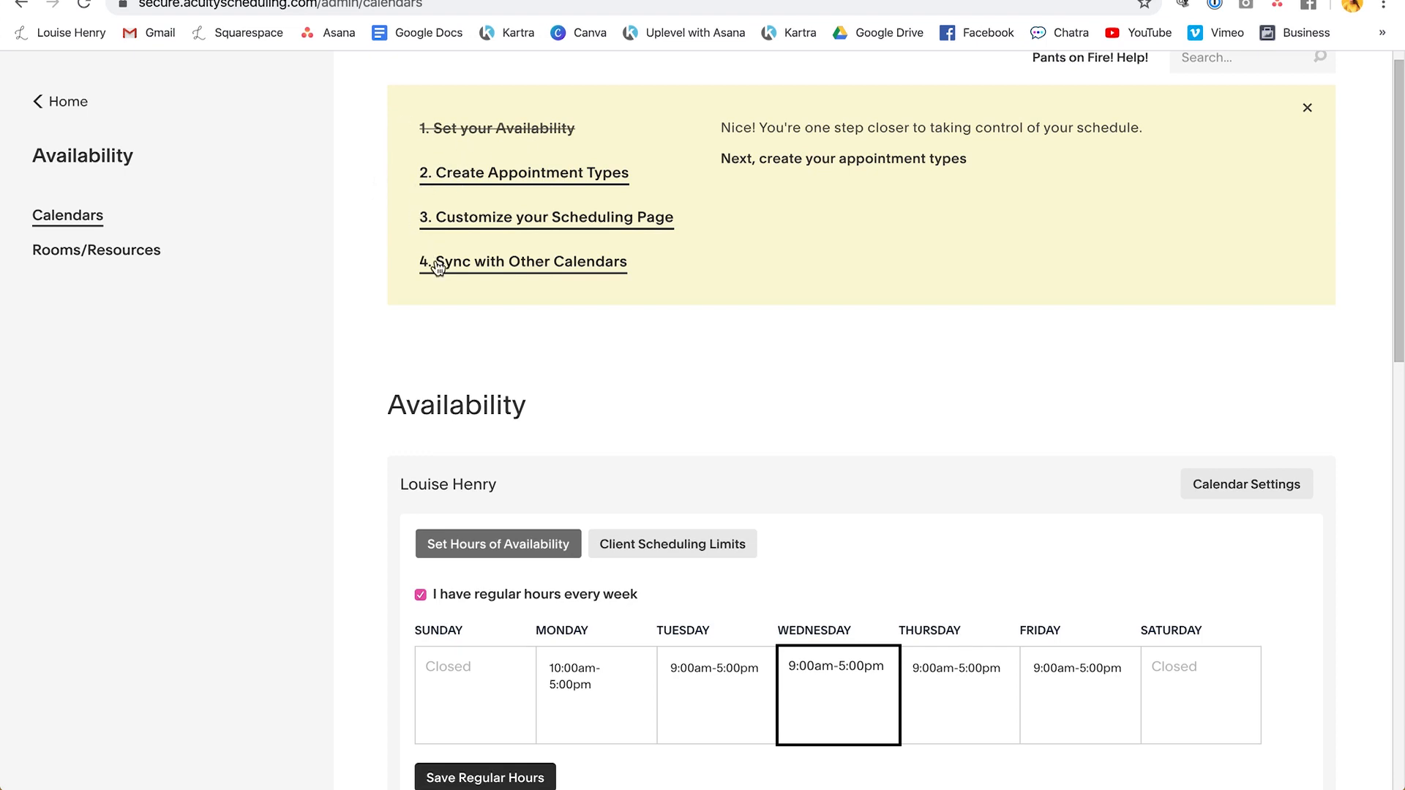
mouse_move(600, 138)
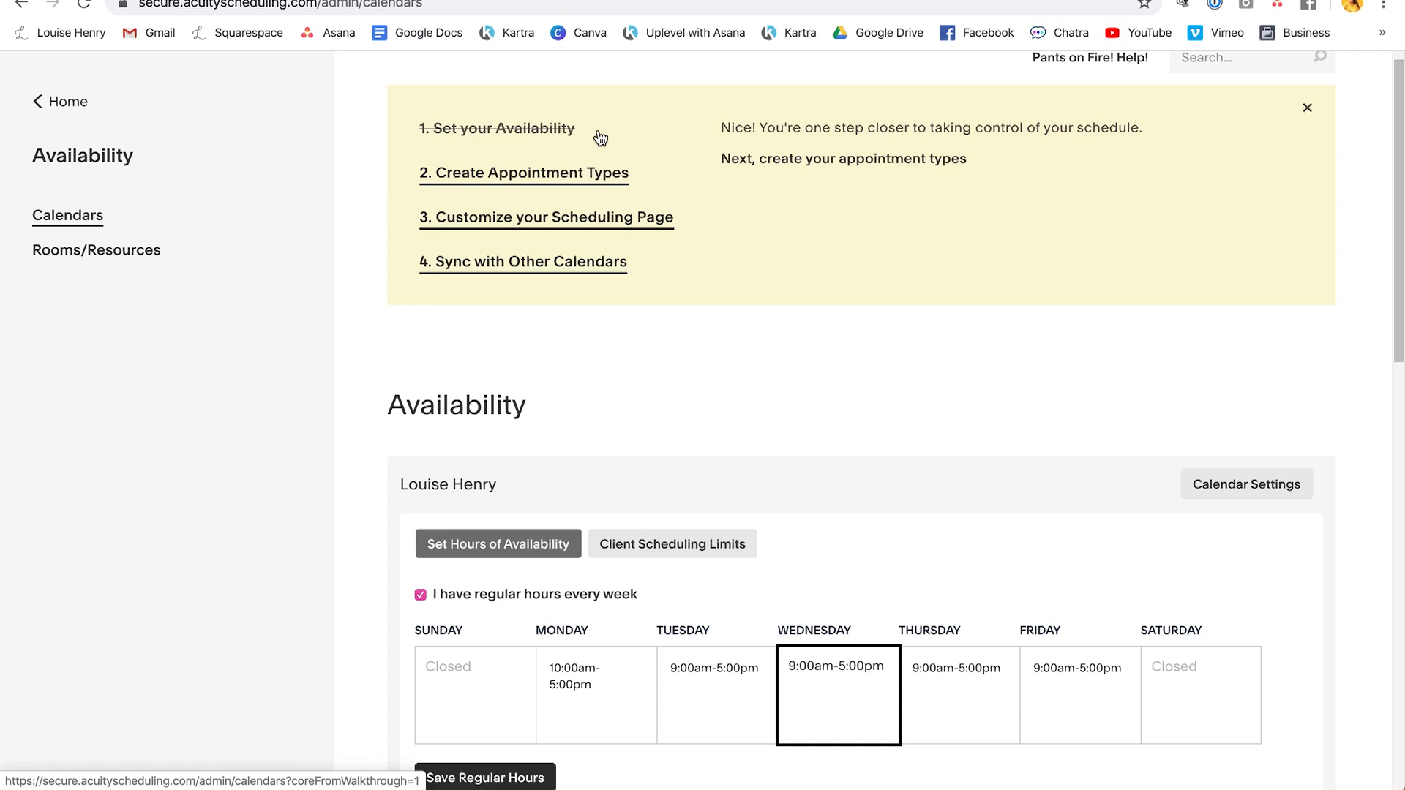
- Go to Create Appointment Types and select the Consultation type
left_click(523, 173)
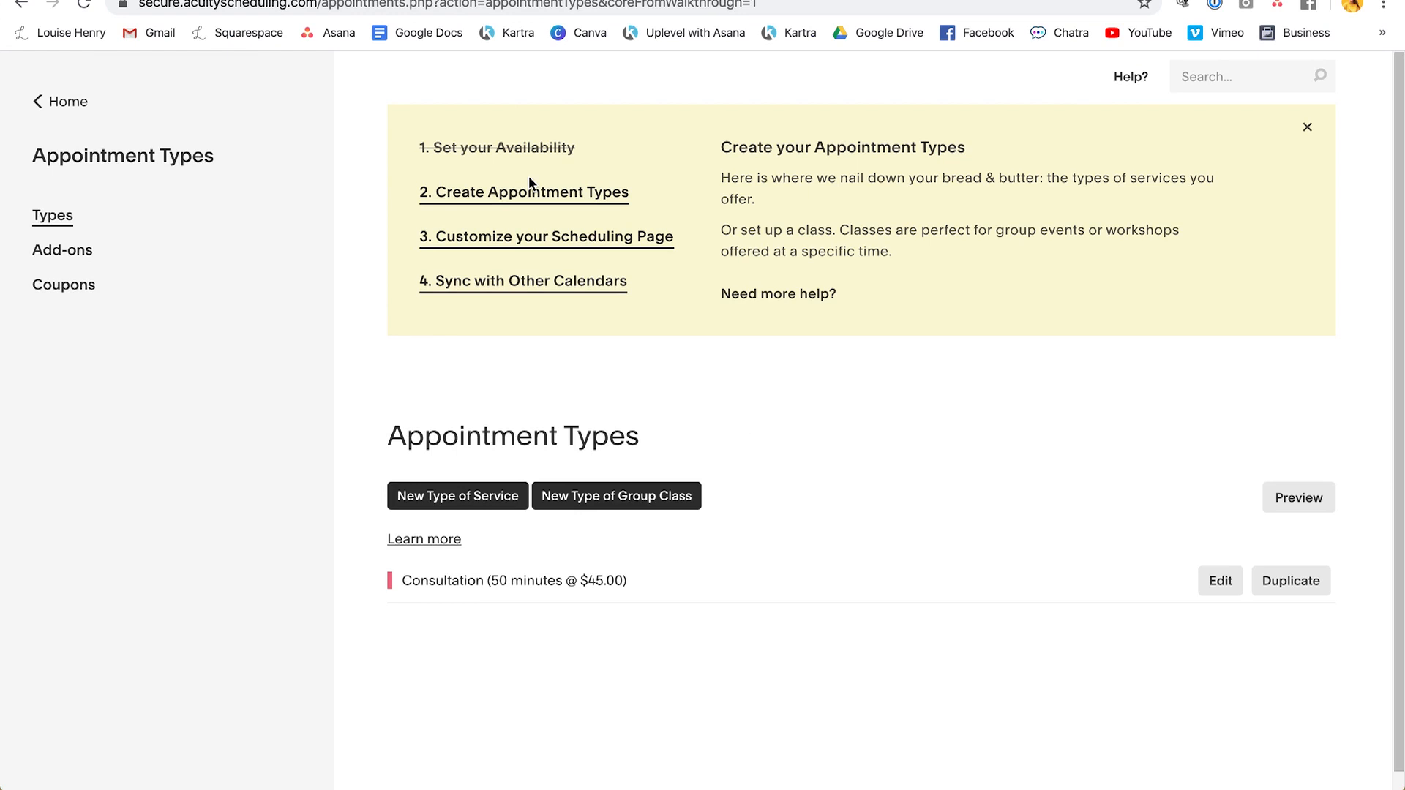
mouse_move(412, 586)
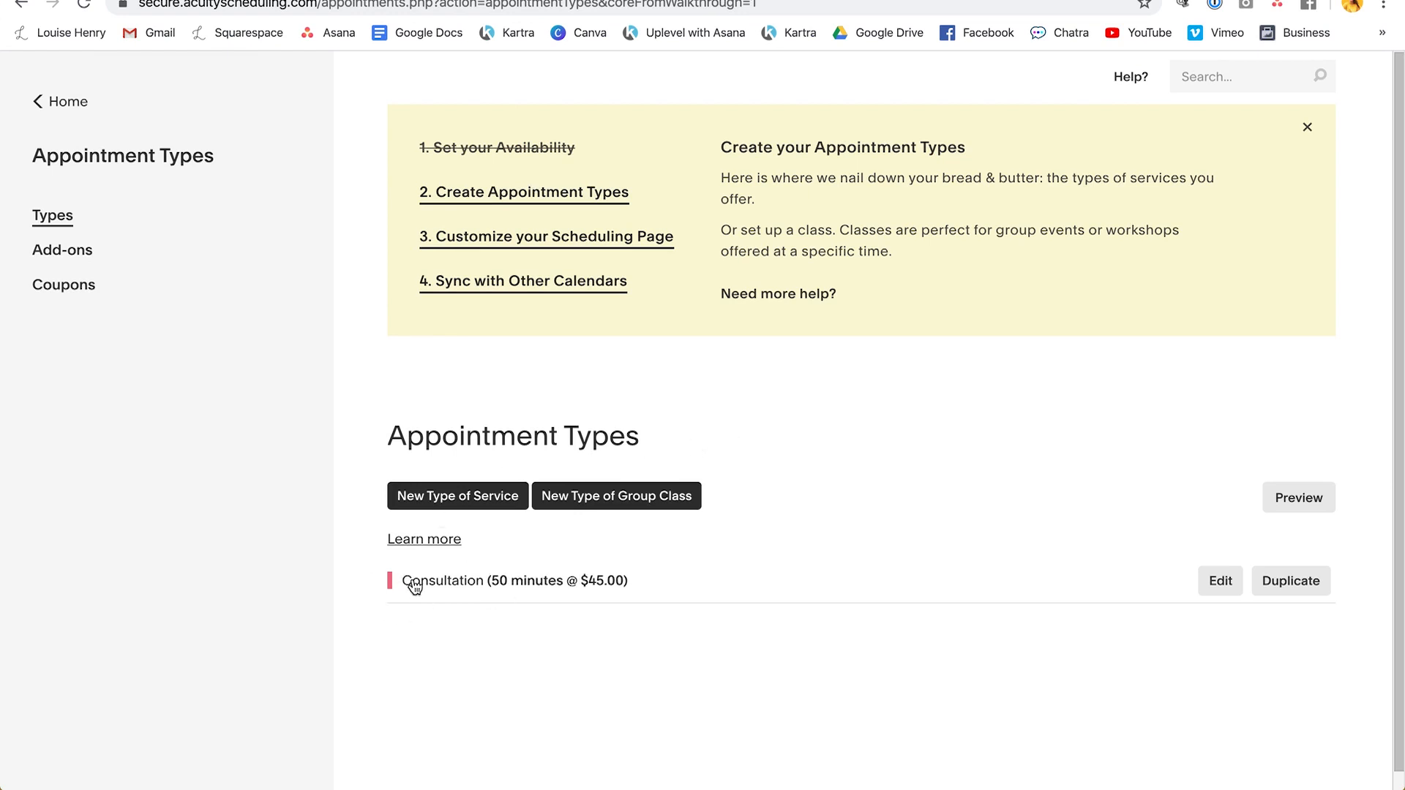
mouse_move(465, 587)
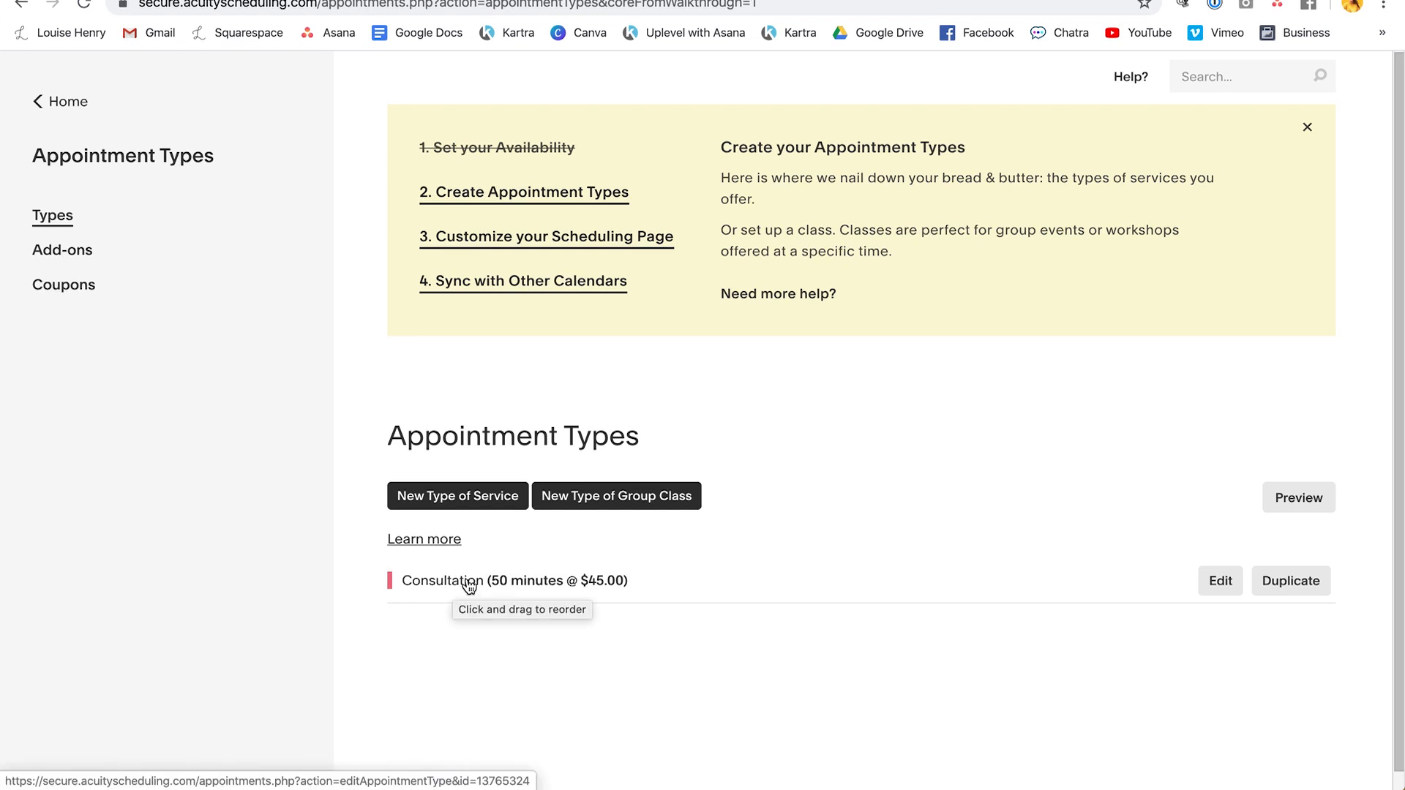
left_click(1219, 581)
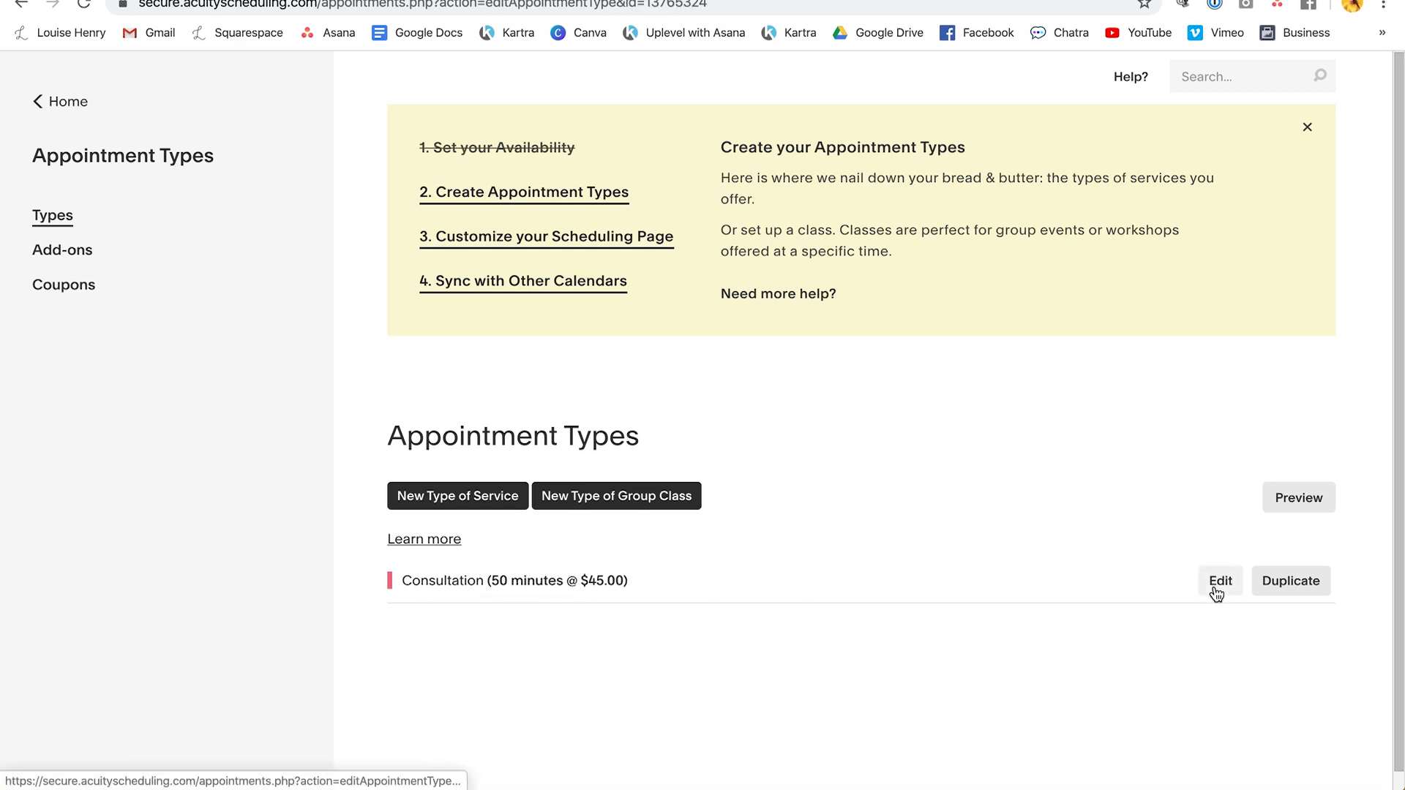
- Rename Consultation to Free Discovery Call, then to Virtual Coffee
left_click(1219, 581)
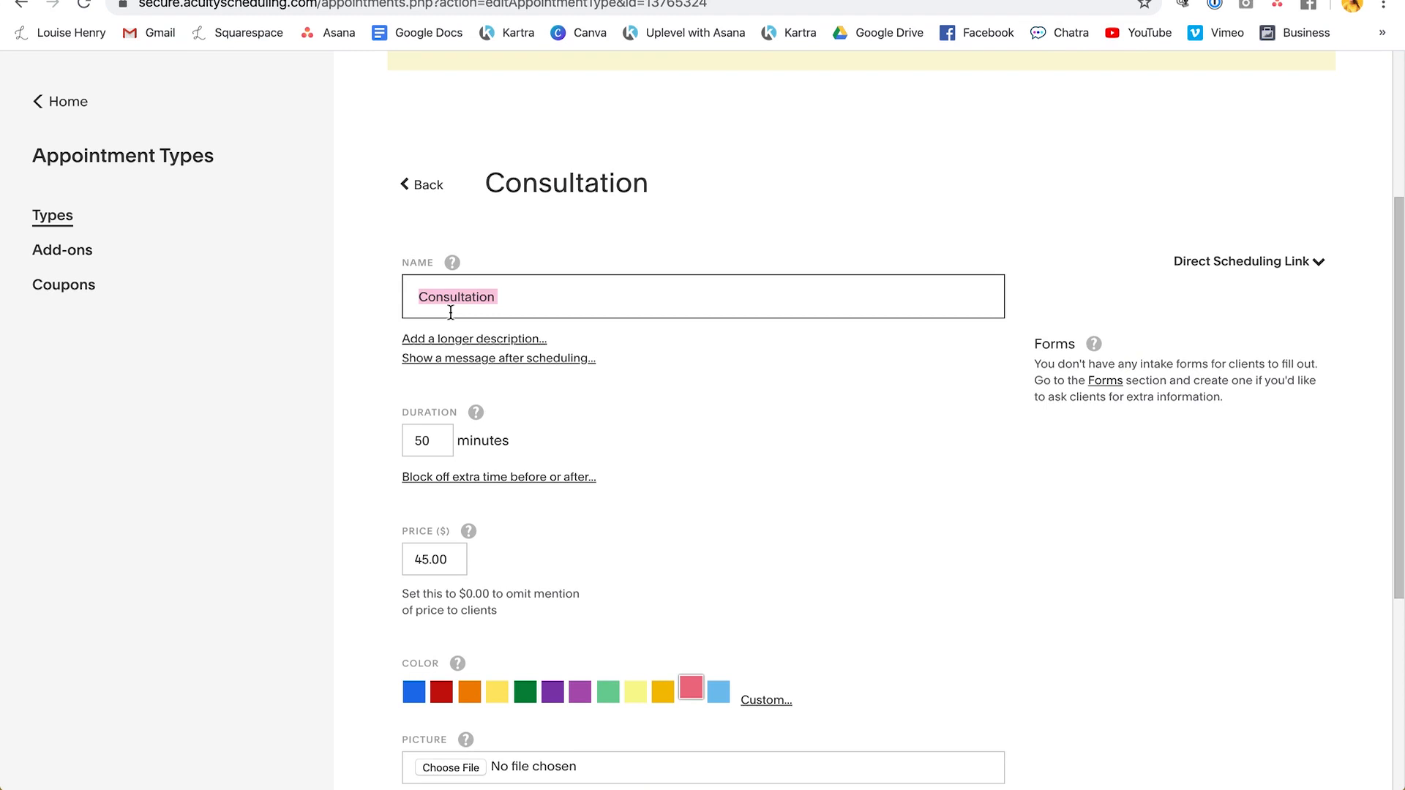
type("Free")
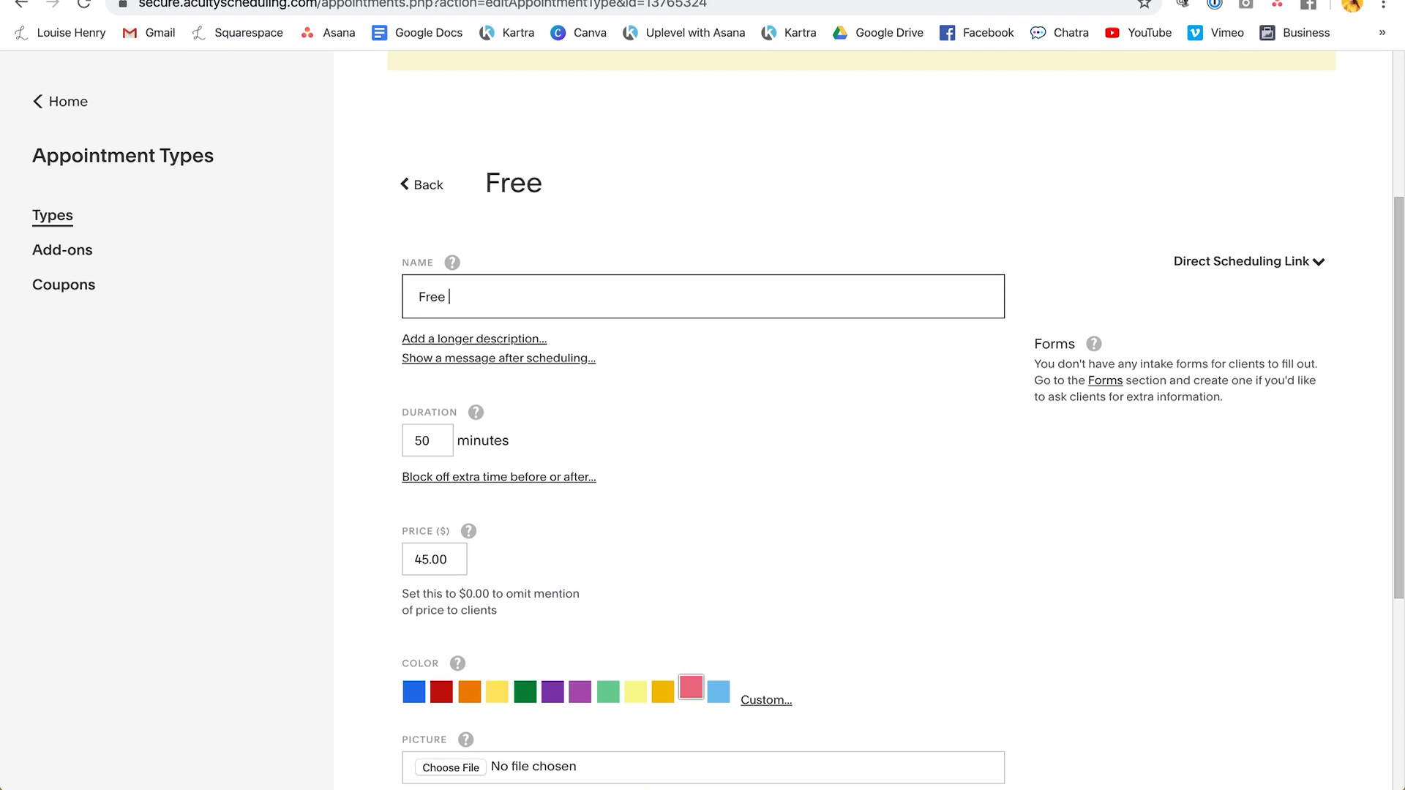
type("Discovery")
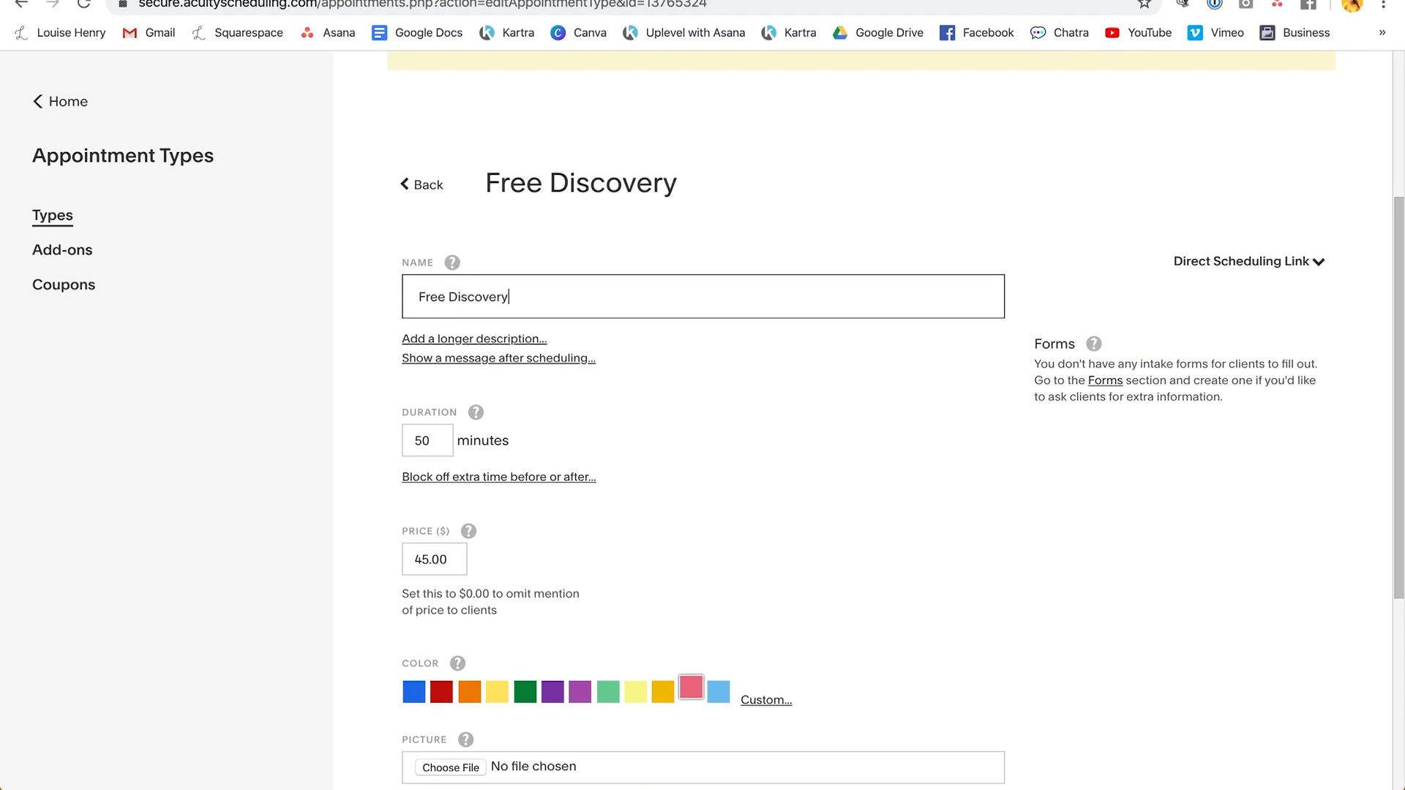
type("Call")
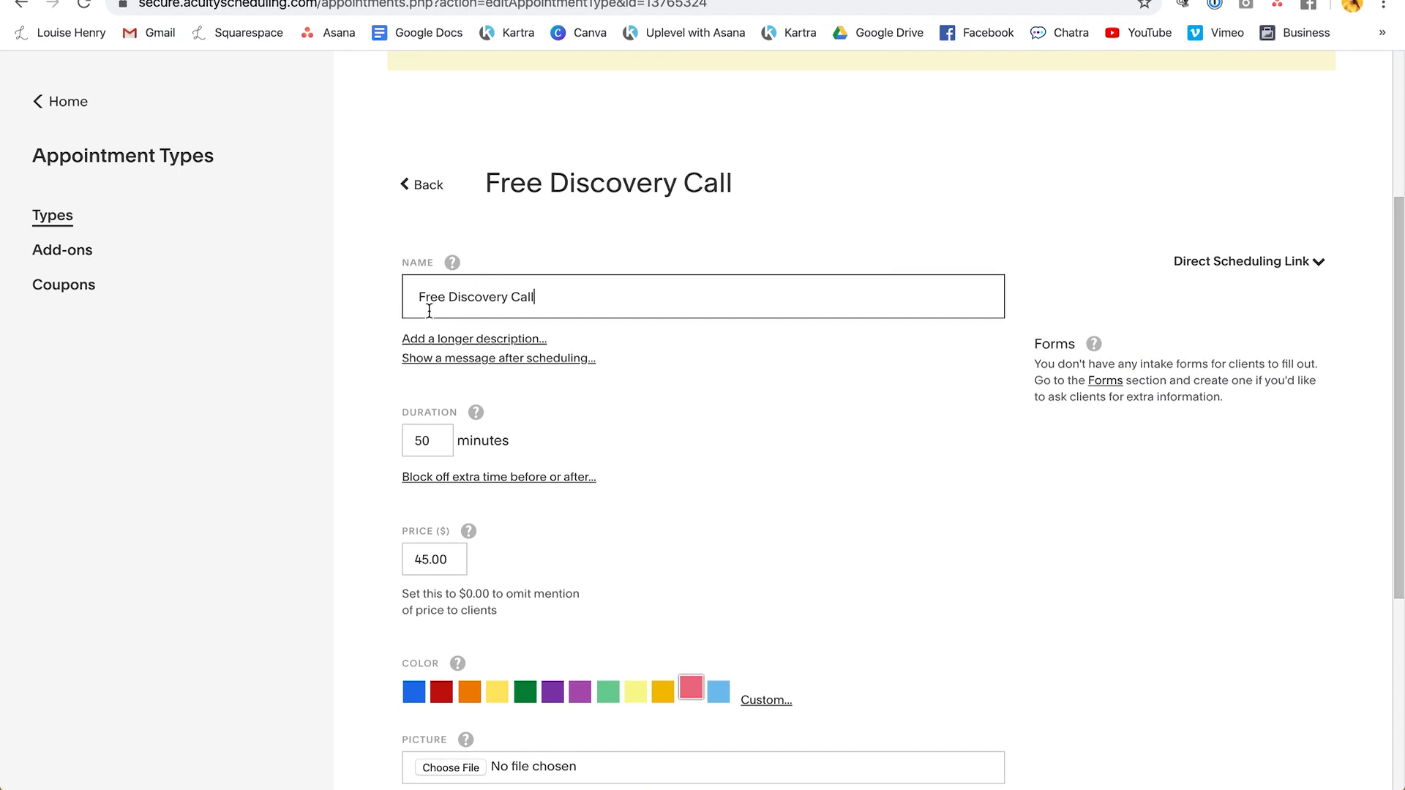
triple_click(475, 297)
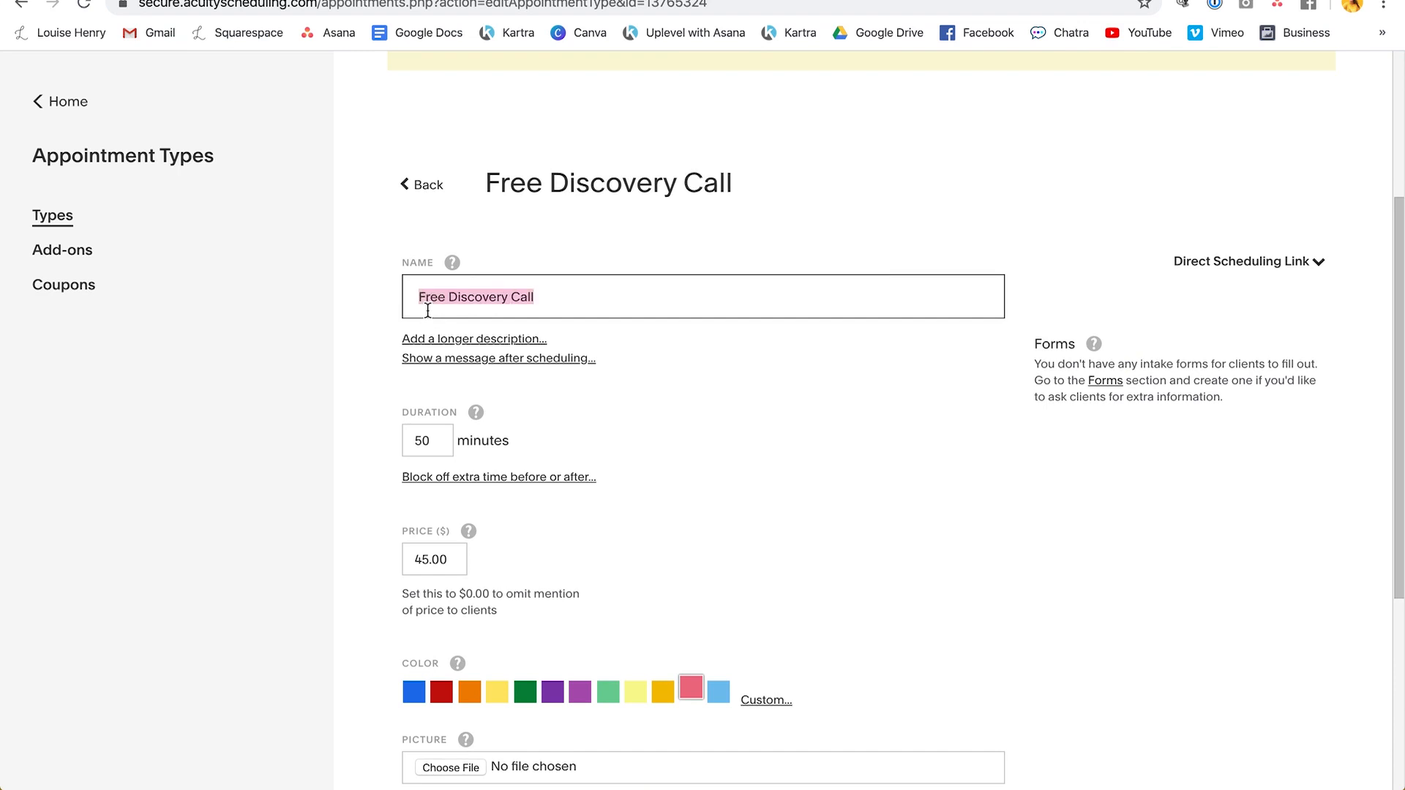
type("Virtual Co")
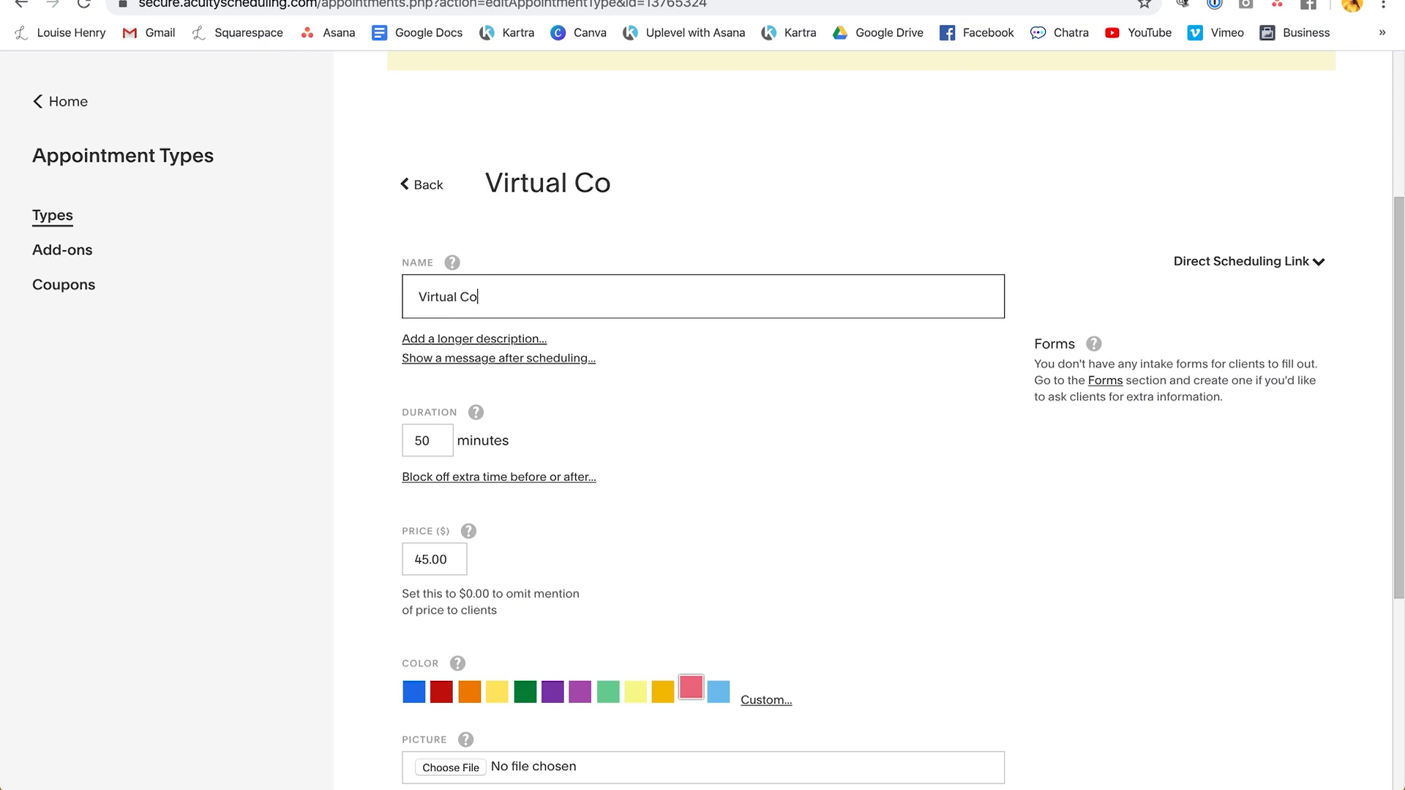
type("ffee")
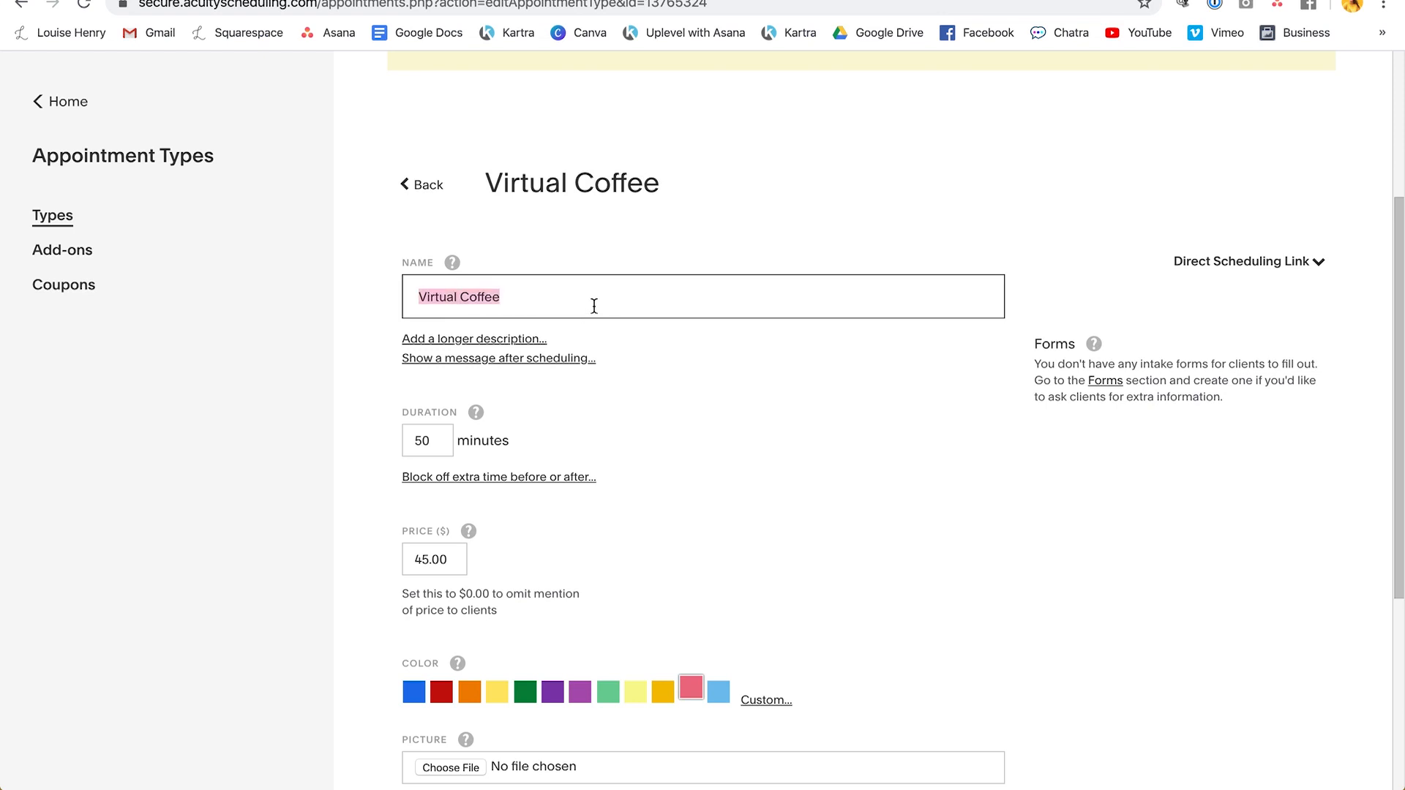
- Try the name Meeting, then start replacing it with Virtual Coffee again
type("Meeting")
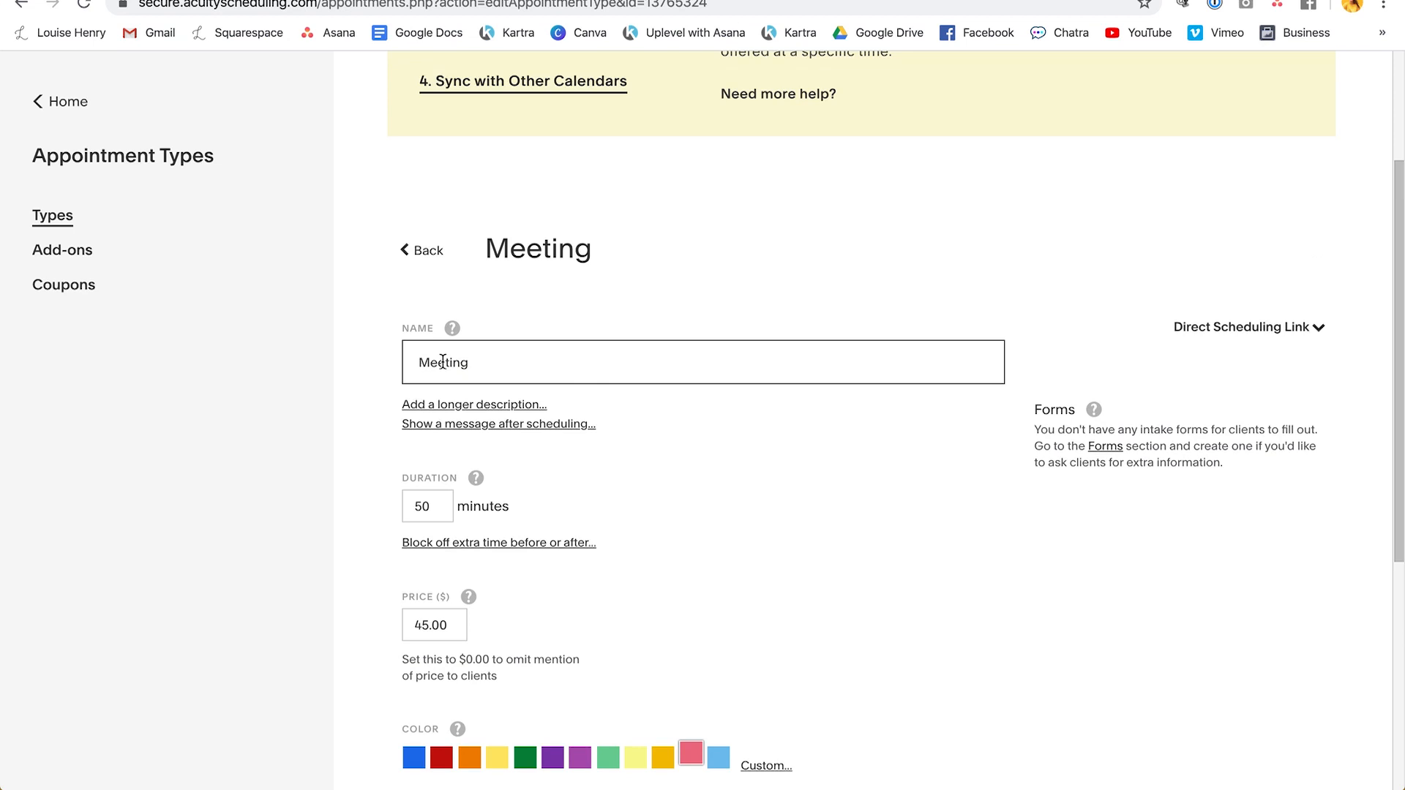
double_click(442, 361)
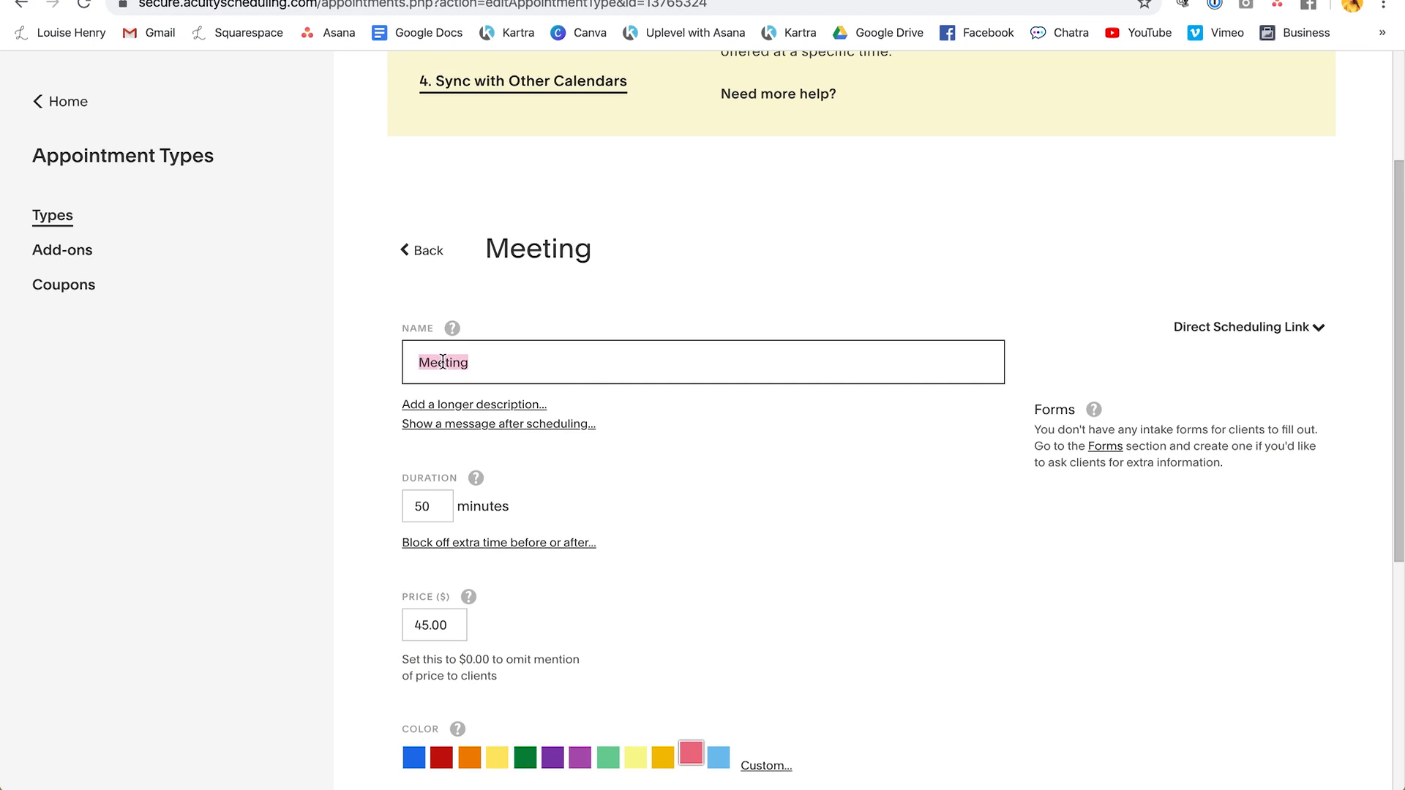
type("Vi")
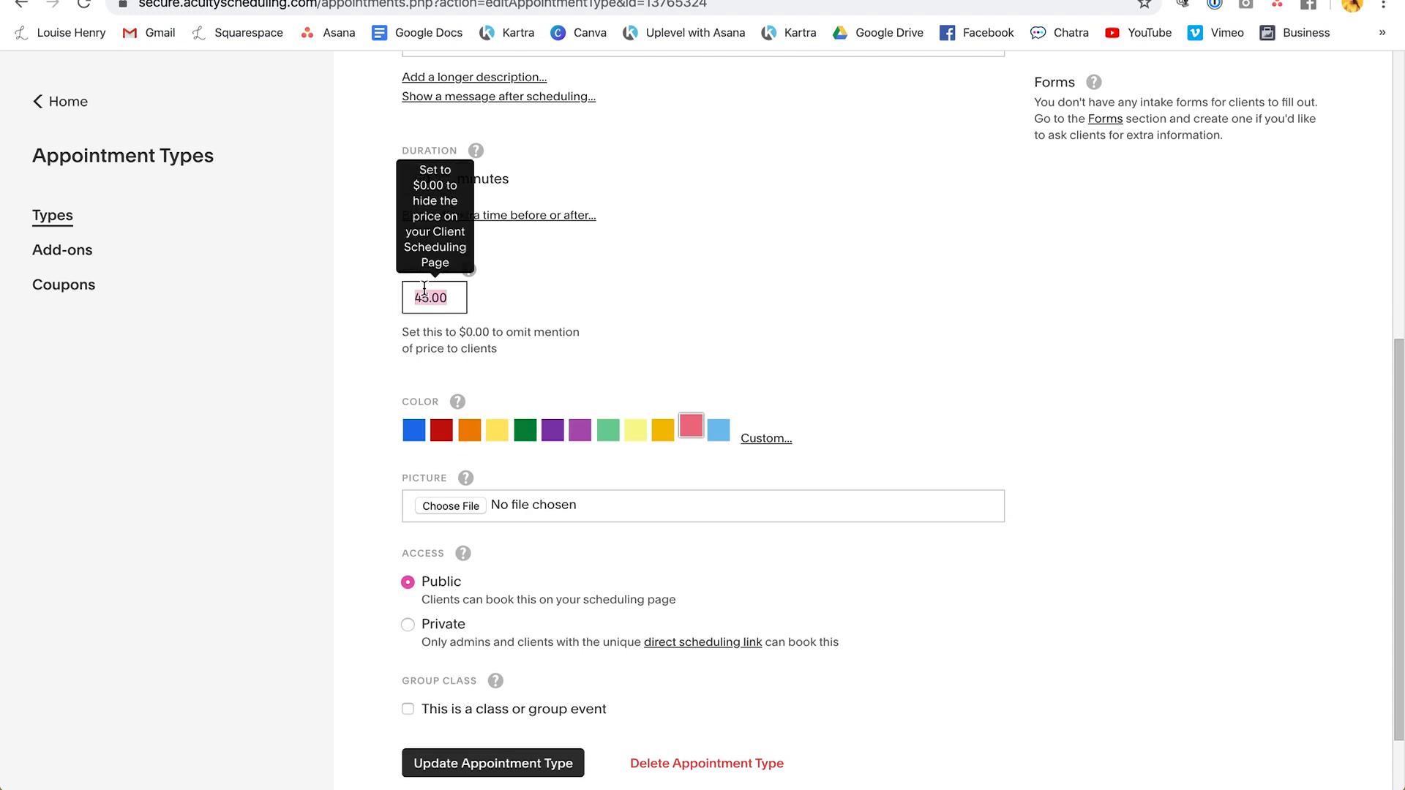
- Set price 0, light blue colour, private access, and update the appointment type
type("0")
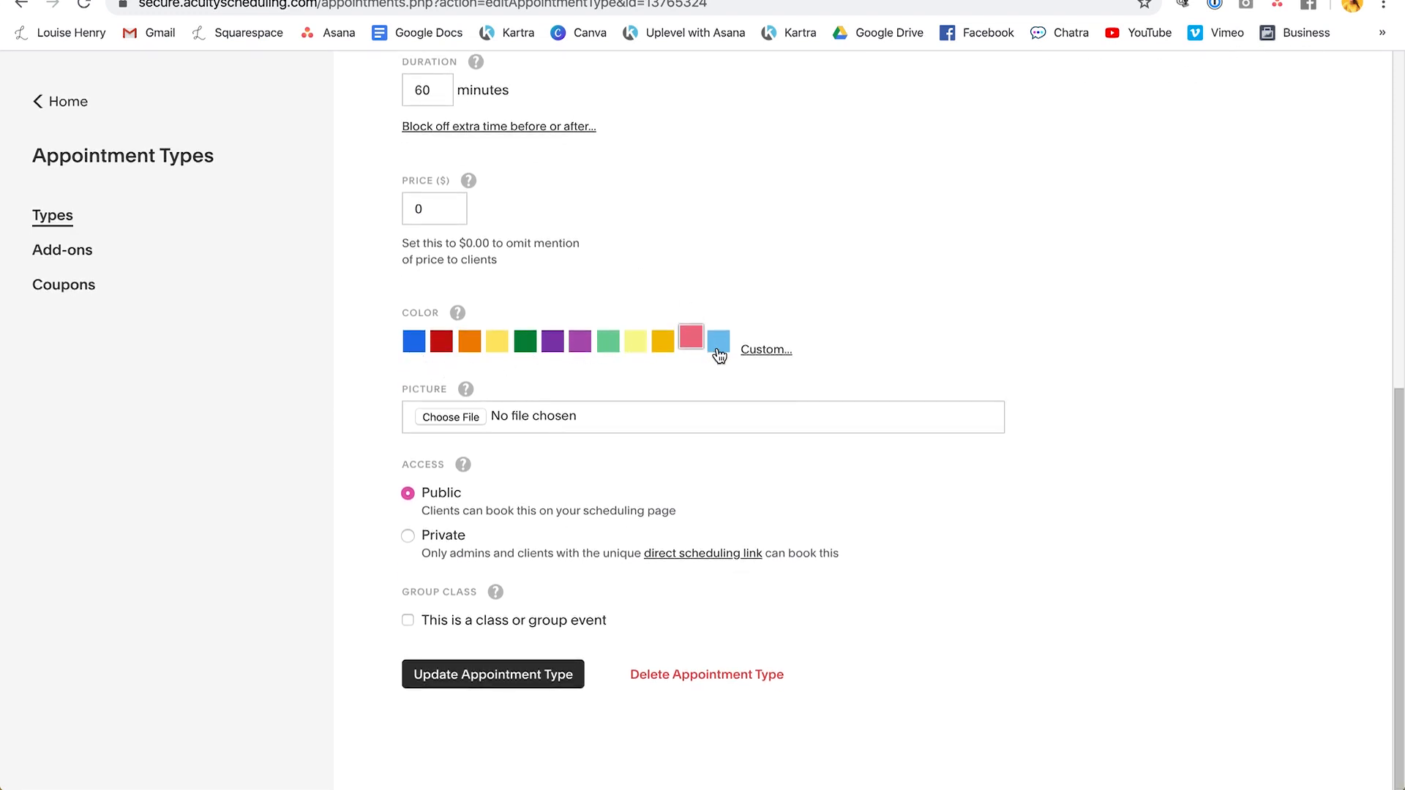
left_click(718, 341)
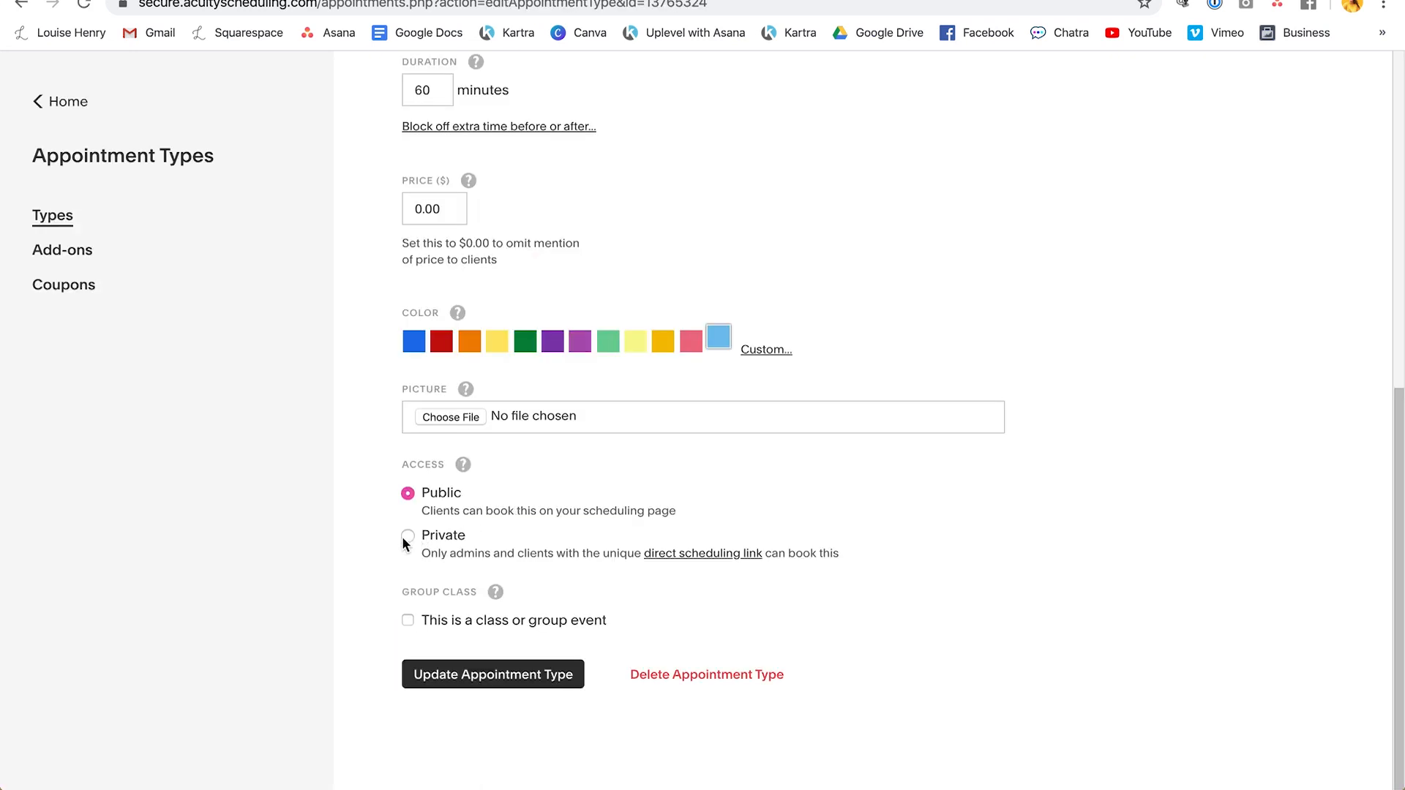
left_click(408, 536)
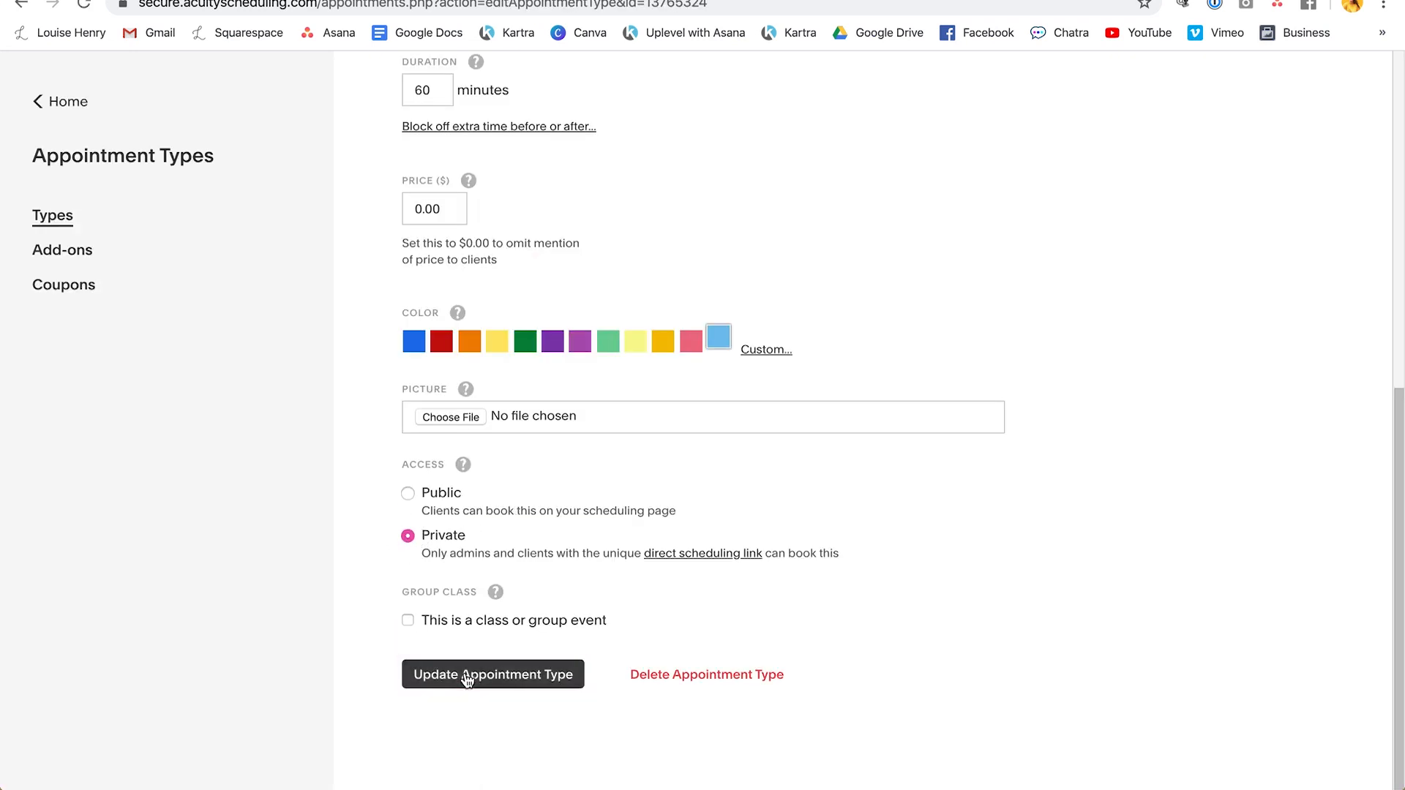
left_click(491, 673)
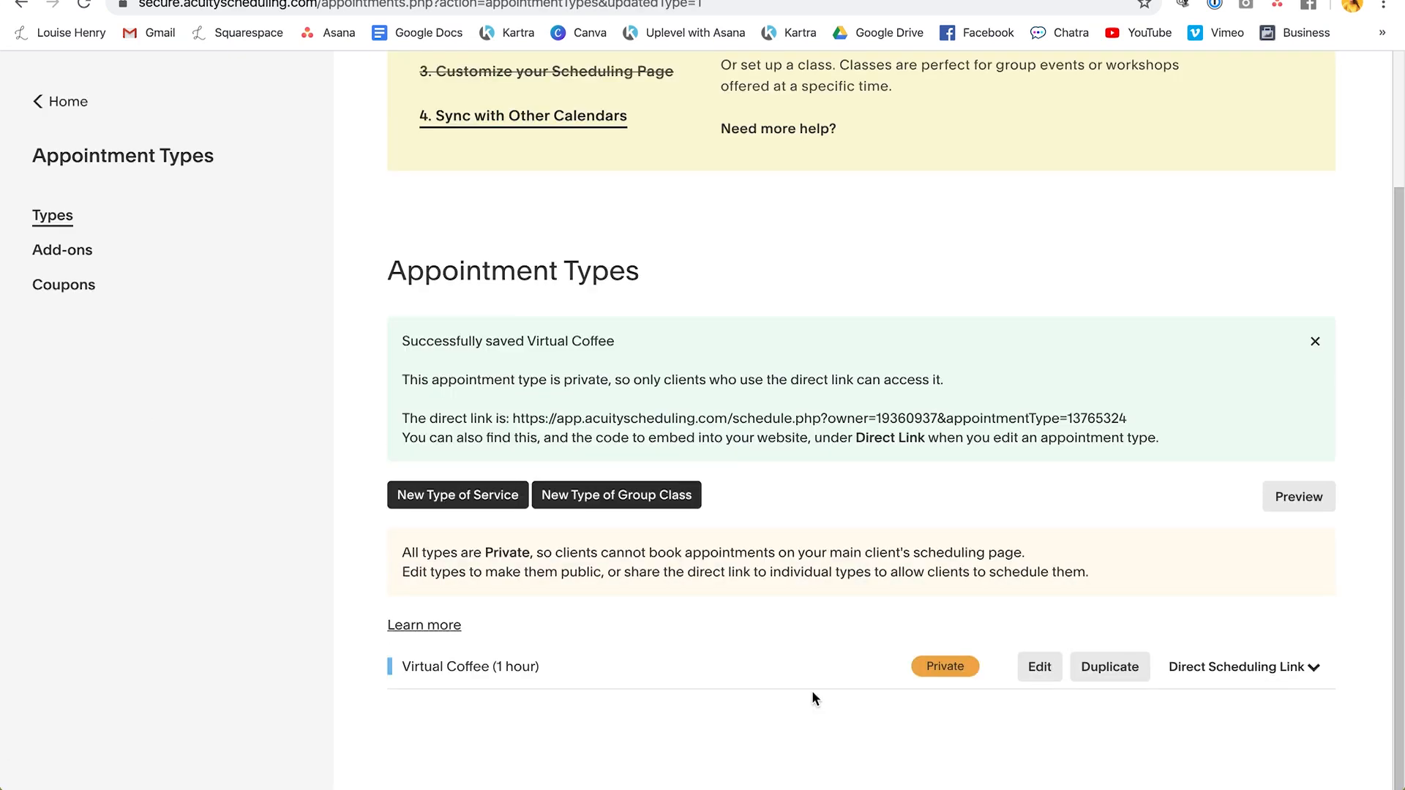
mouse_move(800, 653)
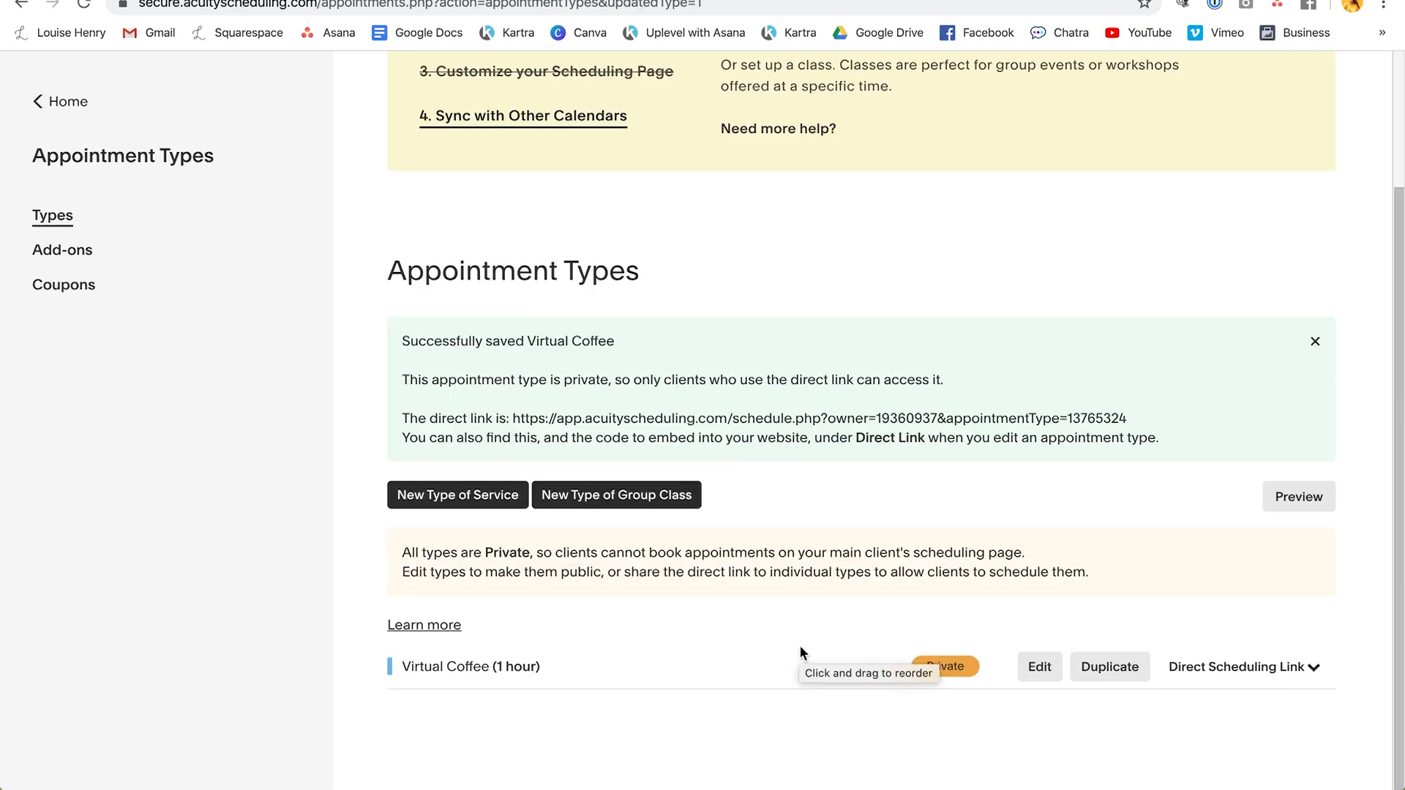
mouse_move(1236, 667)
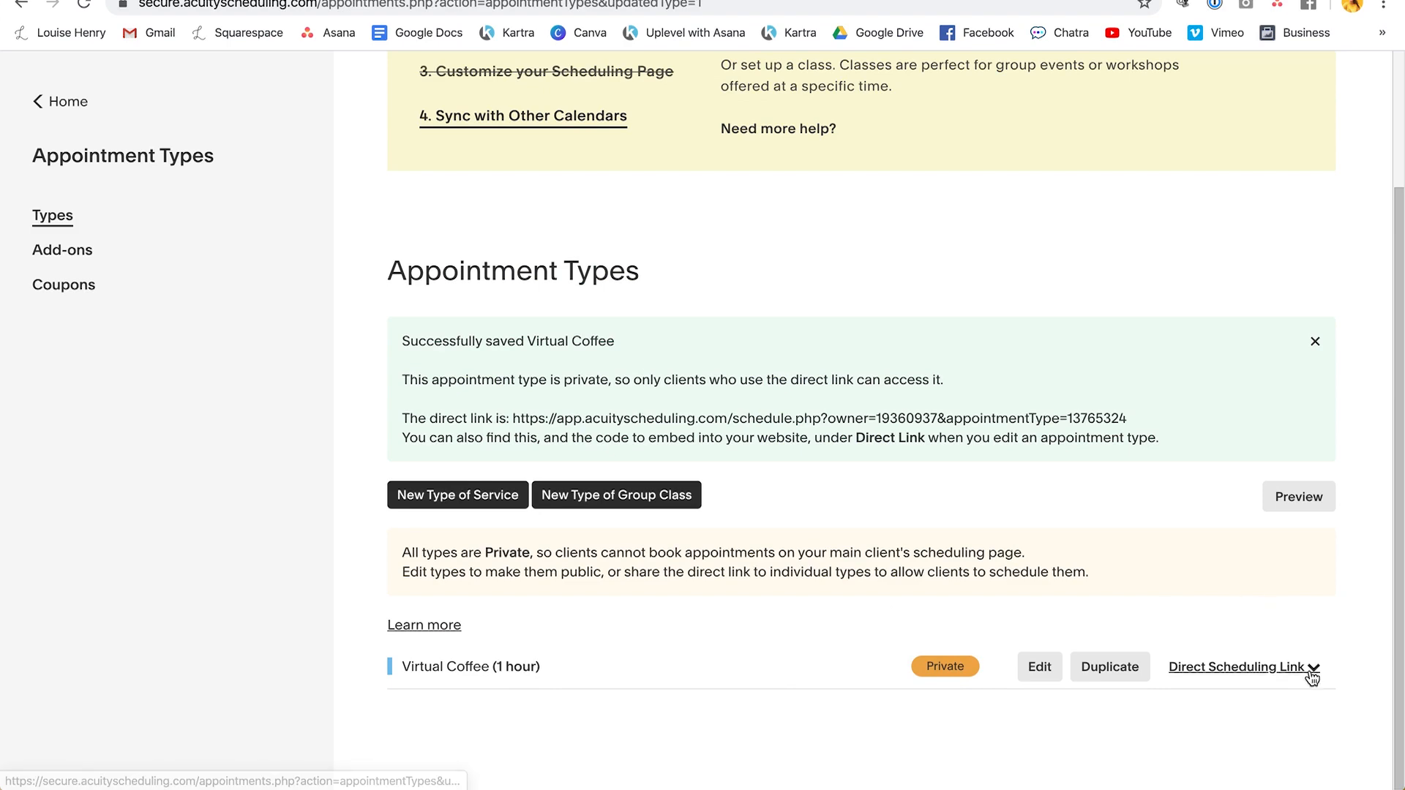
- Copy the Virtual Coffee direct scheduling link and visit it in the browser
left_click(1238, 668)
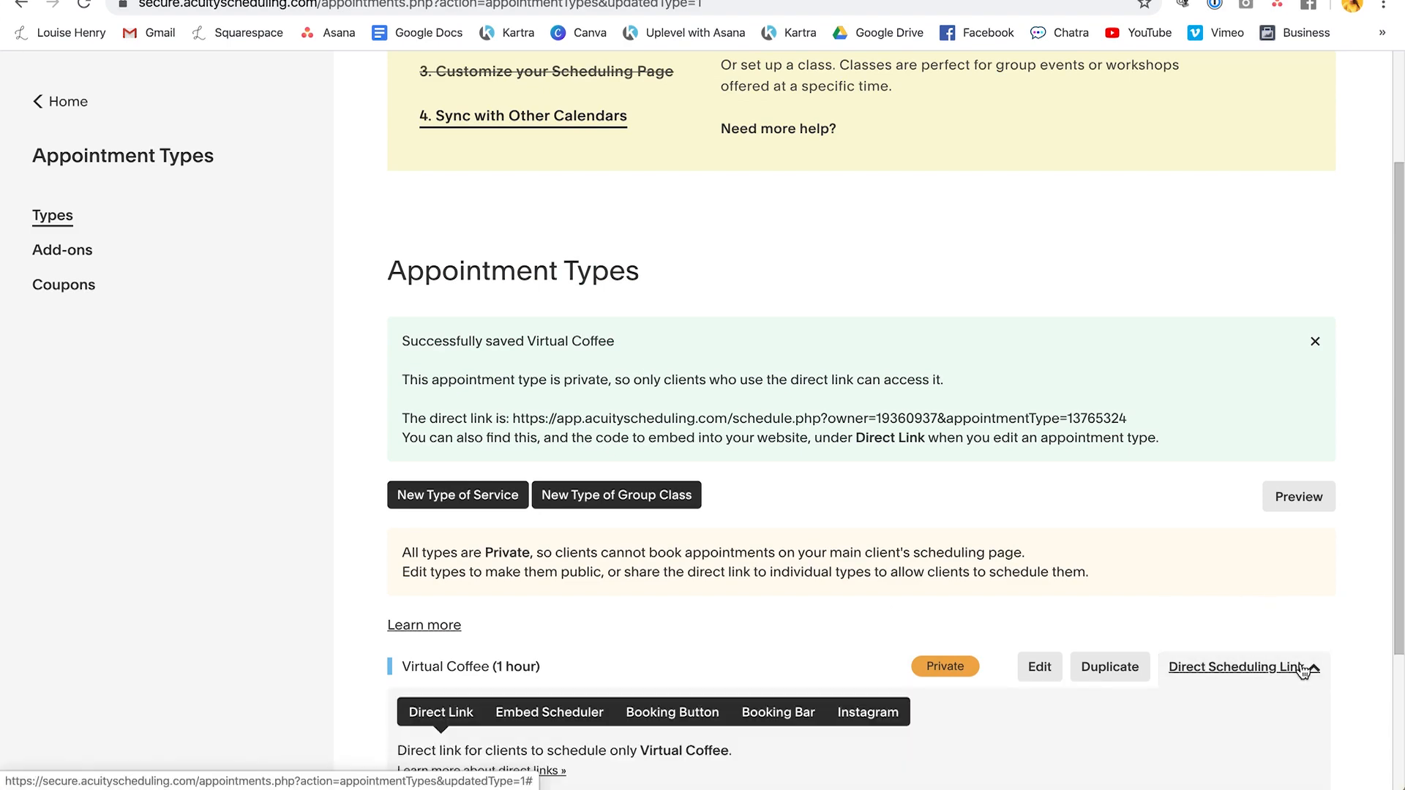
left_click(424, 657)
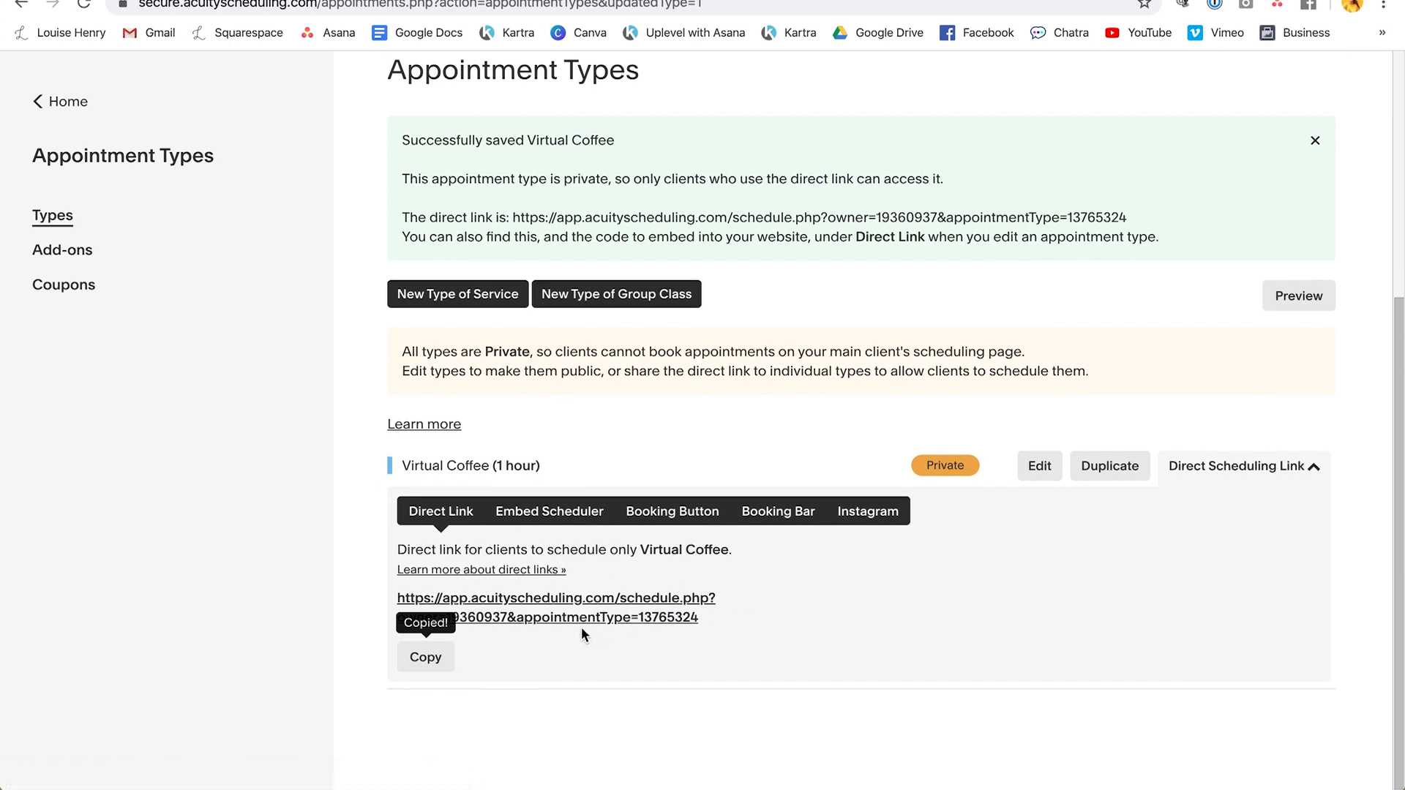
left_click(359, 4)
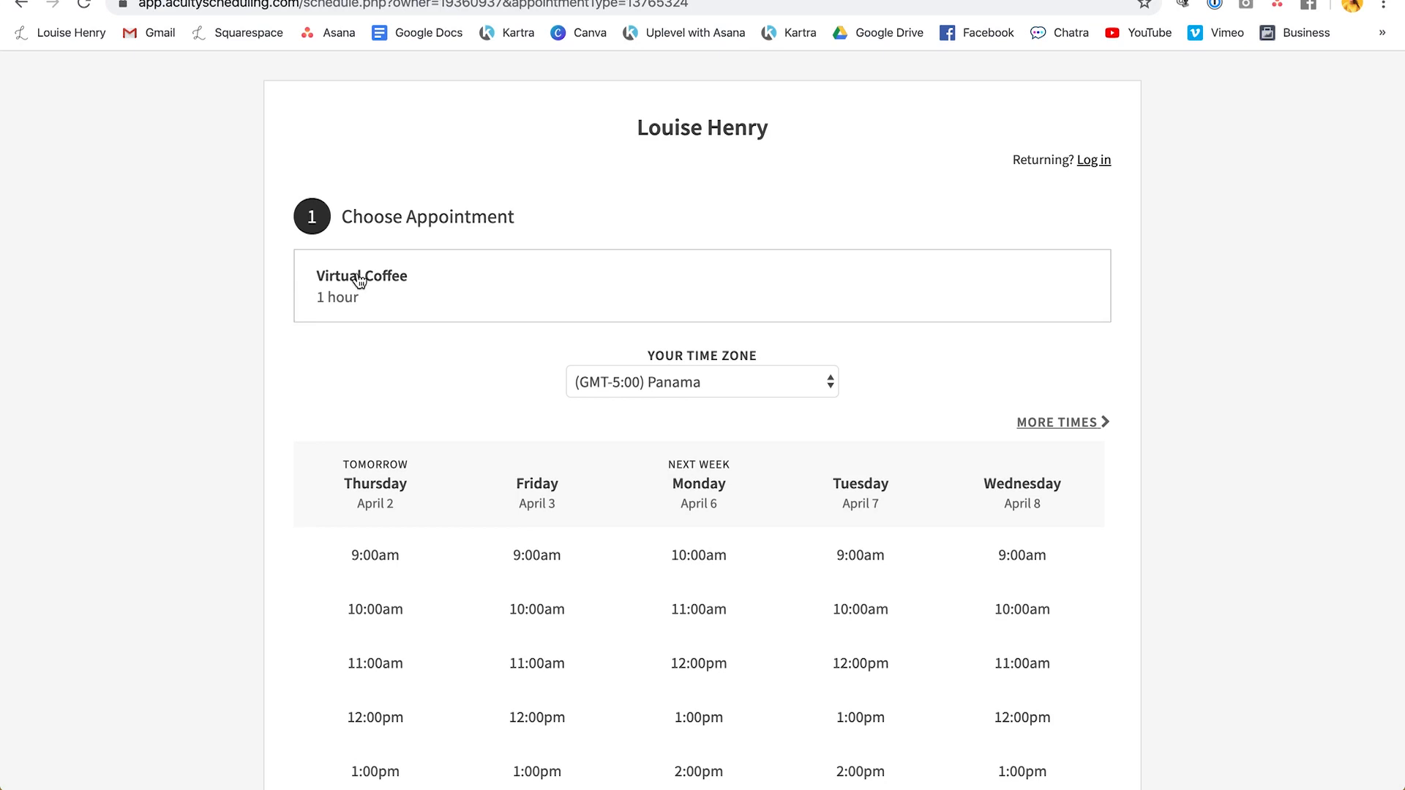
mouse_move(376, 321)
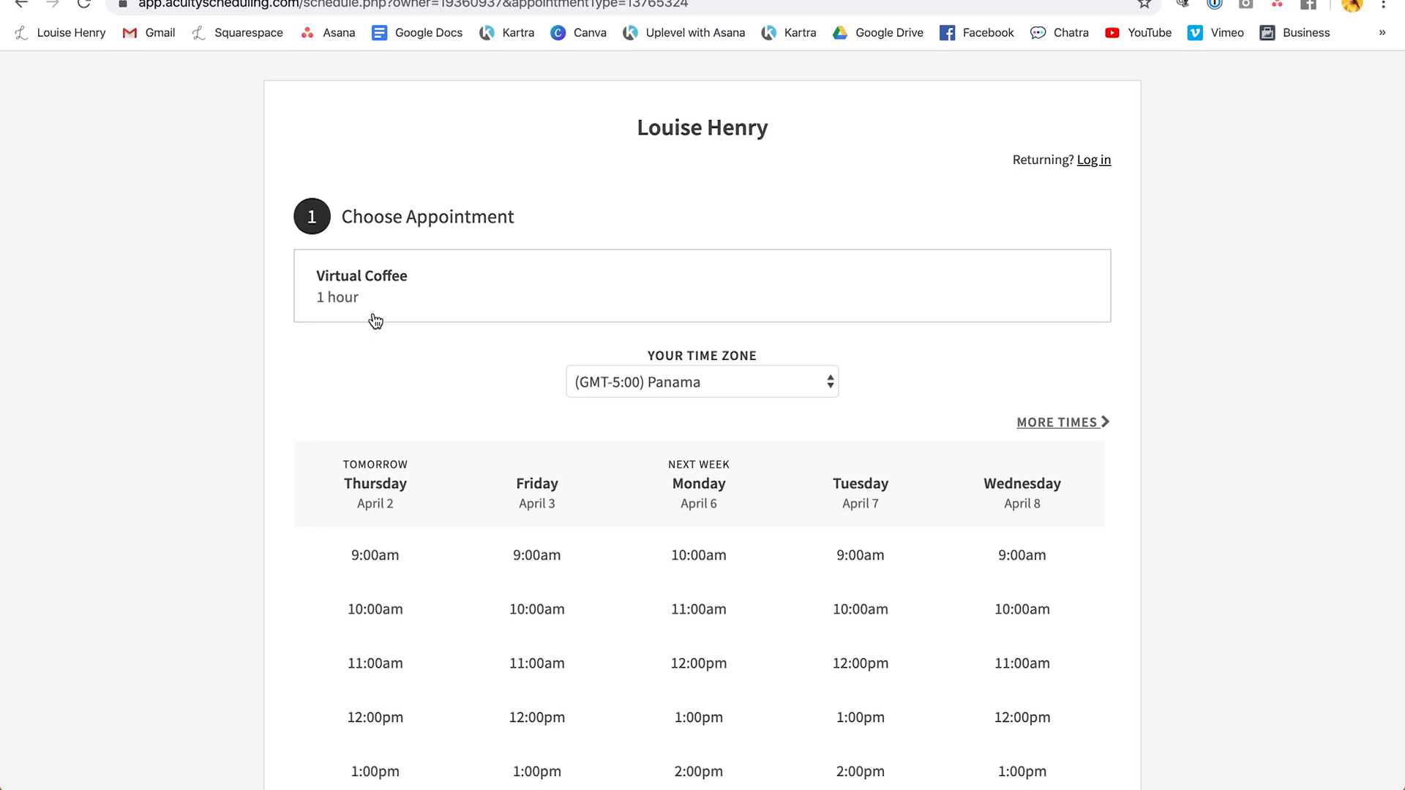
- Book Wednesday April 8, 2020 at 10:00am with the autofilled email and complete the appointment
left_click(701, 382)
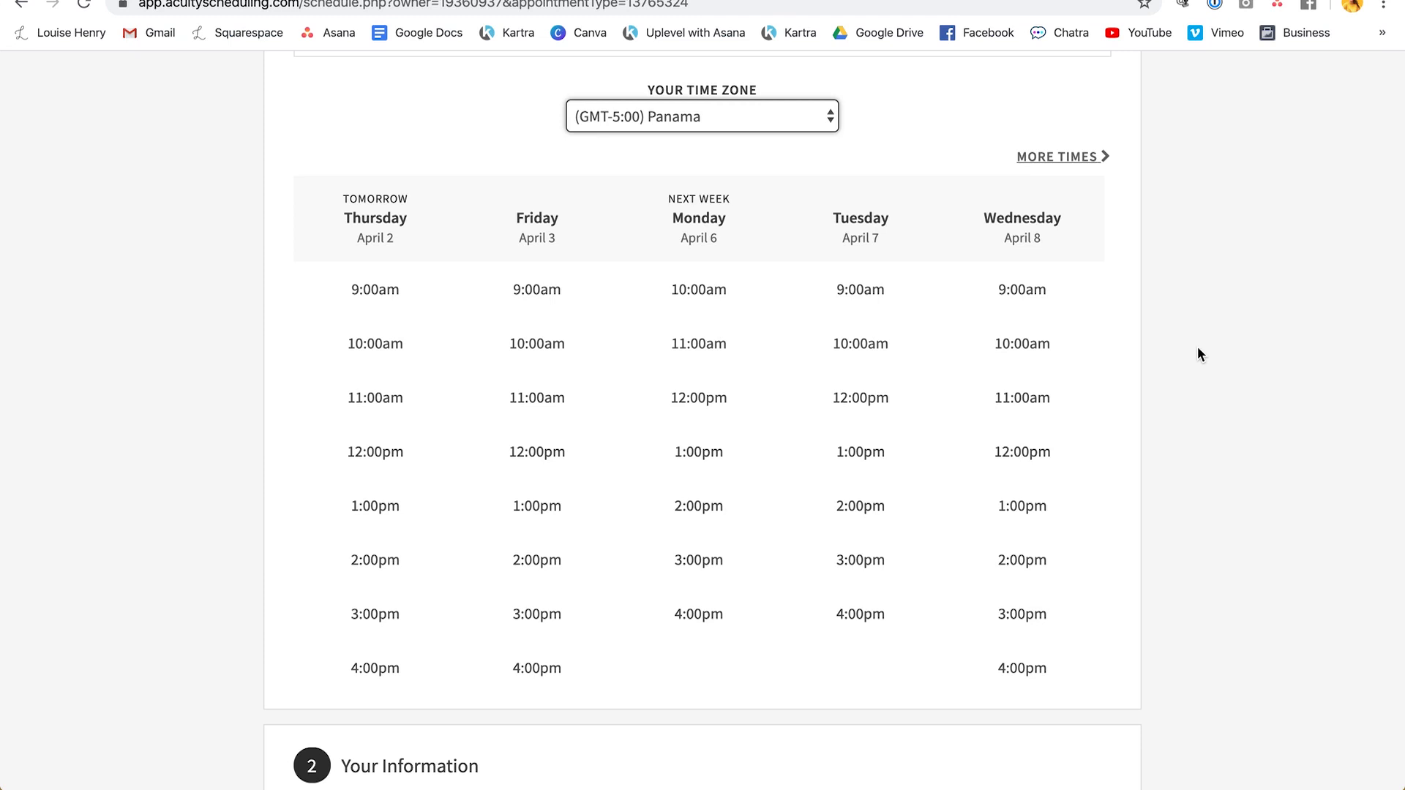
left_click(1020, 343)
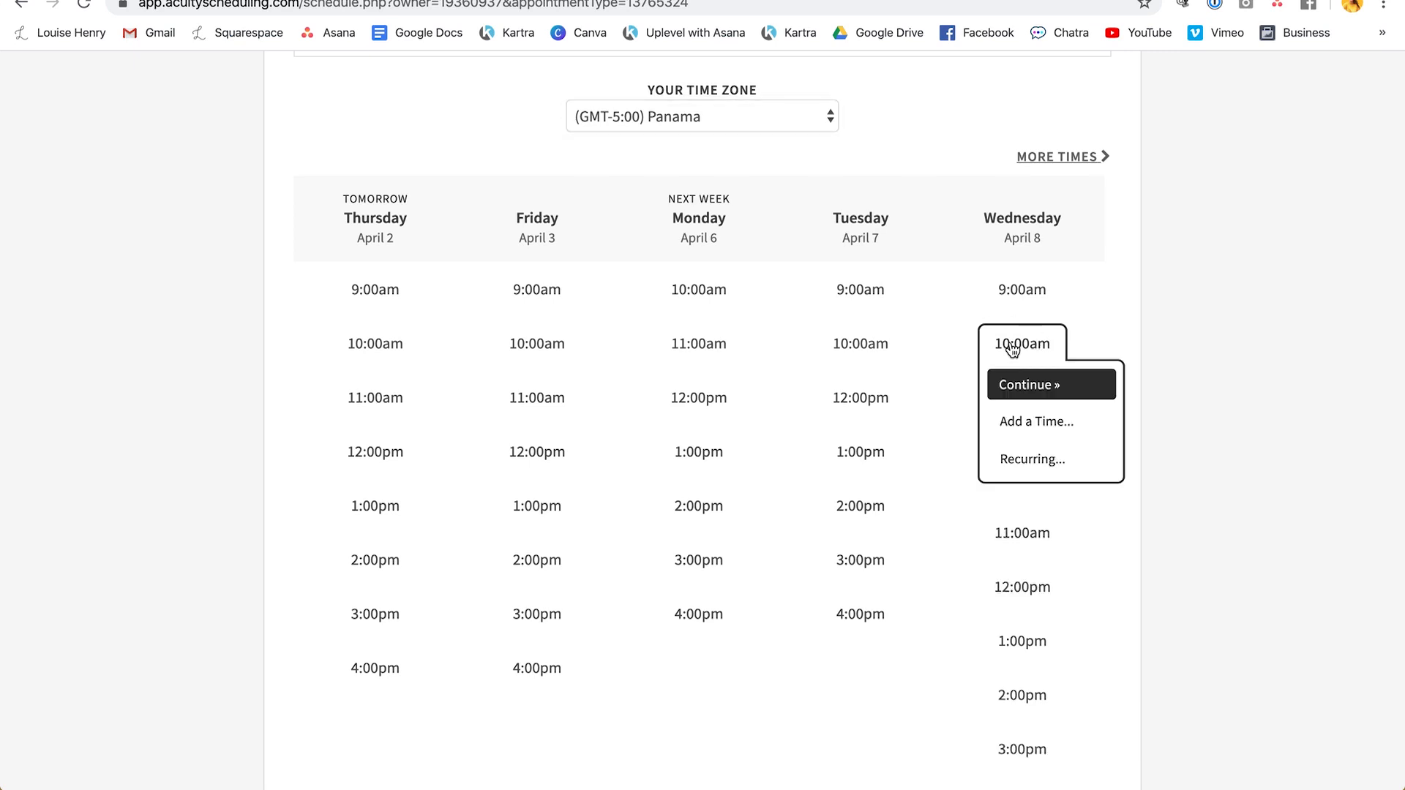
mouse_move(1011, 358)
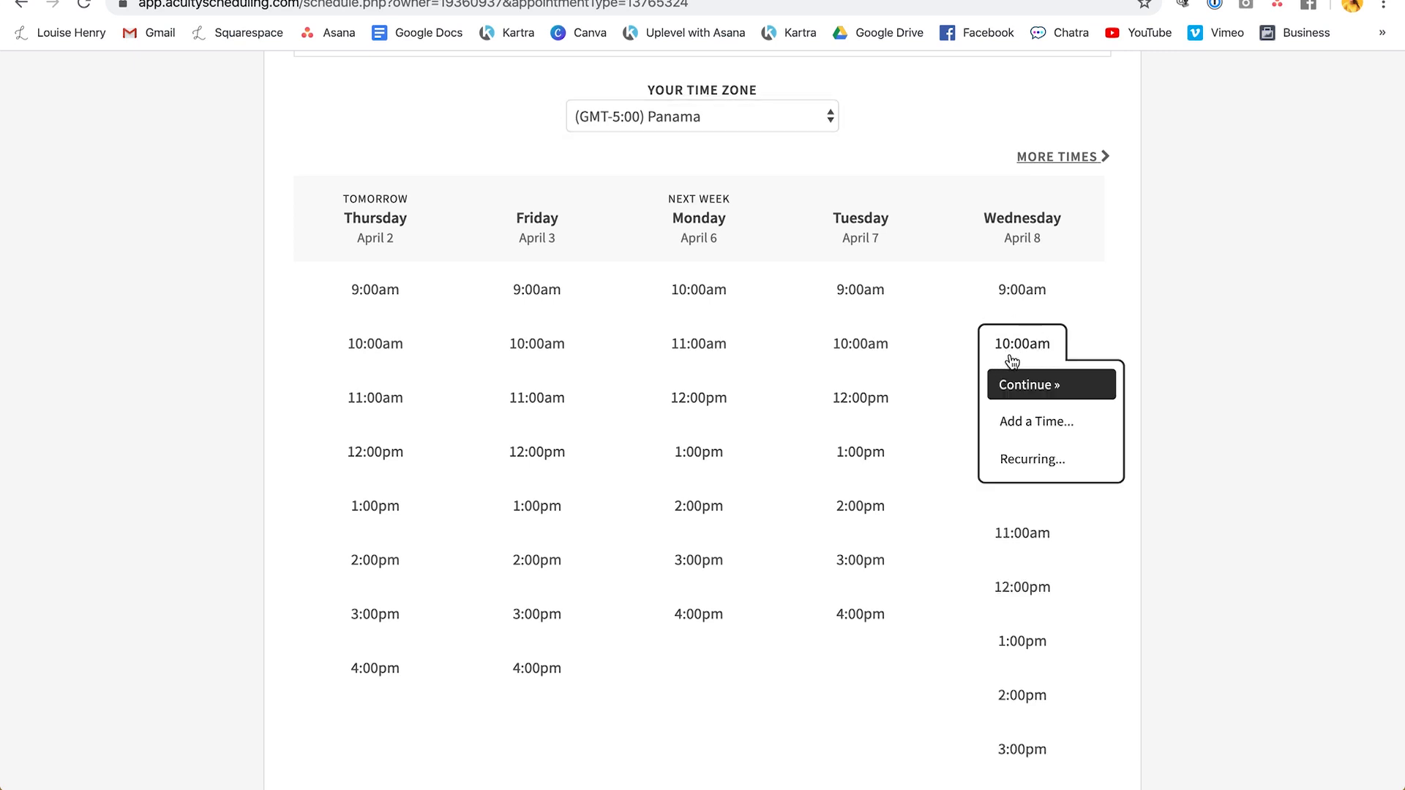
left_click(1031, 385)
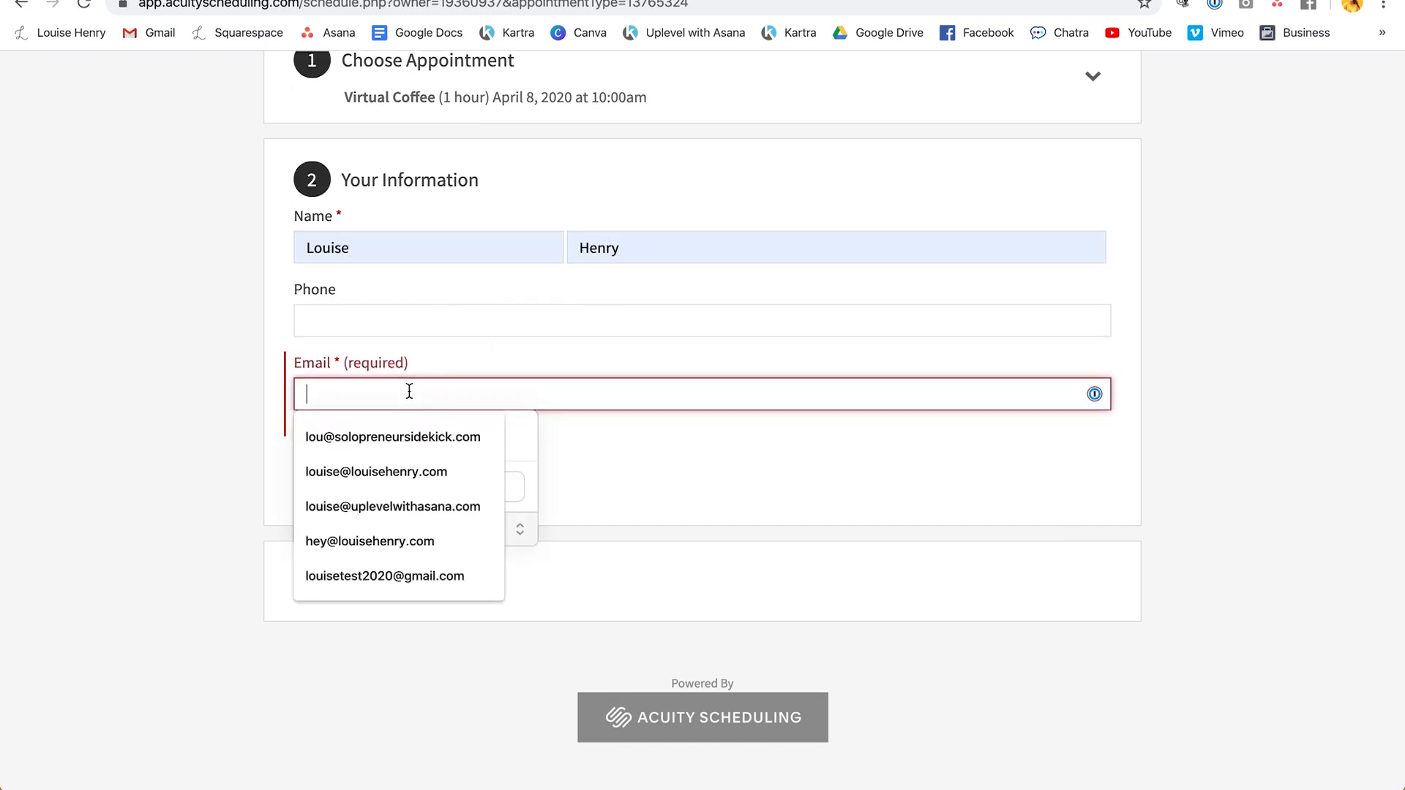
left_click(385, 575)
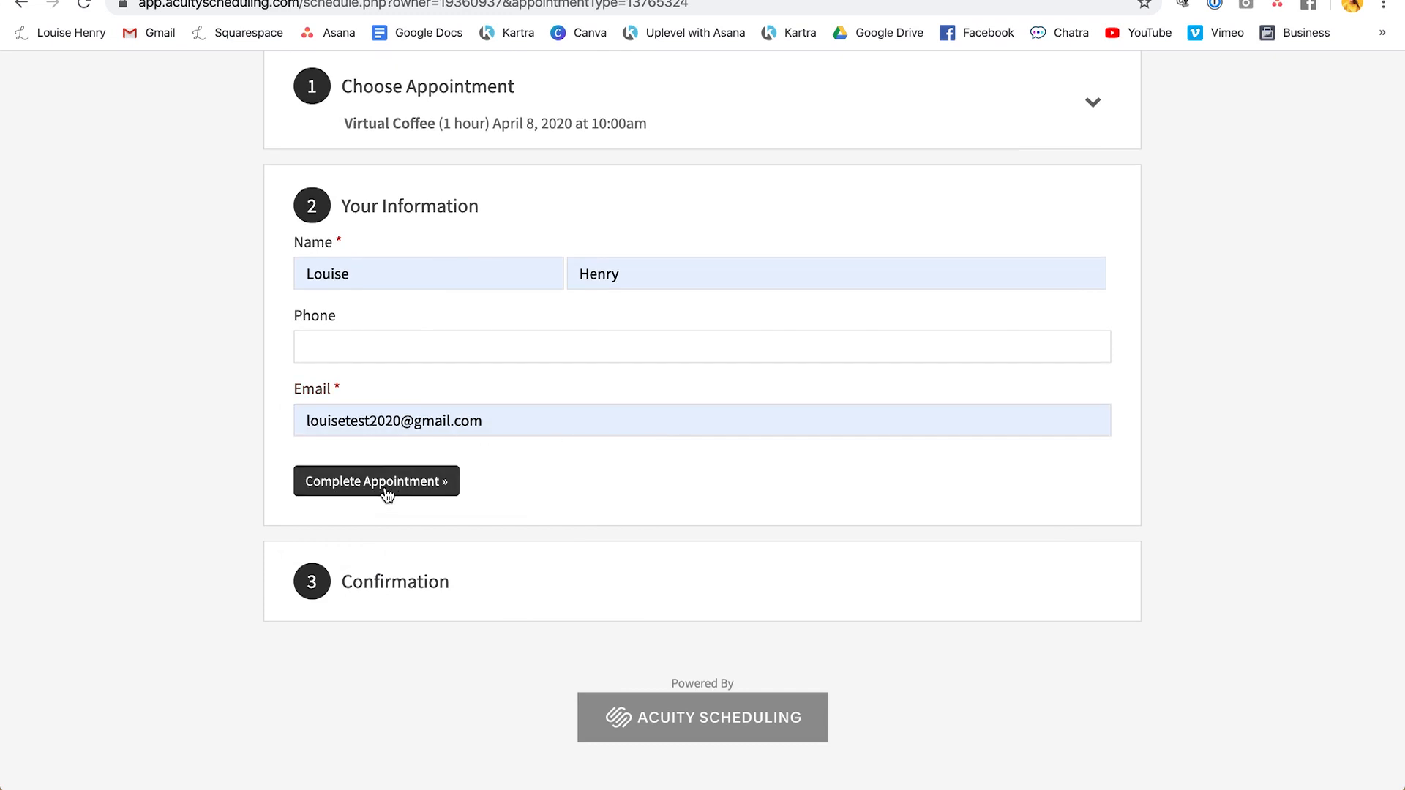
left_click(376, 482)
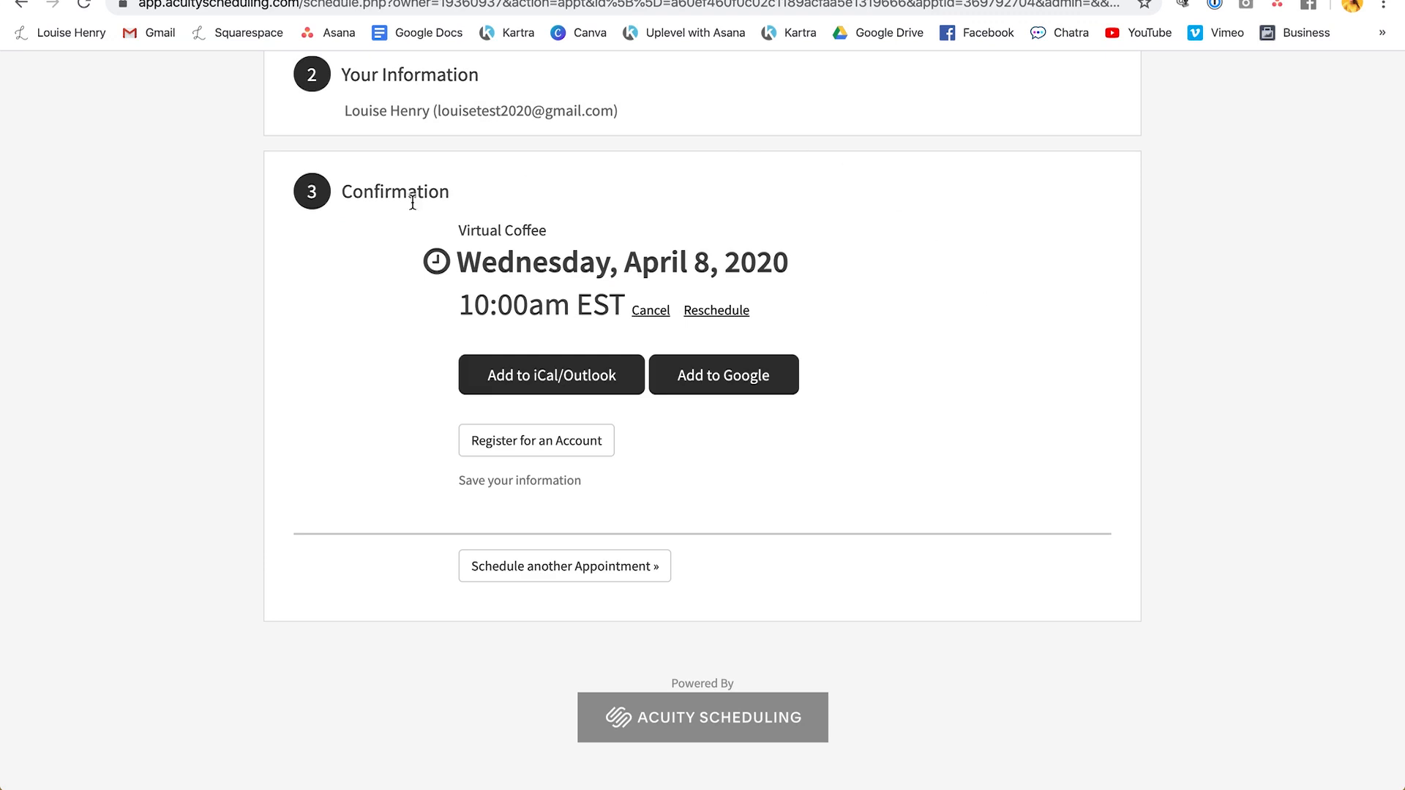
mouse_move(888, 392)
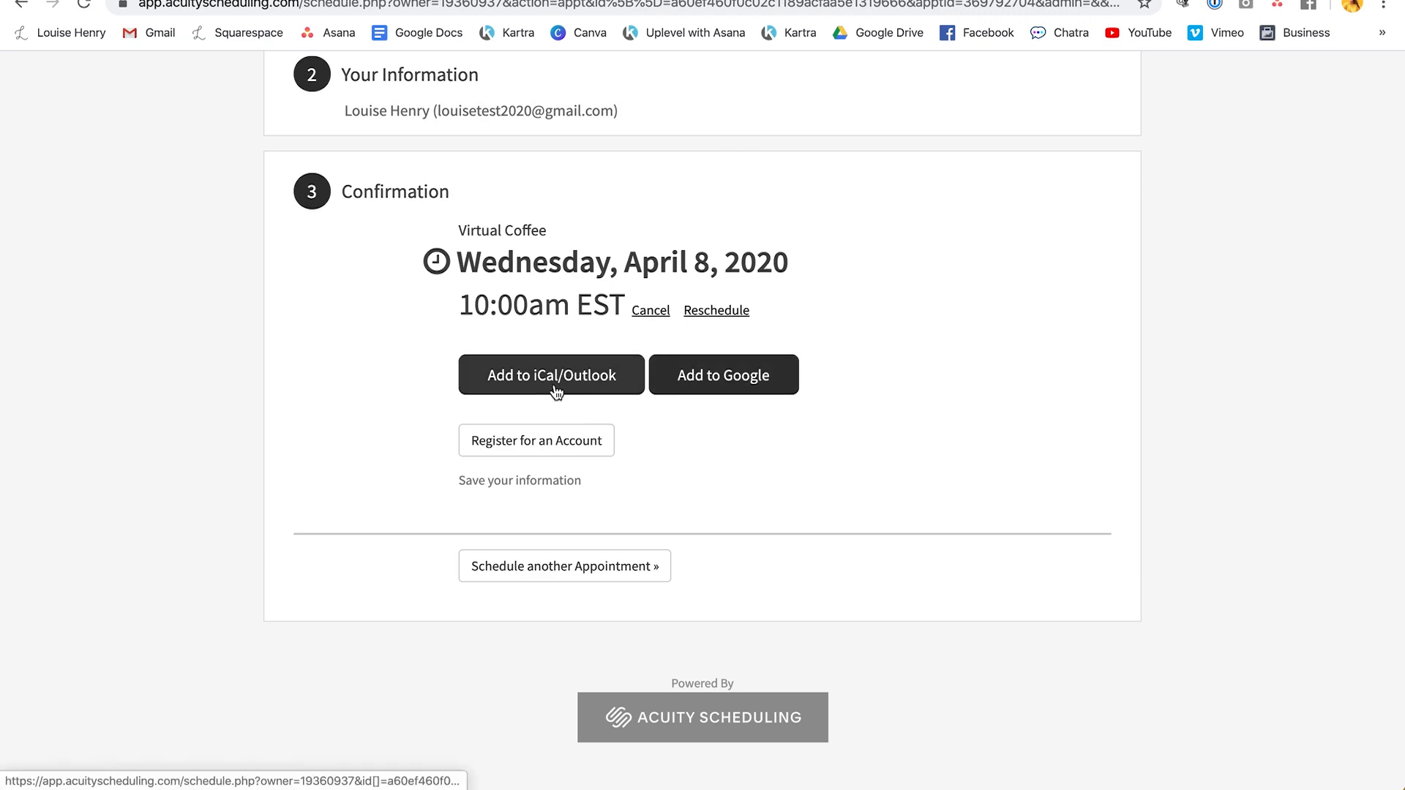
mouse_move(559, 401)
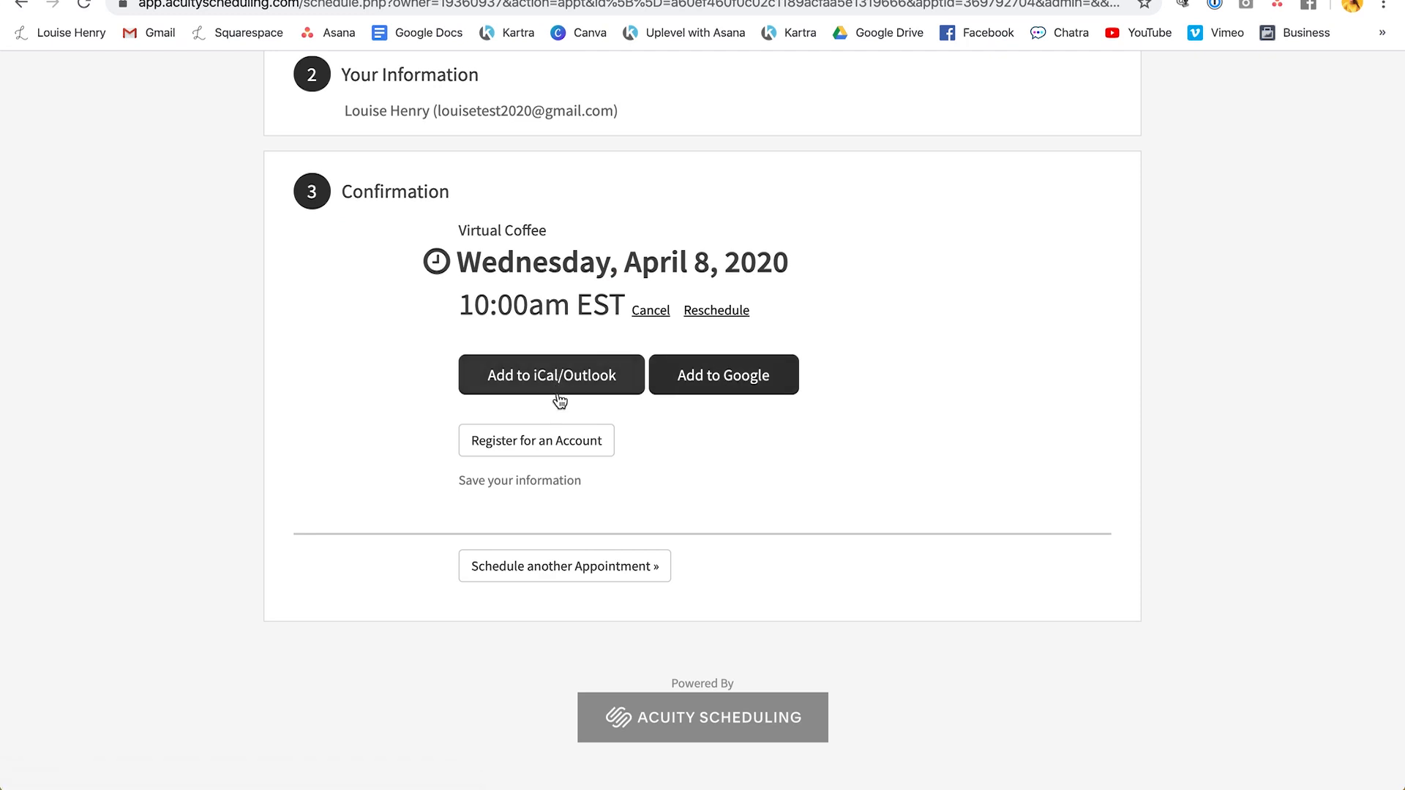
mouse_move(984, 361)
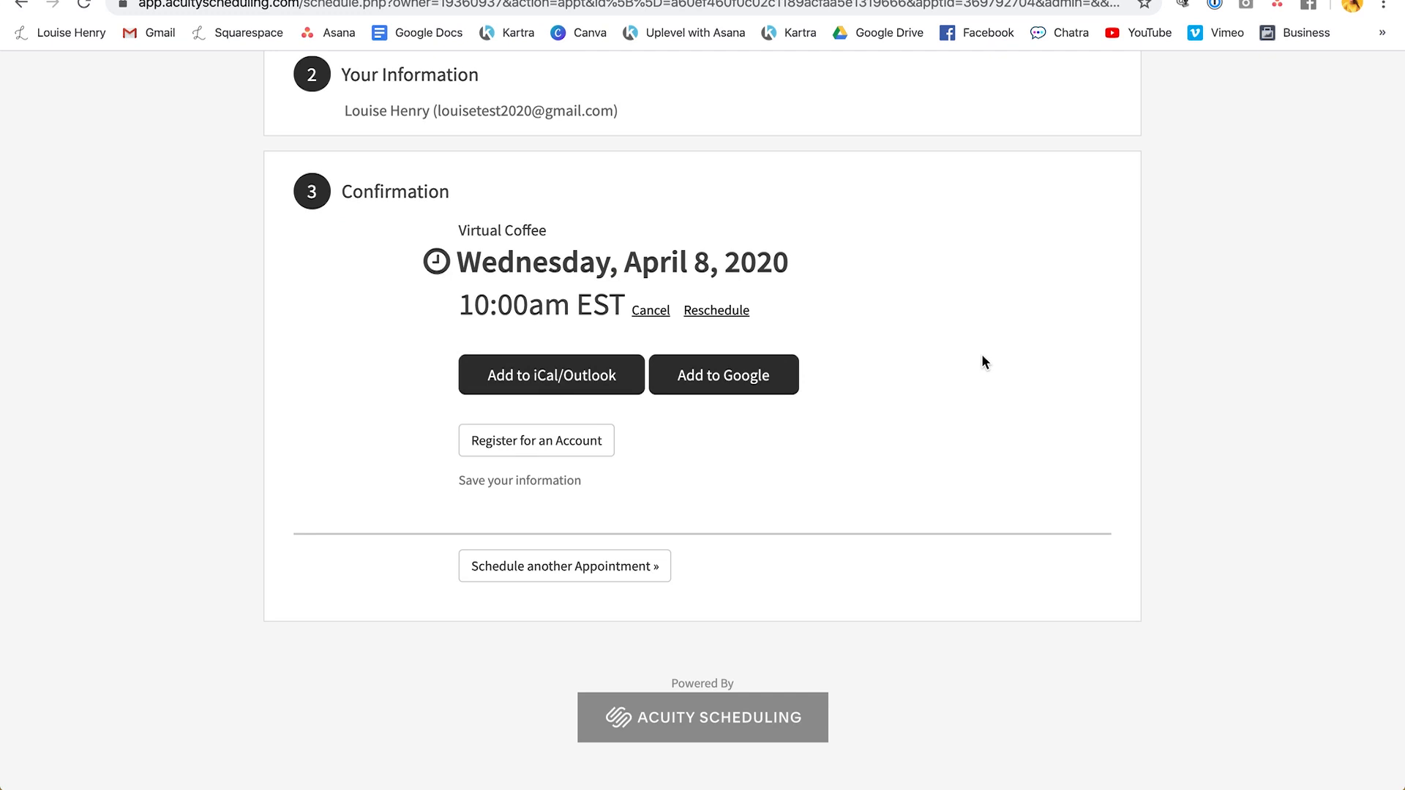
mouse_move(344, 29)
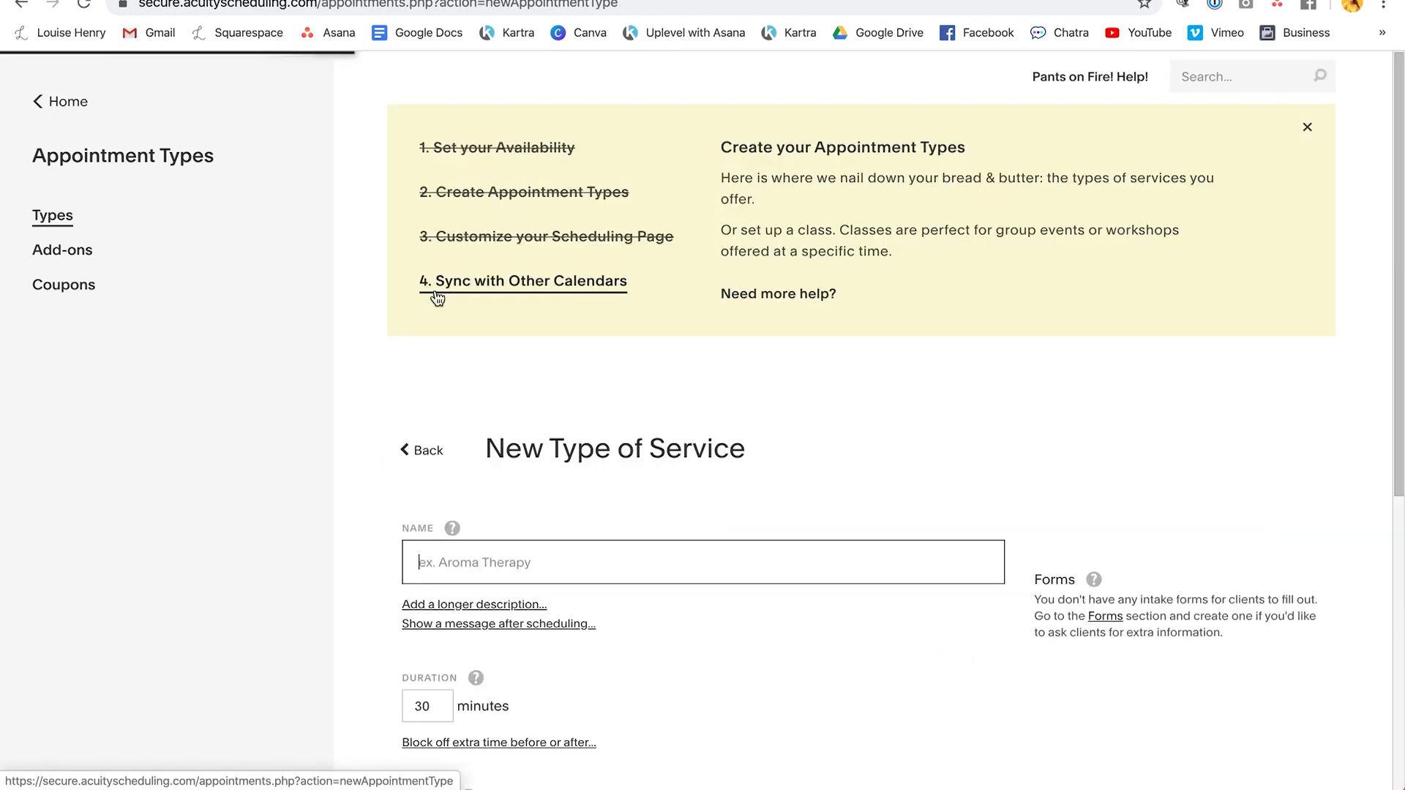
- Scroll the April 2020 appointment calendar to the new 10:00am Virtual Coffee booking on the 8th
scroll("down", 3)
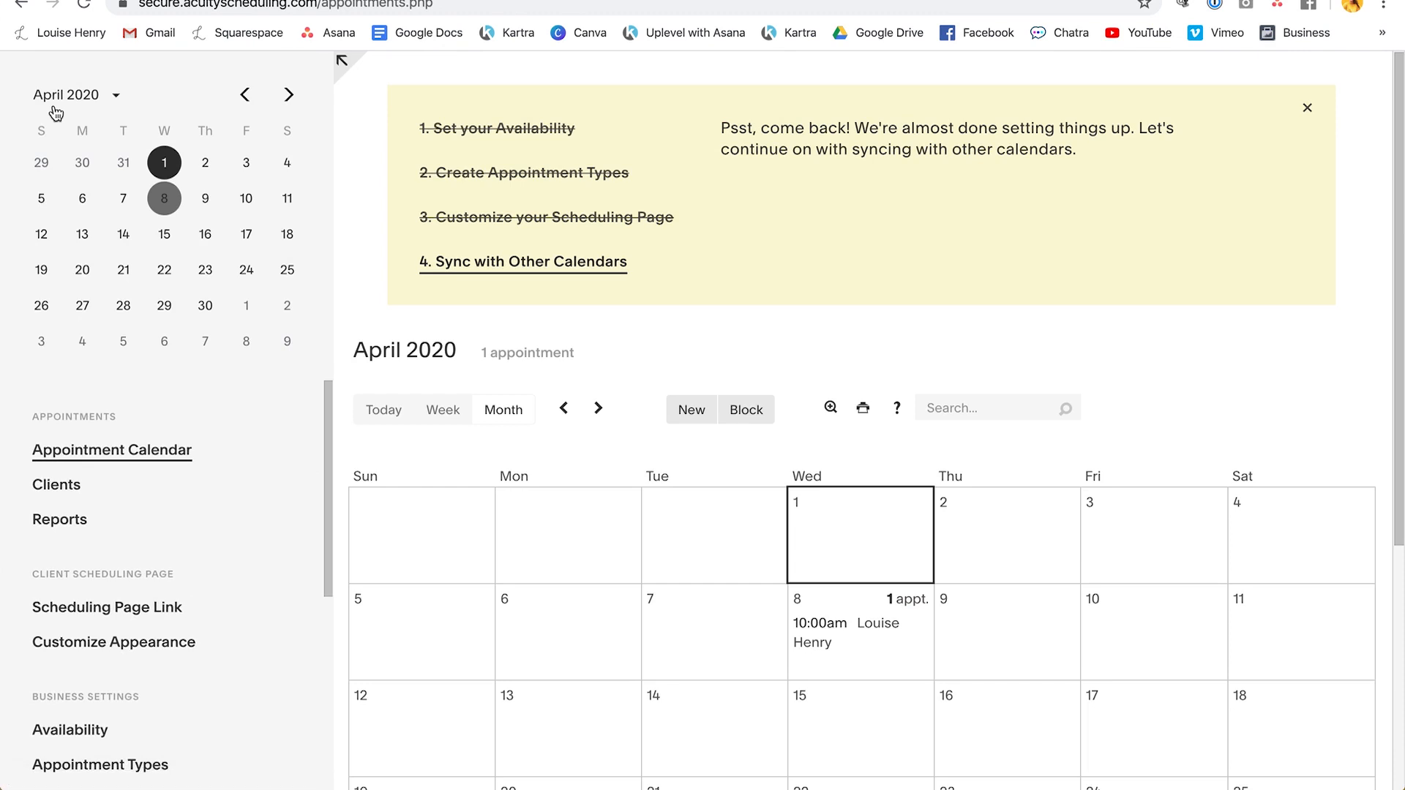
mouse_move(111, 449)
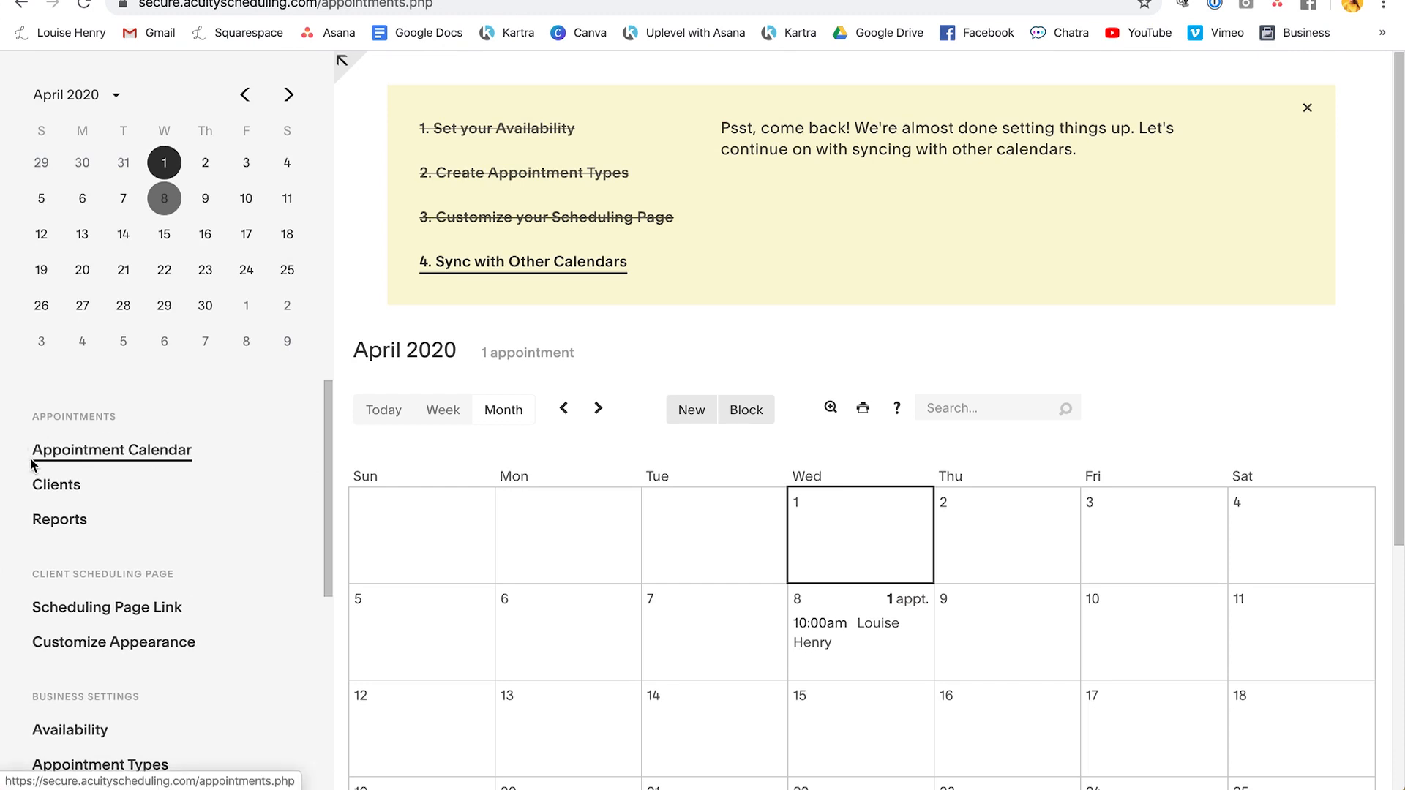
scroll("down", 3)
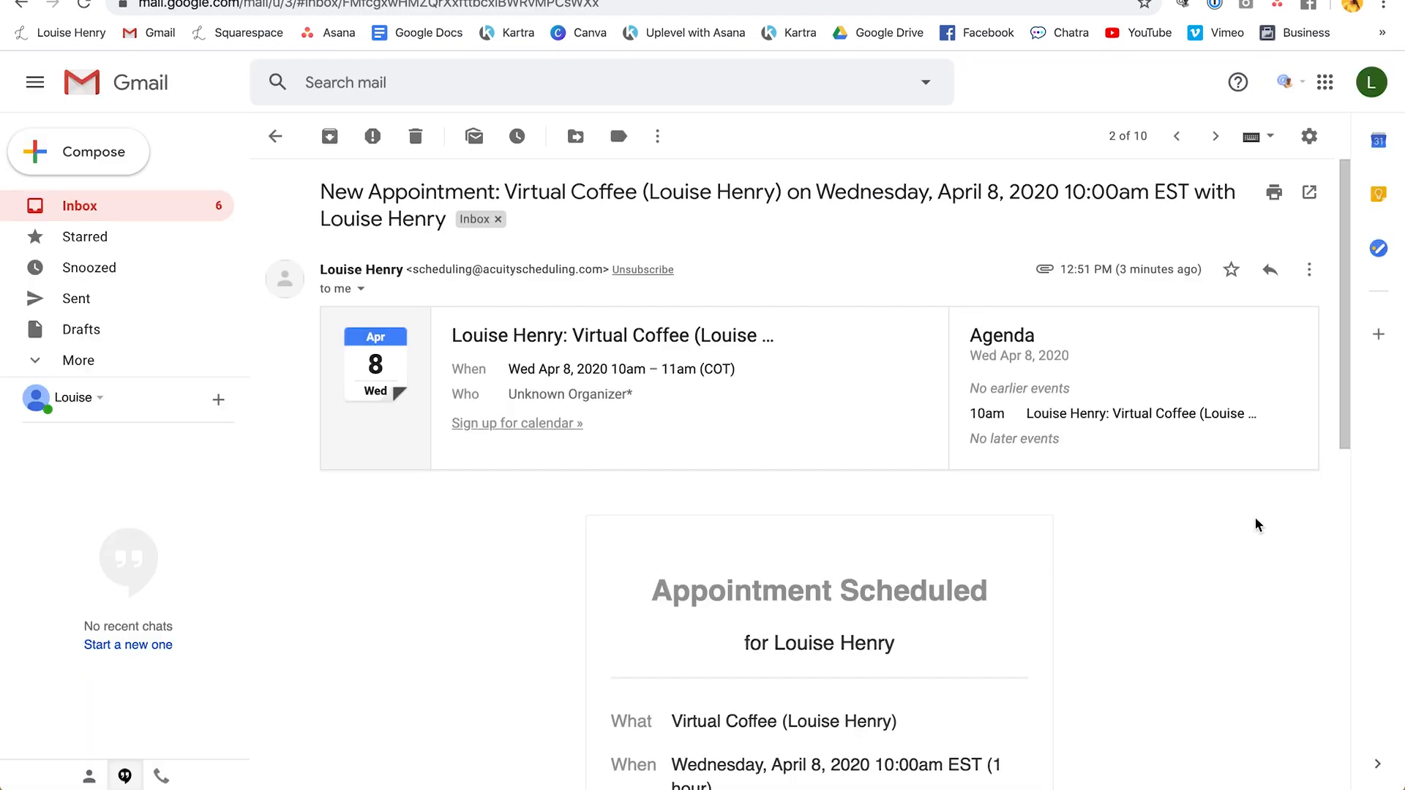
- Review the New Appointment email, then the business copy of the Virtual Coffee booking
scroll("down", 3)
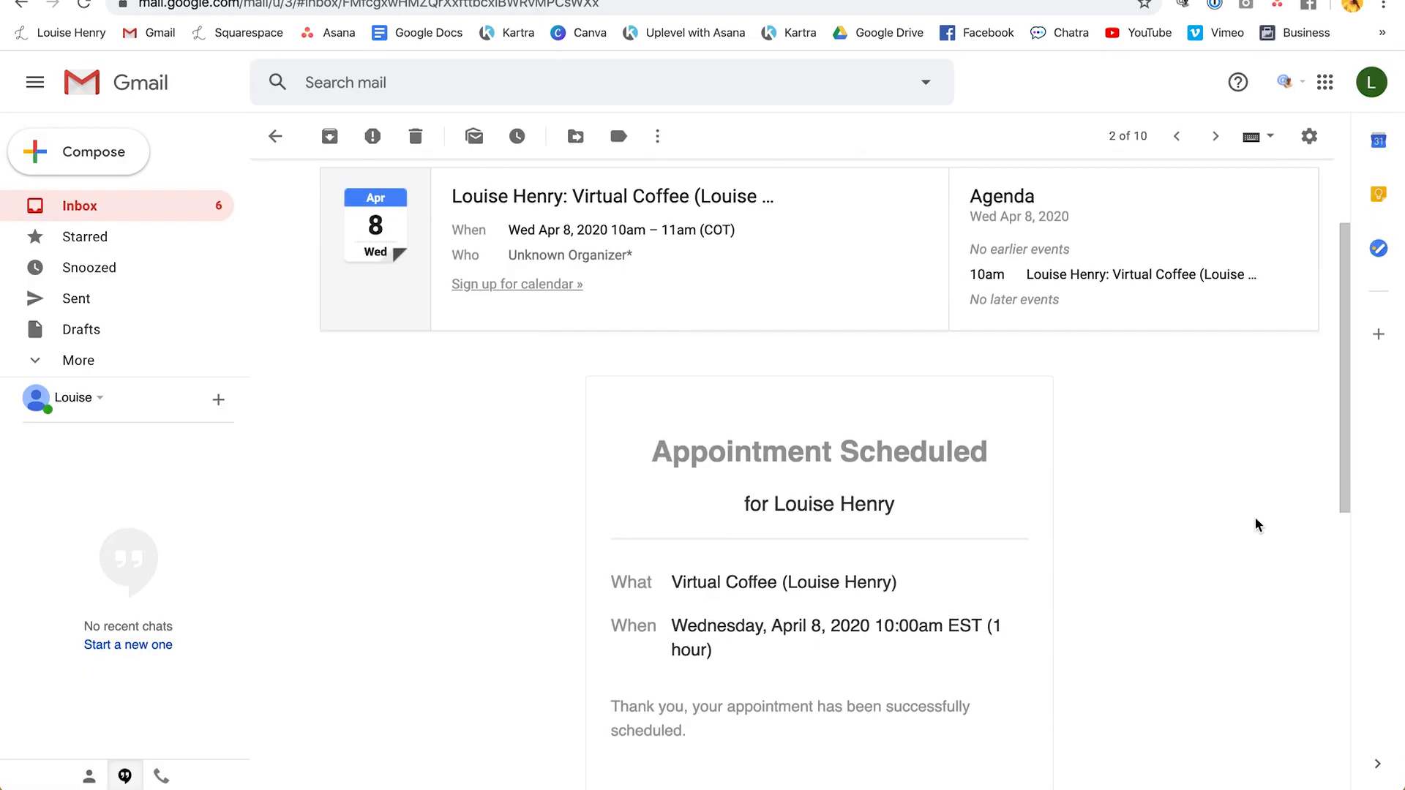
scroll("down", 3)
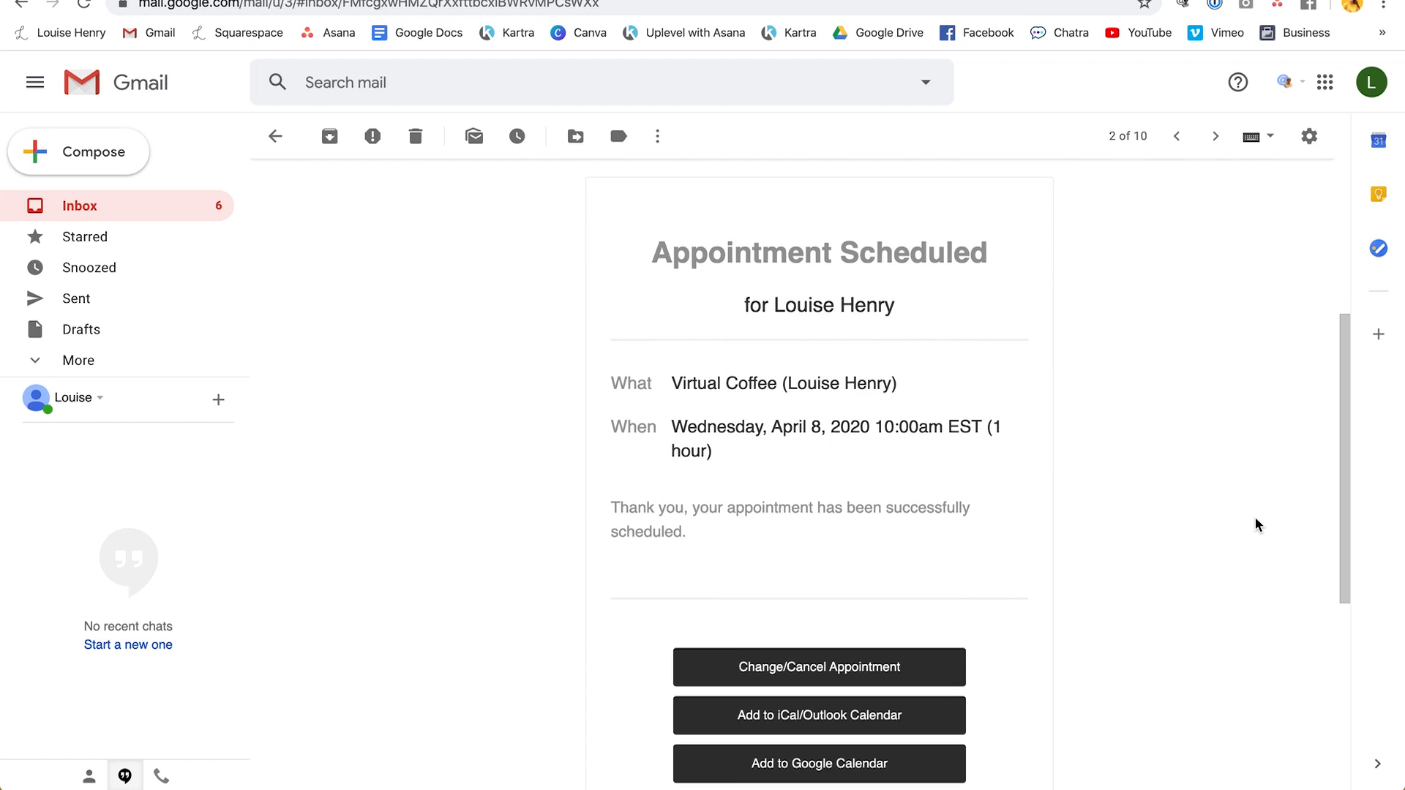
left_click(1176, 136)
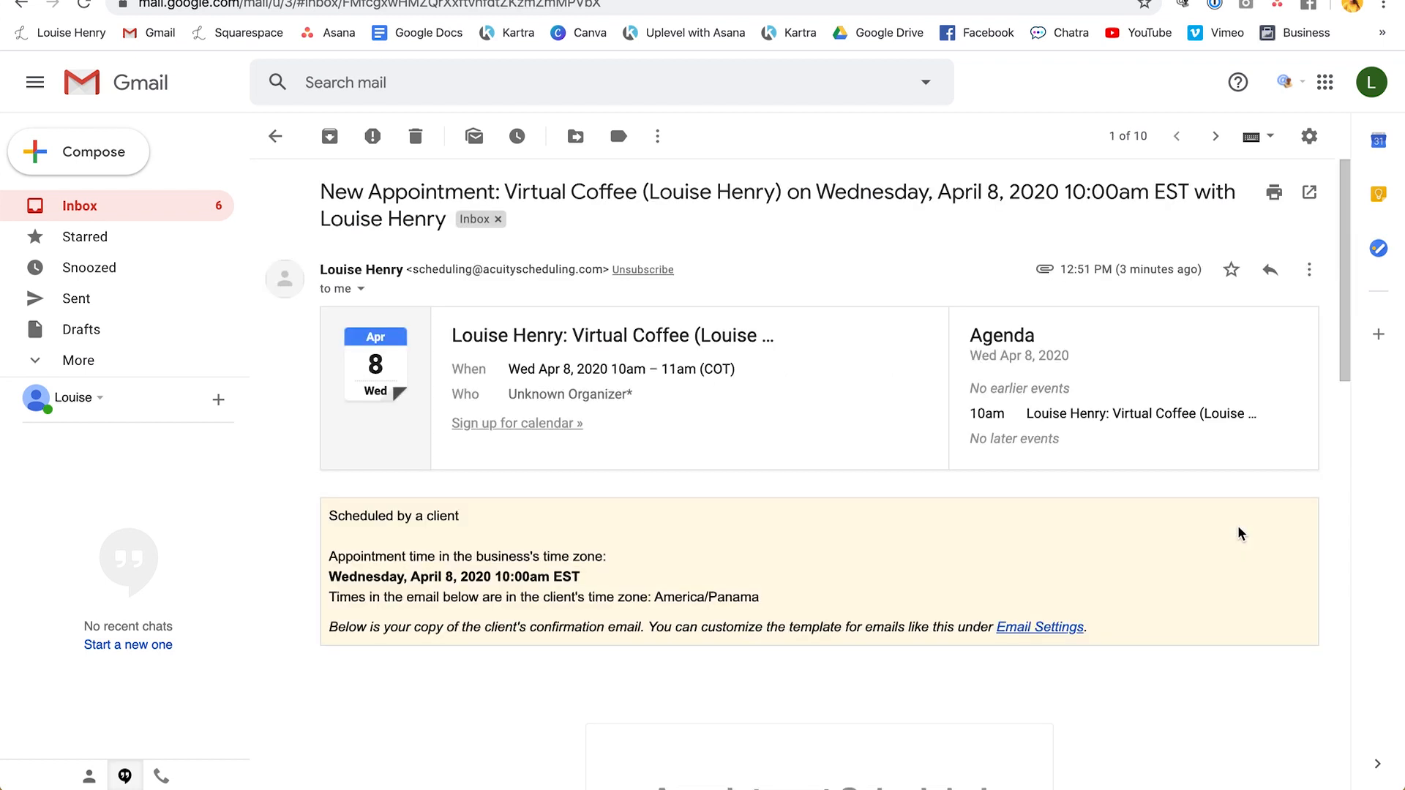
scroll("down", 3)
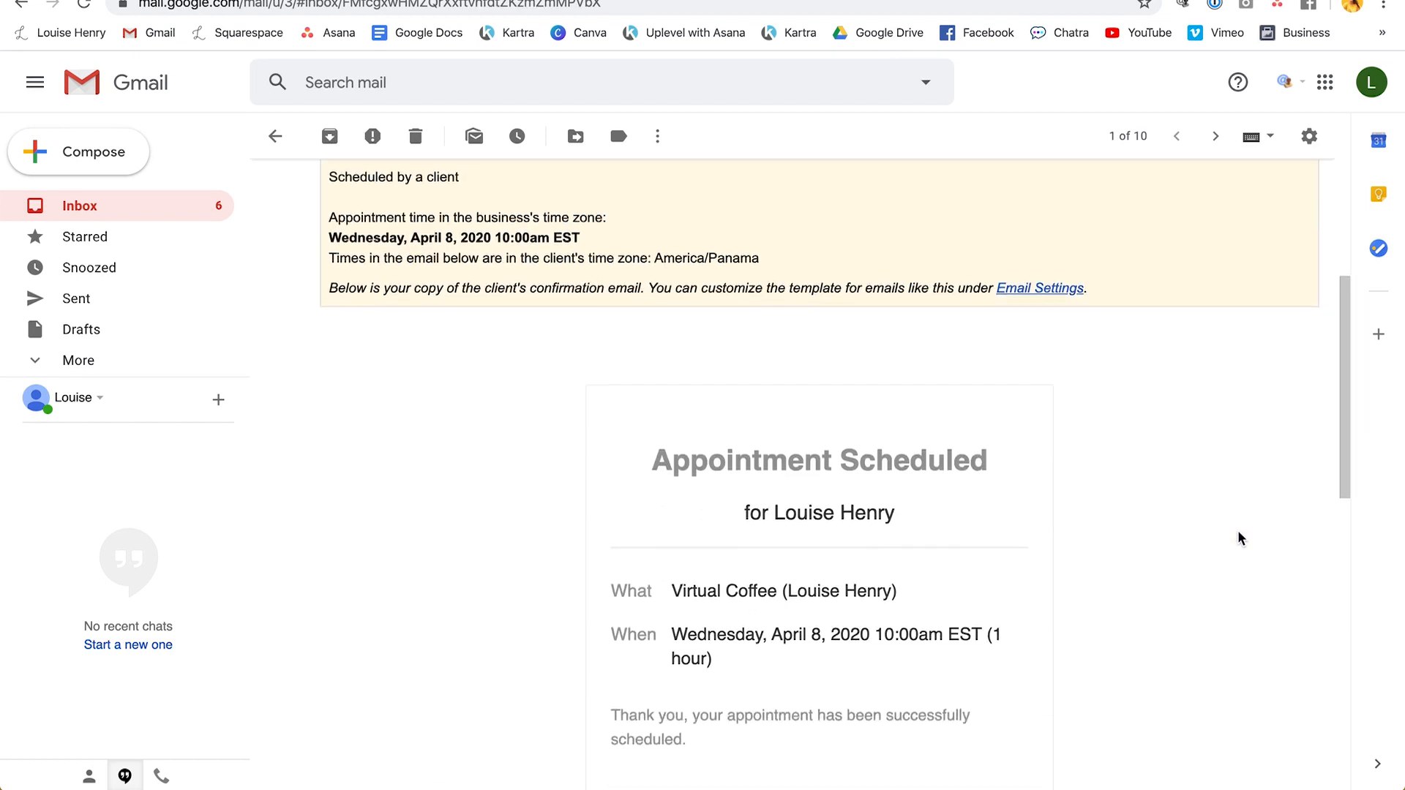
scroll("down", 3)
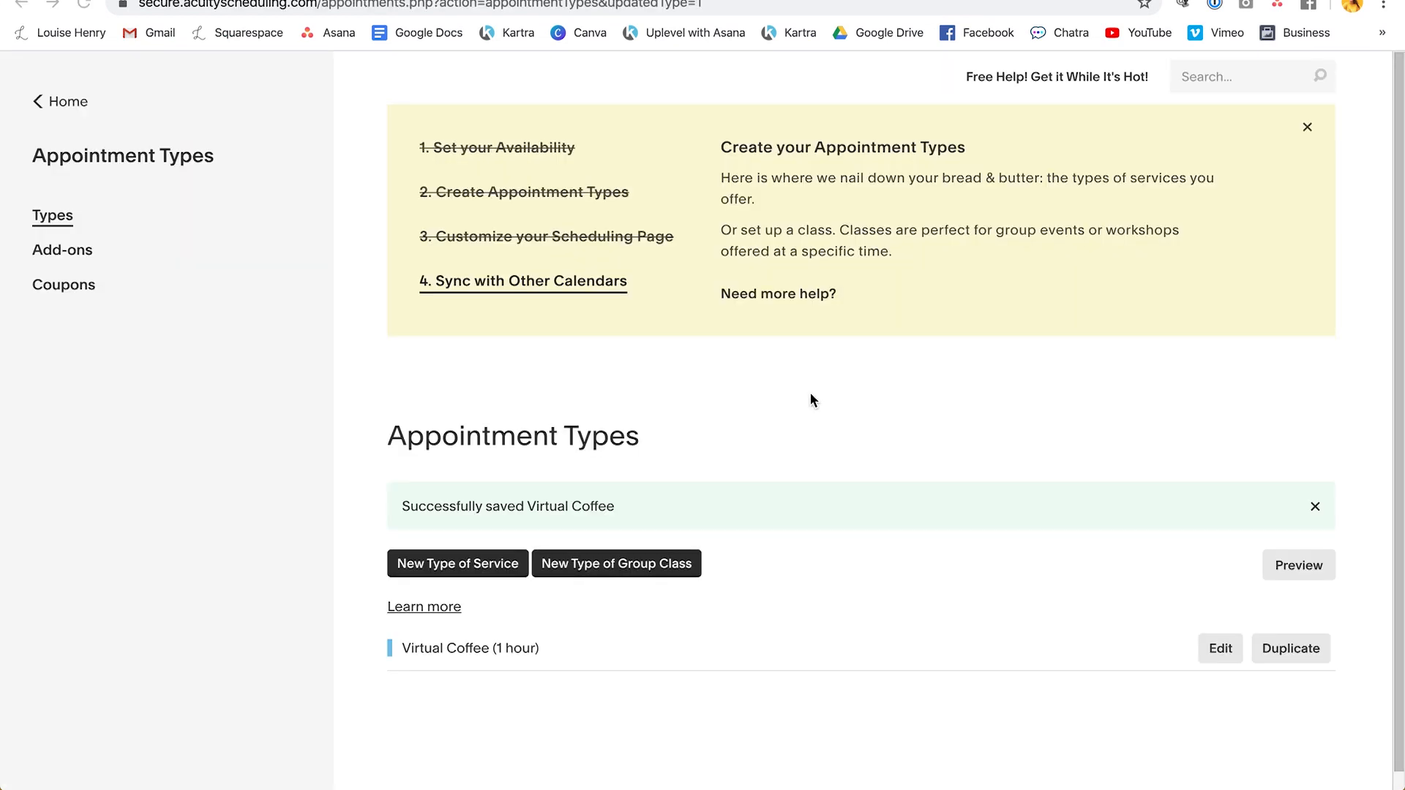
mouse_move(565, 252)
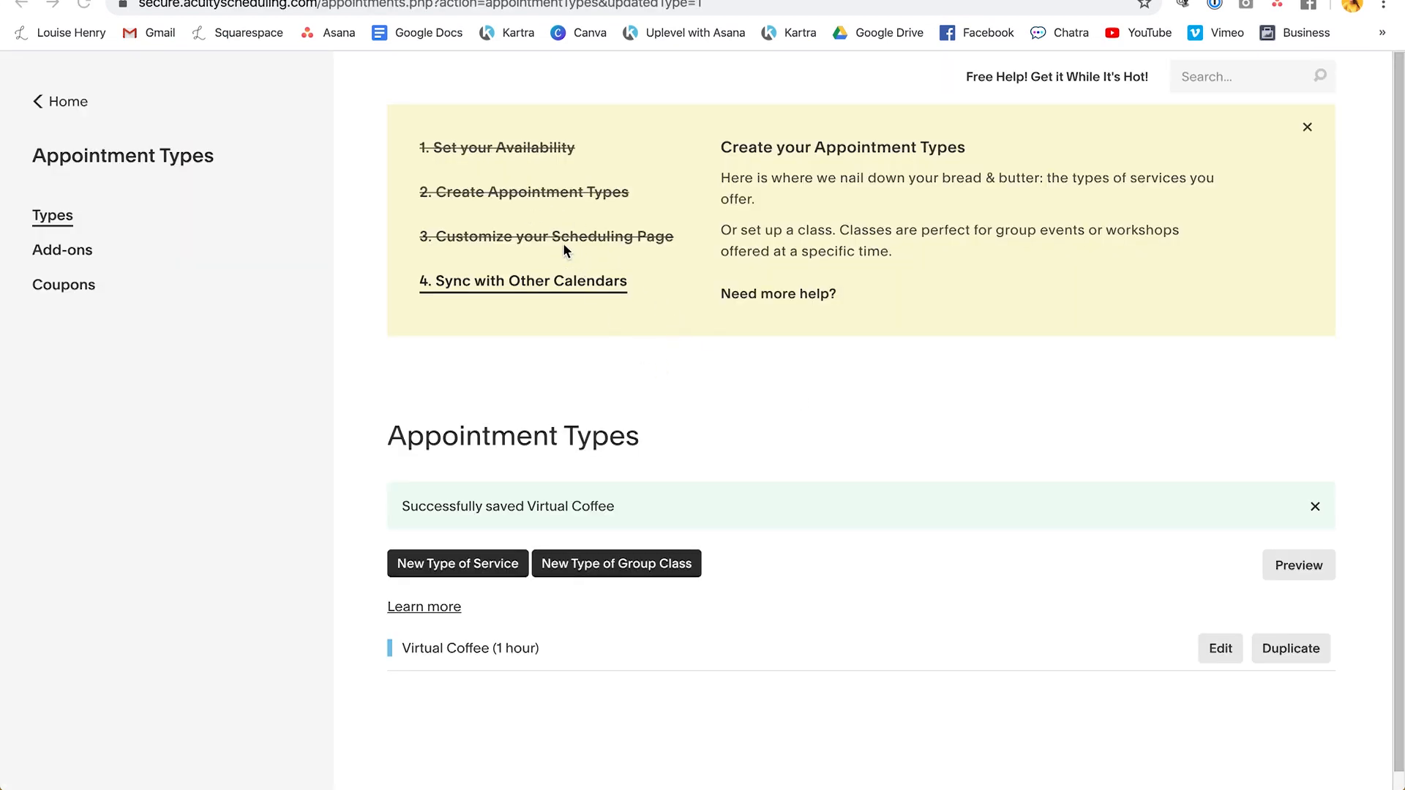
- From walkthrough step 3 Customize your Scheduling Page, select the Monthly calendar template
left_click(546, 238)
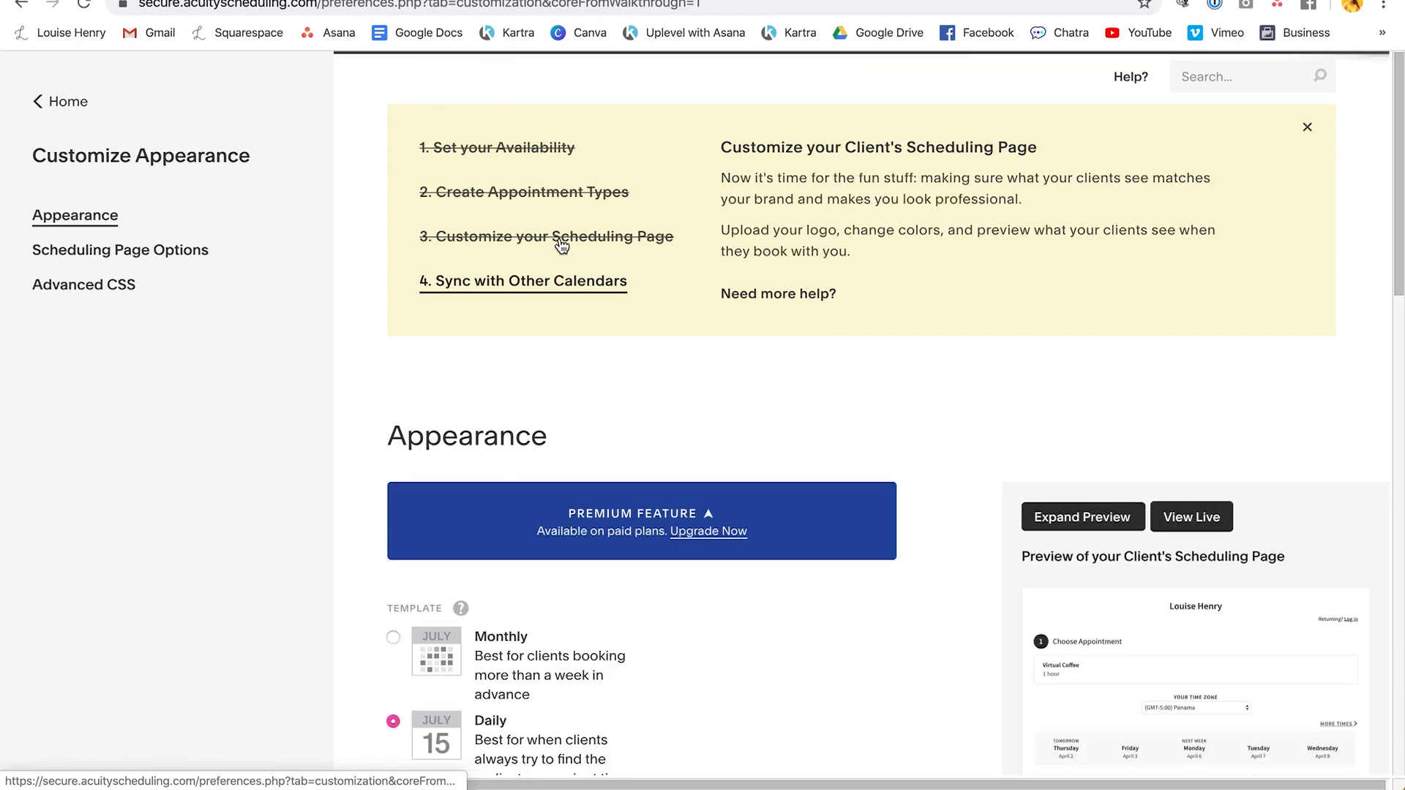
scroll("down", 3)
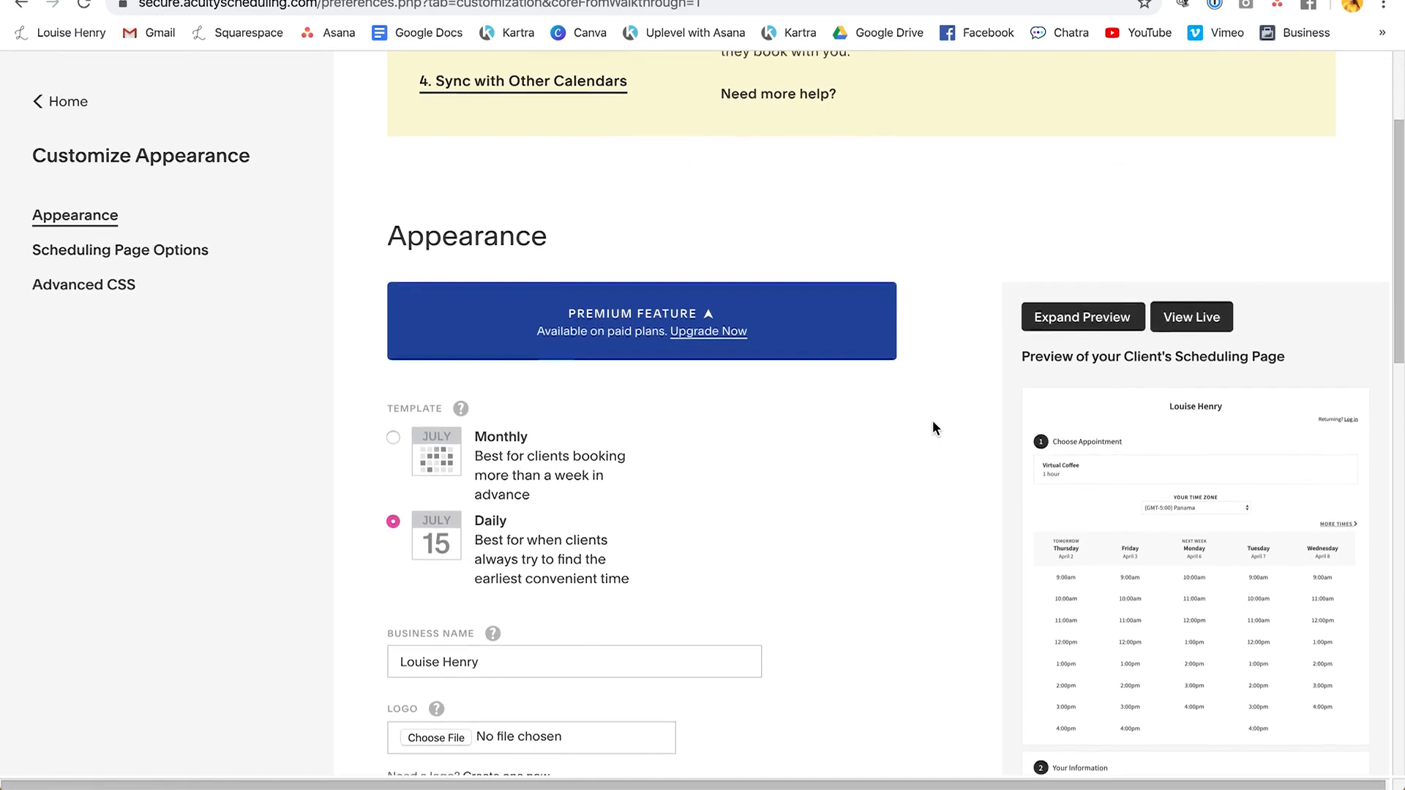
scroll("down", 3)
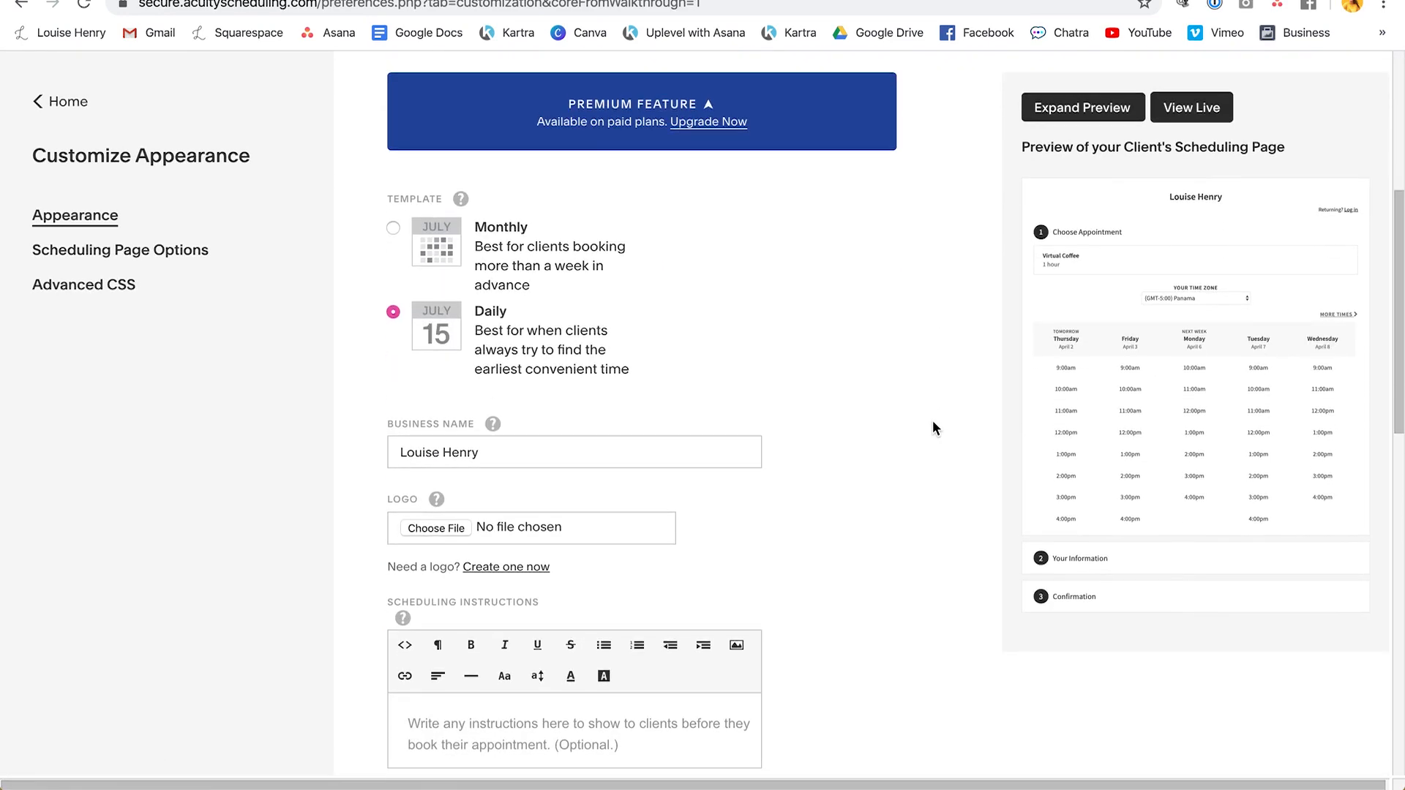
mouse_move(1138, 532)
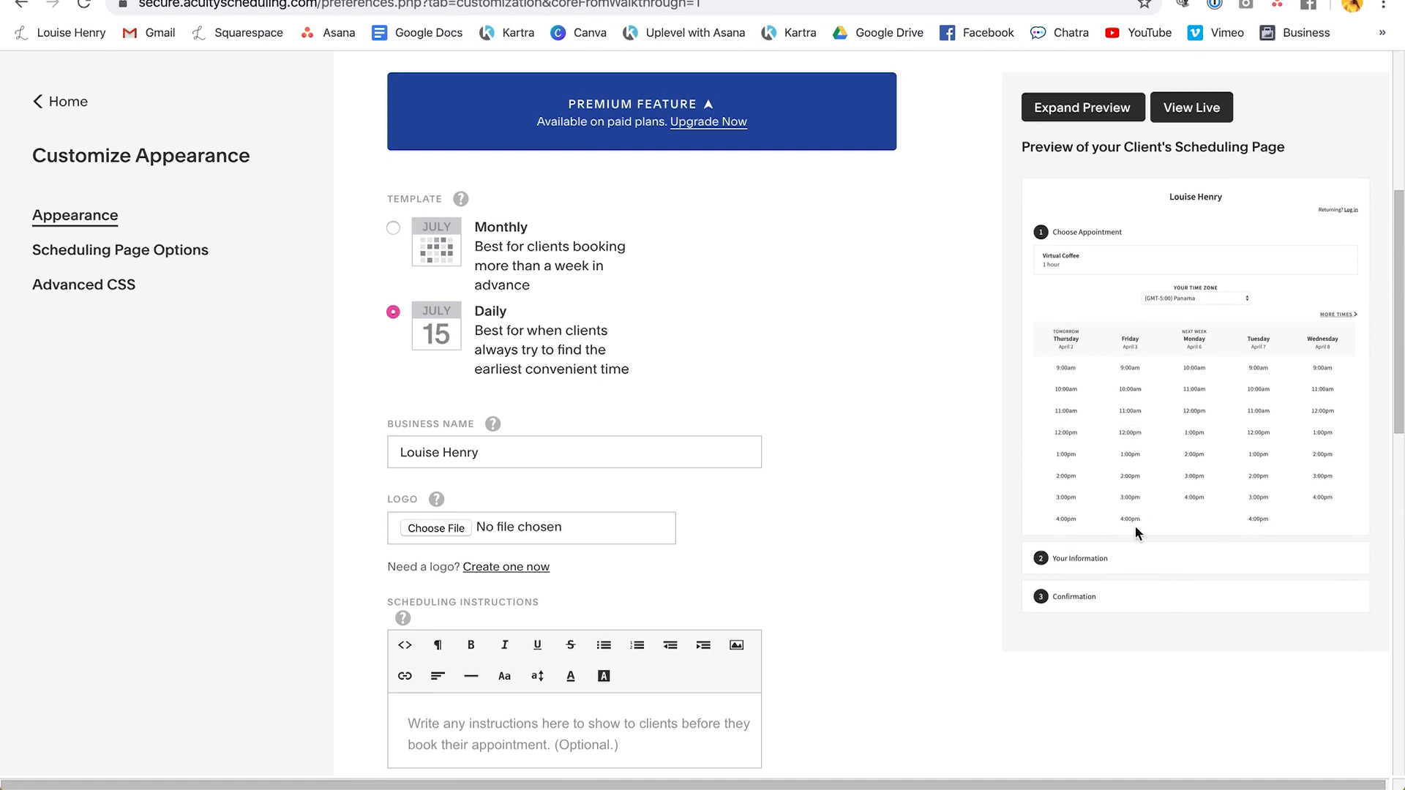
left_click(392, 229)
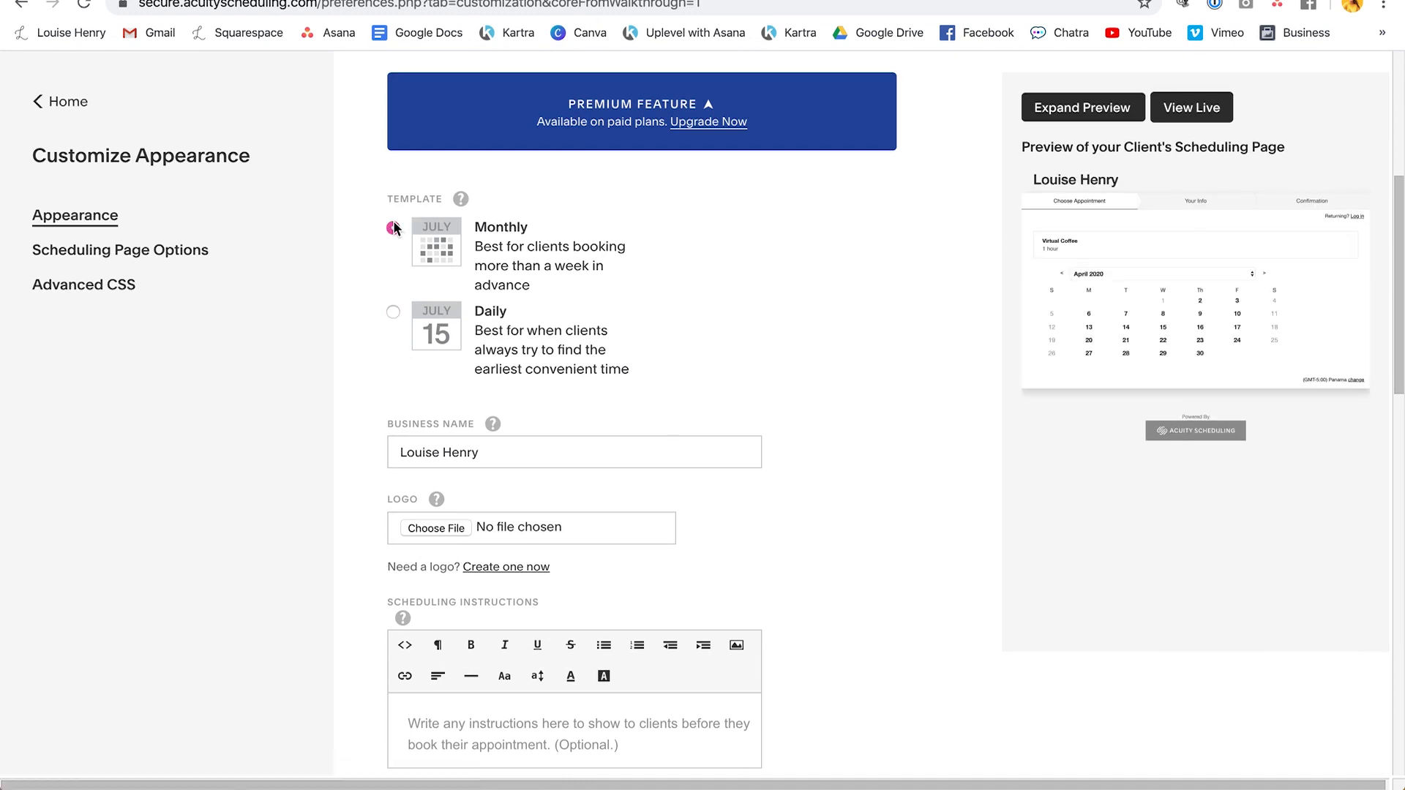
left_click(393, 227)
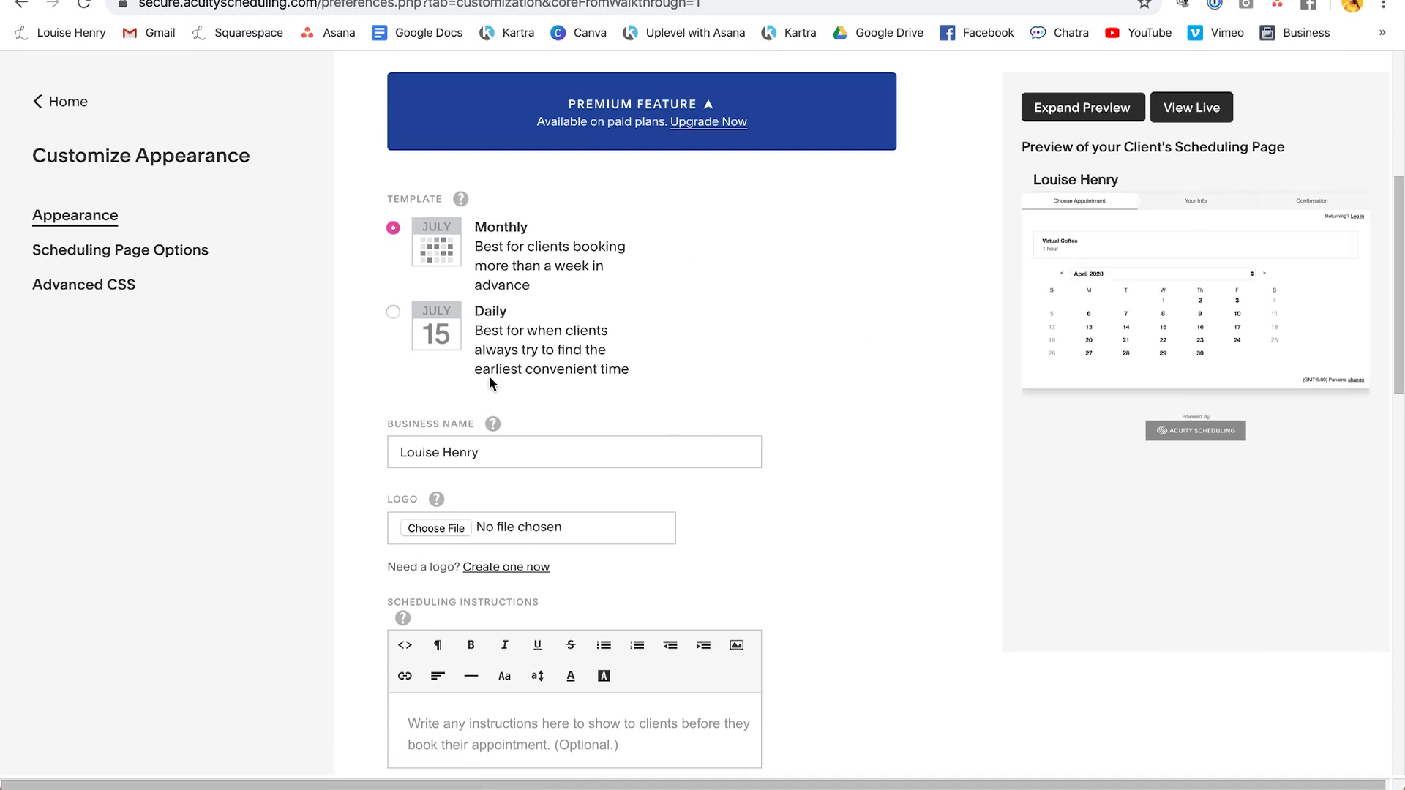
scroll("down", 3)
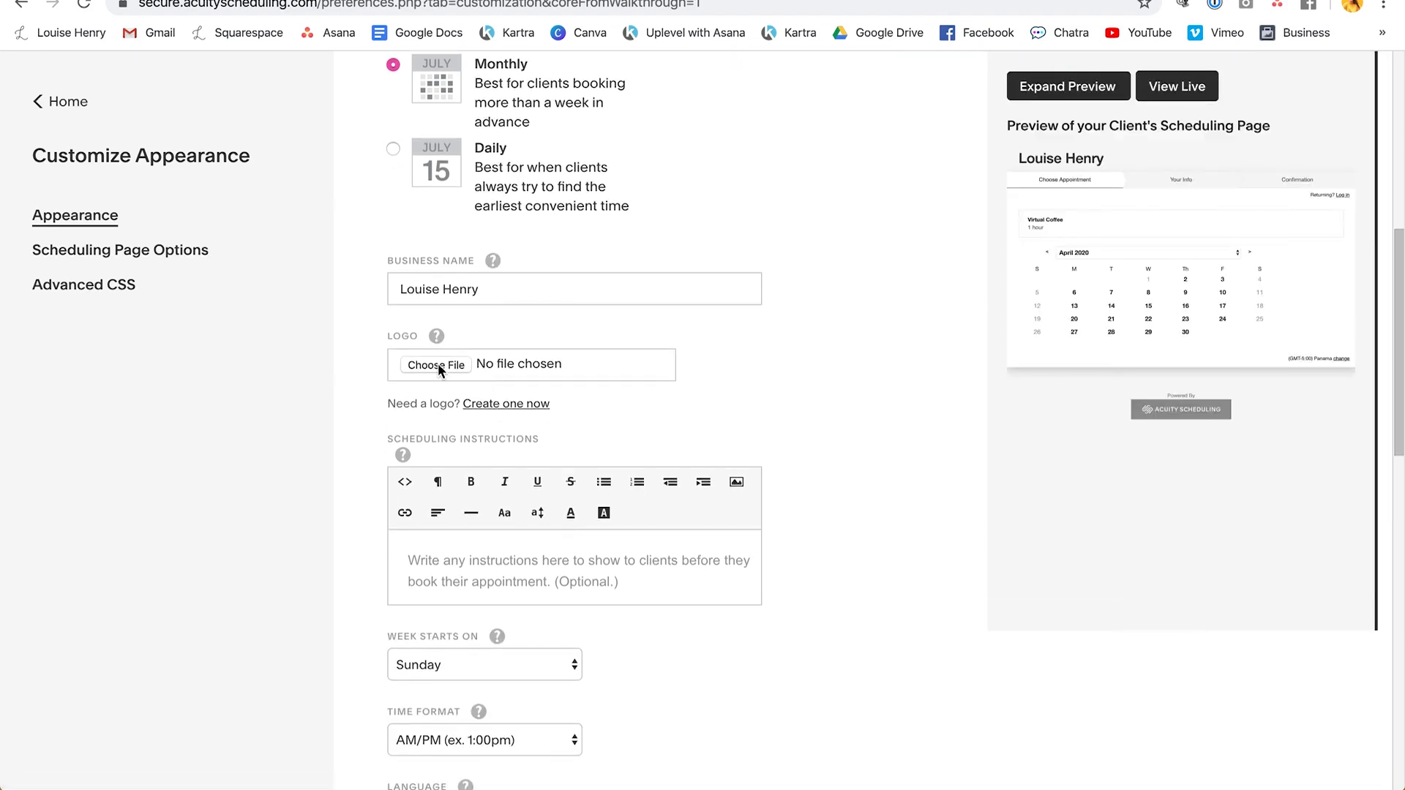
- Under Logo, search the file picker for 'louise henry' then 'kartra' to find the logo image
left_click(436, 364)
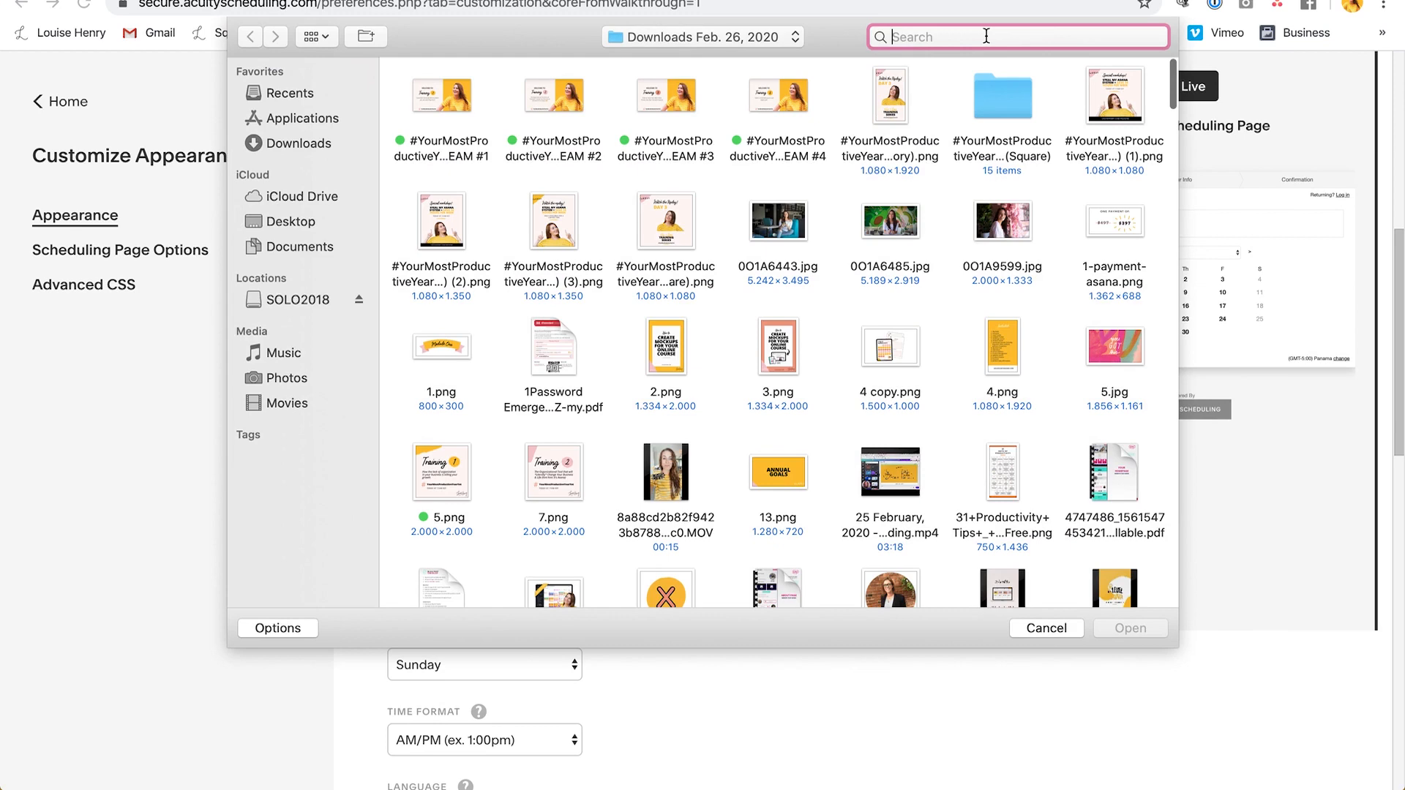
type("louise henry")
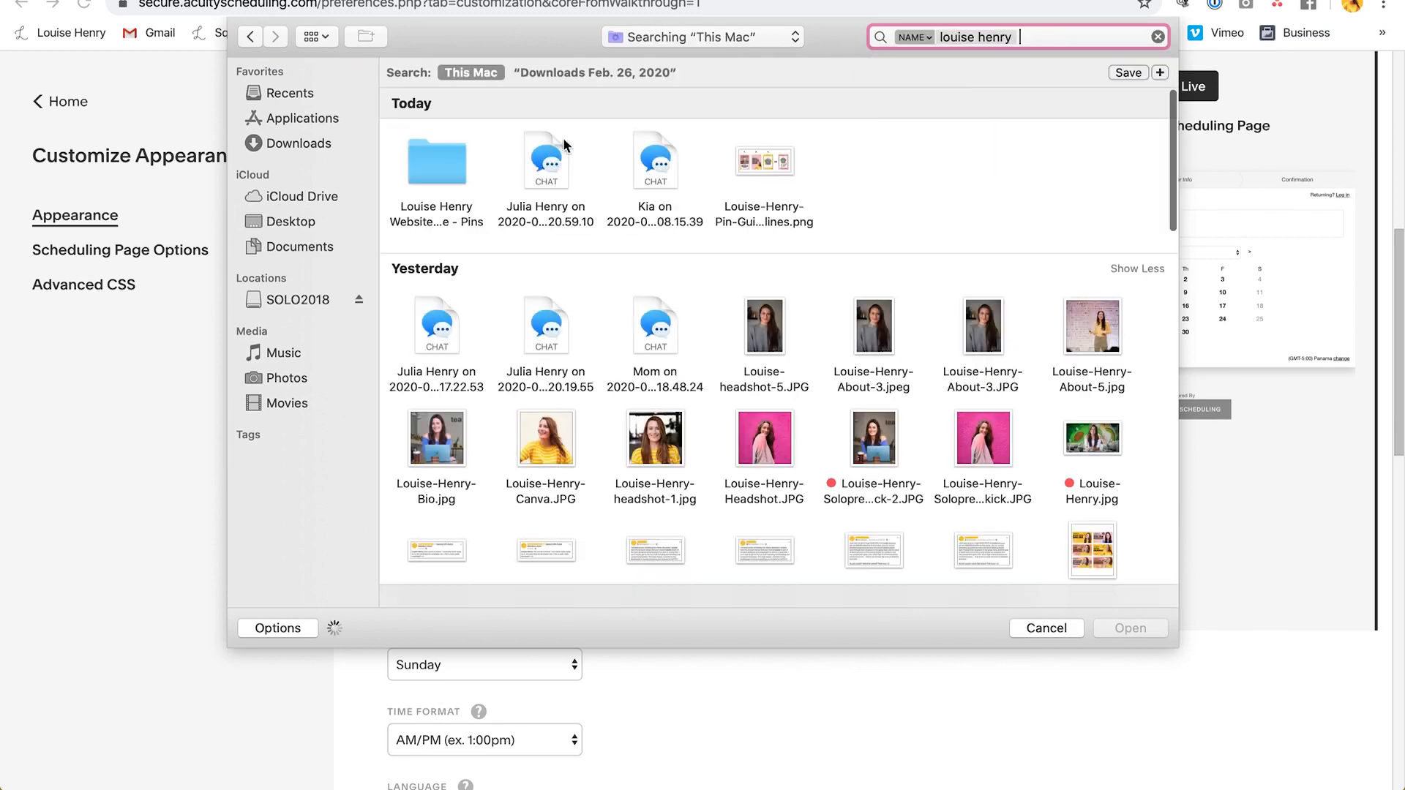
type("kartra")
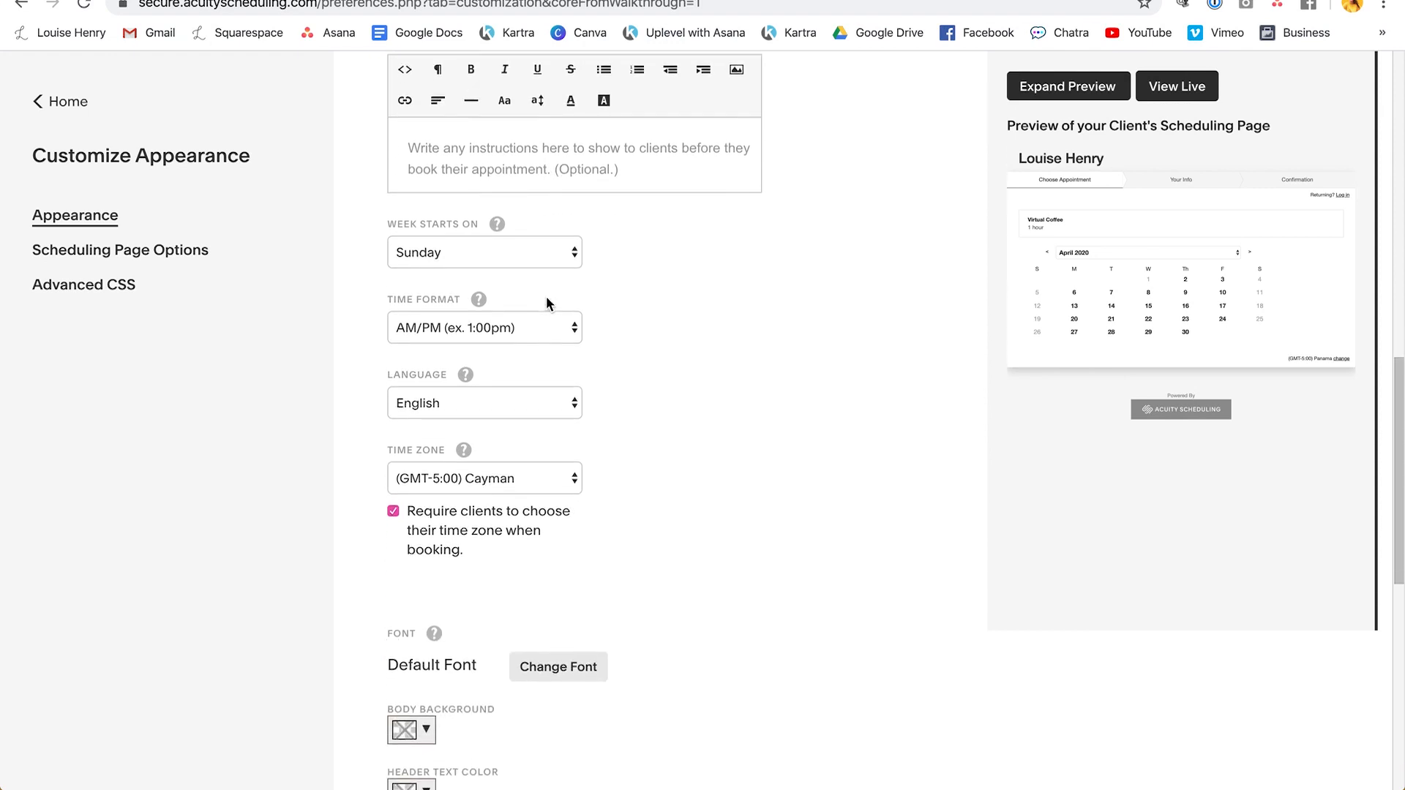
scroll("down", 3)
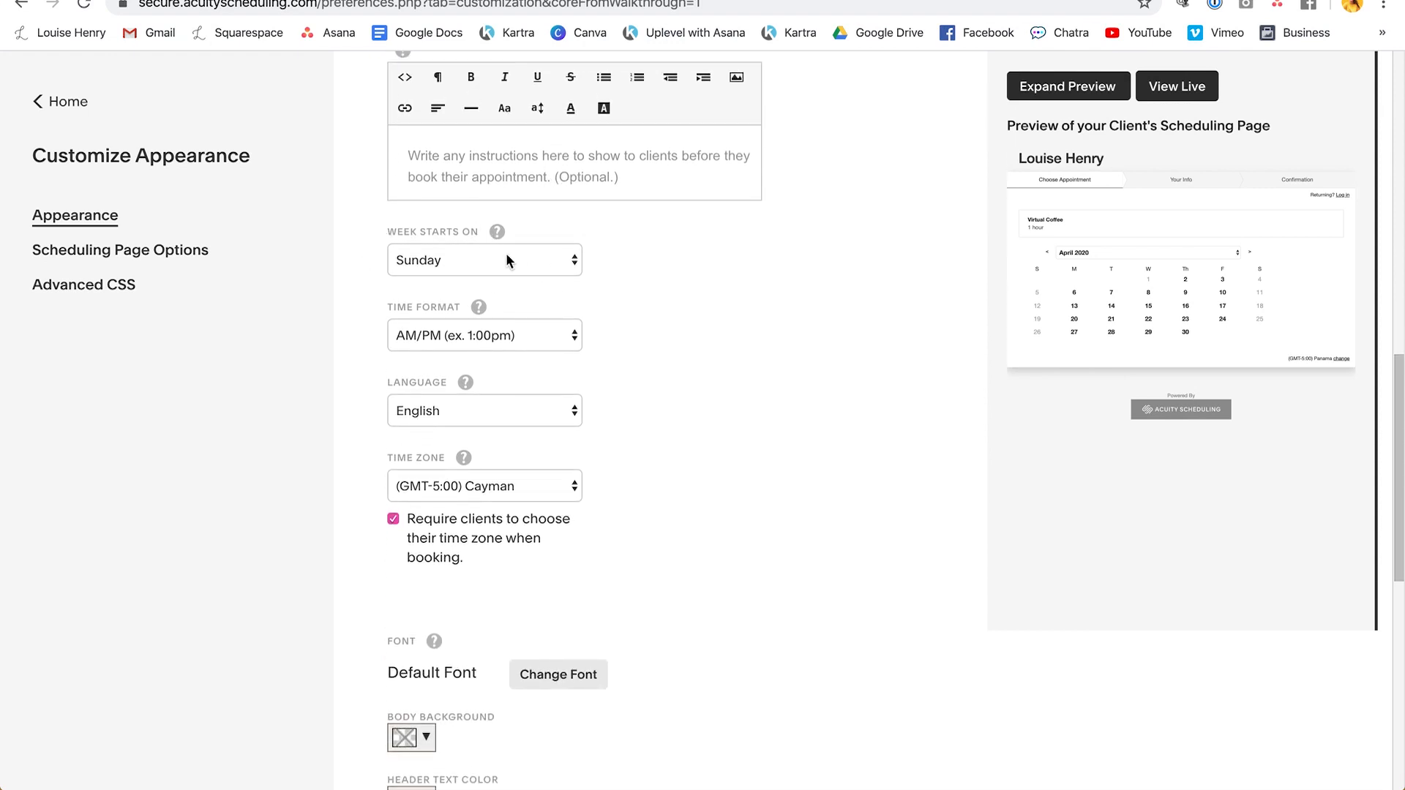
scroll("down", 3)
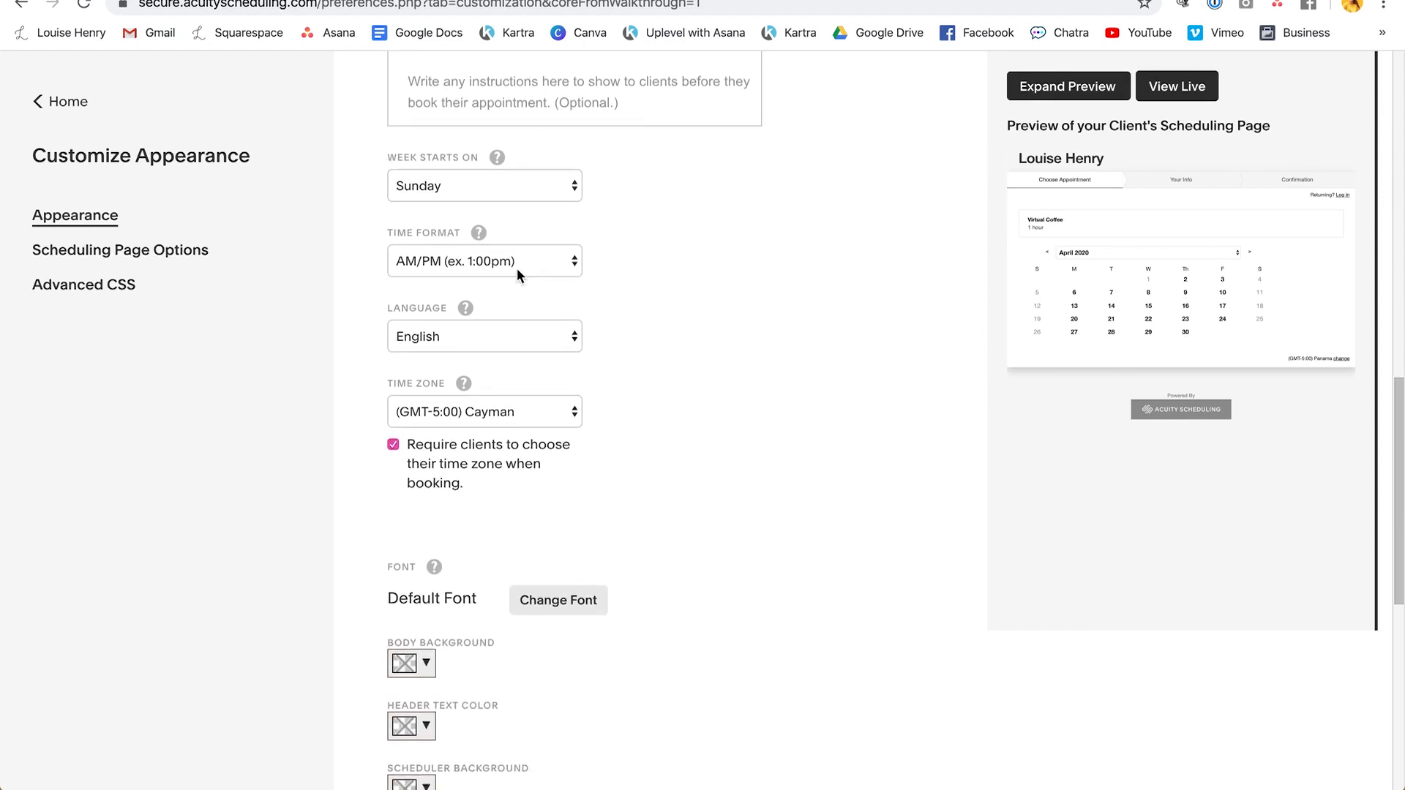
scroll("down", 3)
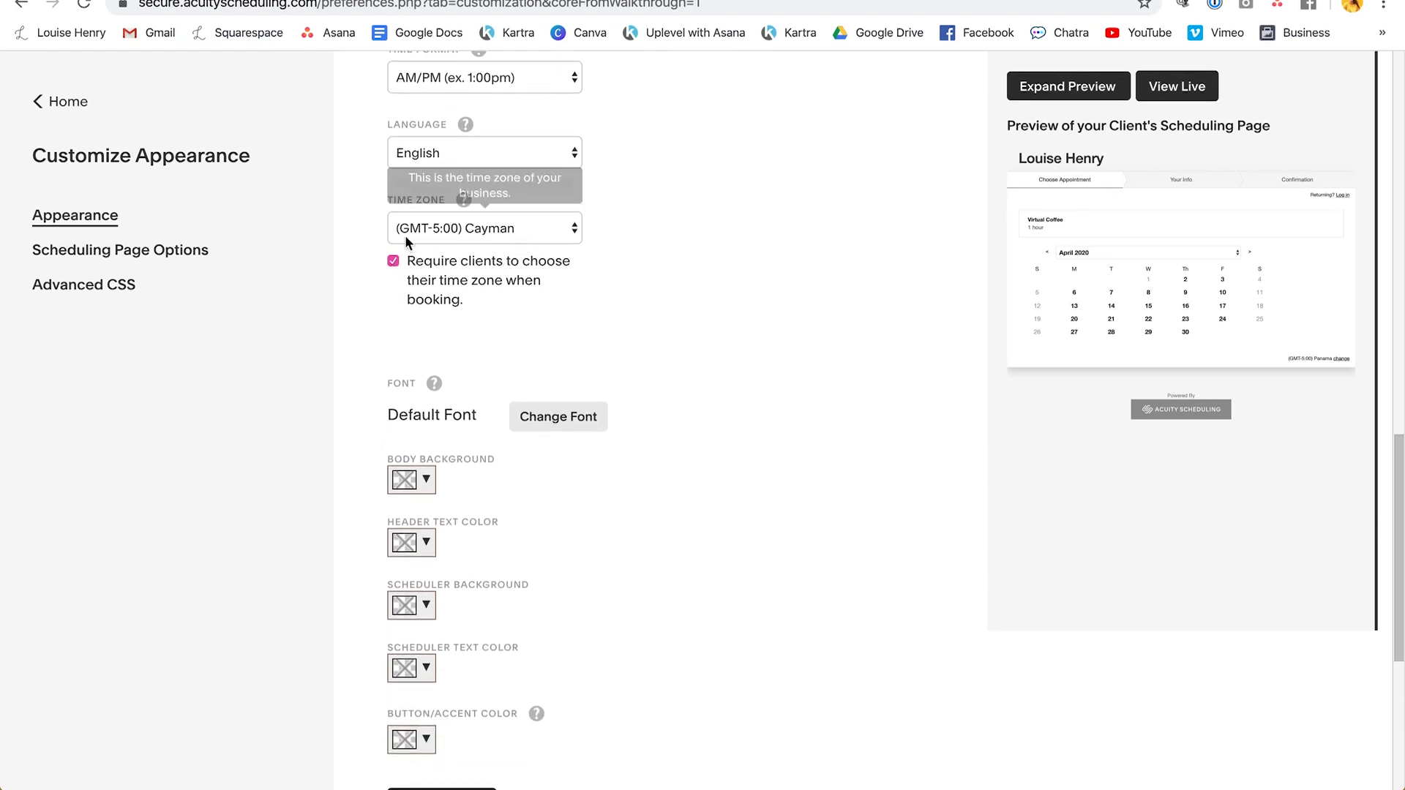
mouse_move(569, 313)
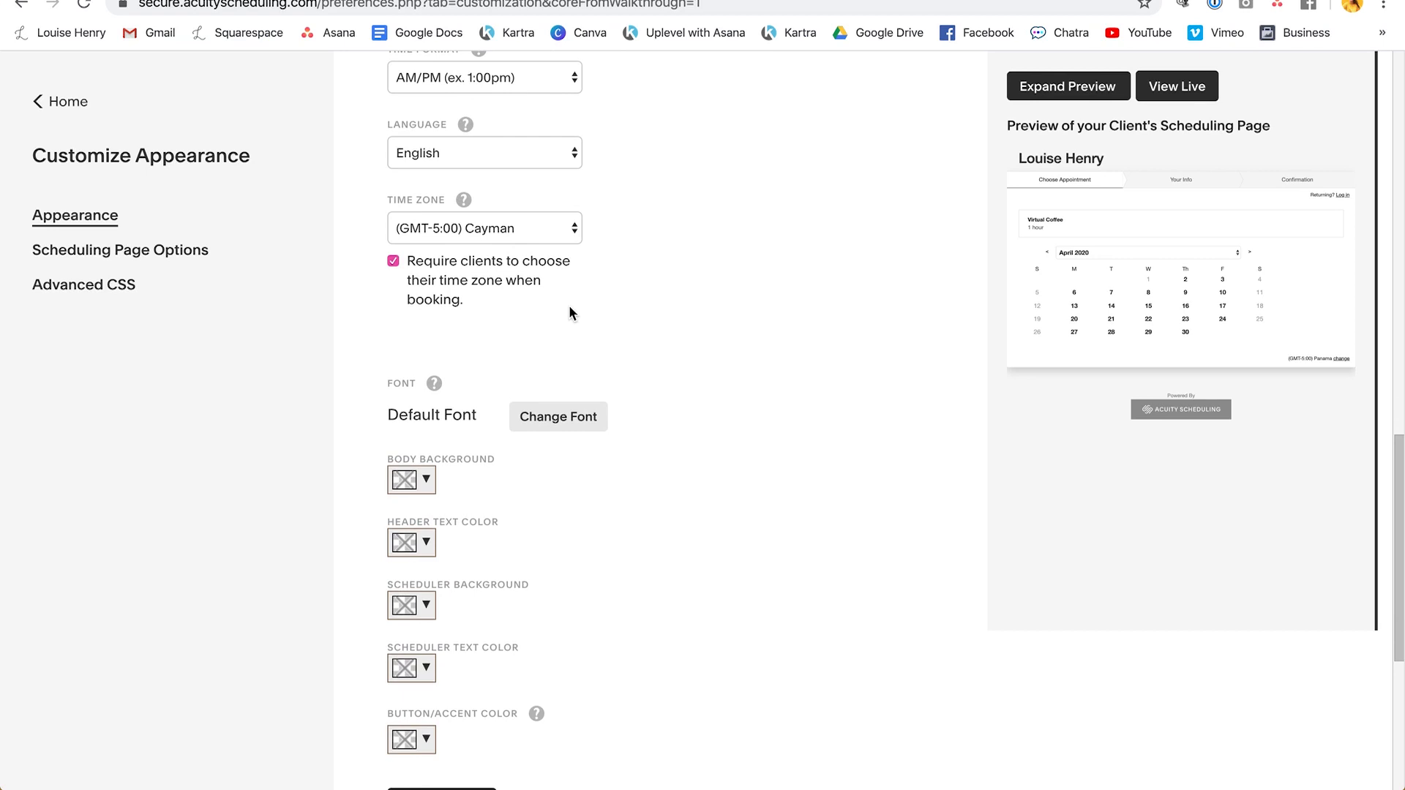
scroll("down", 3)
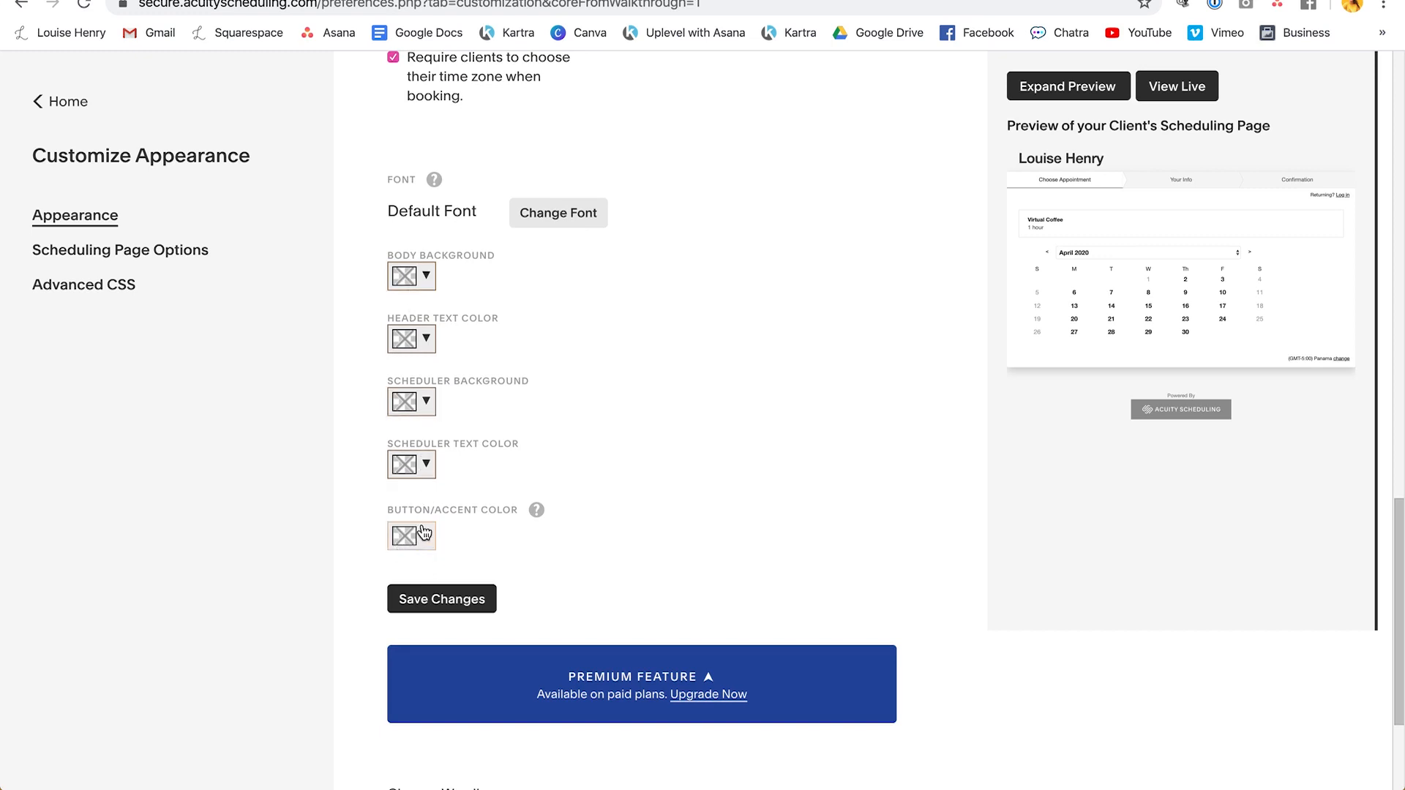
- Set the Button/Accent Color to the golden yellow #ffc331 and confirm it
left_click(404, 536)
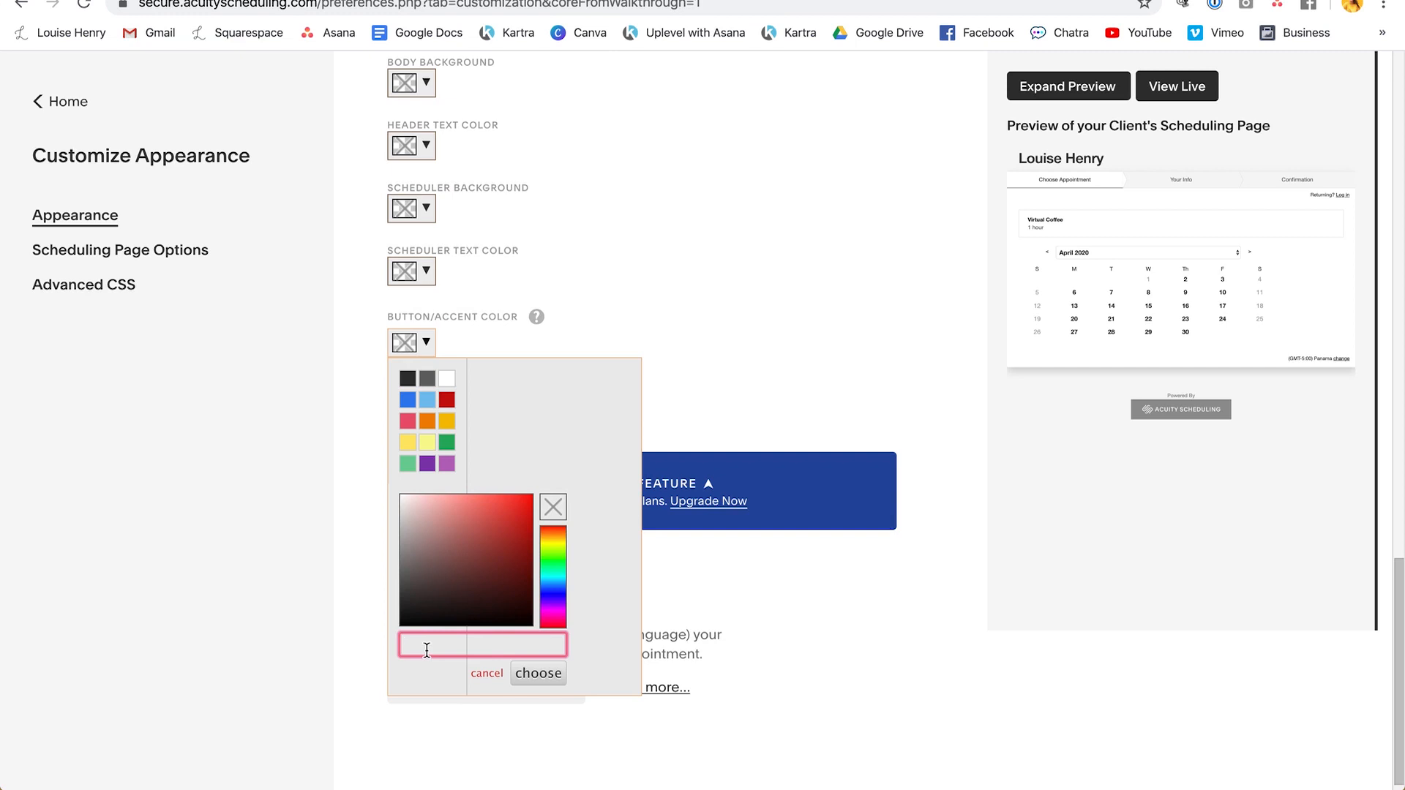
mouse_move(465, 641)
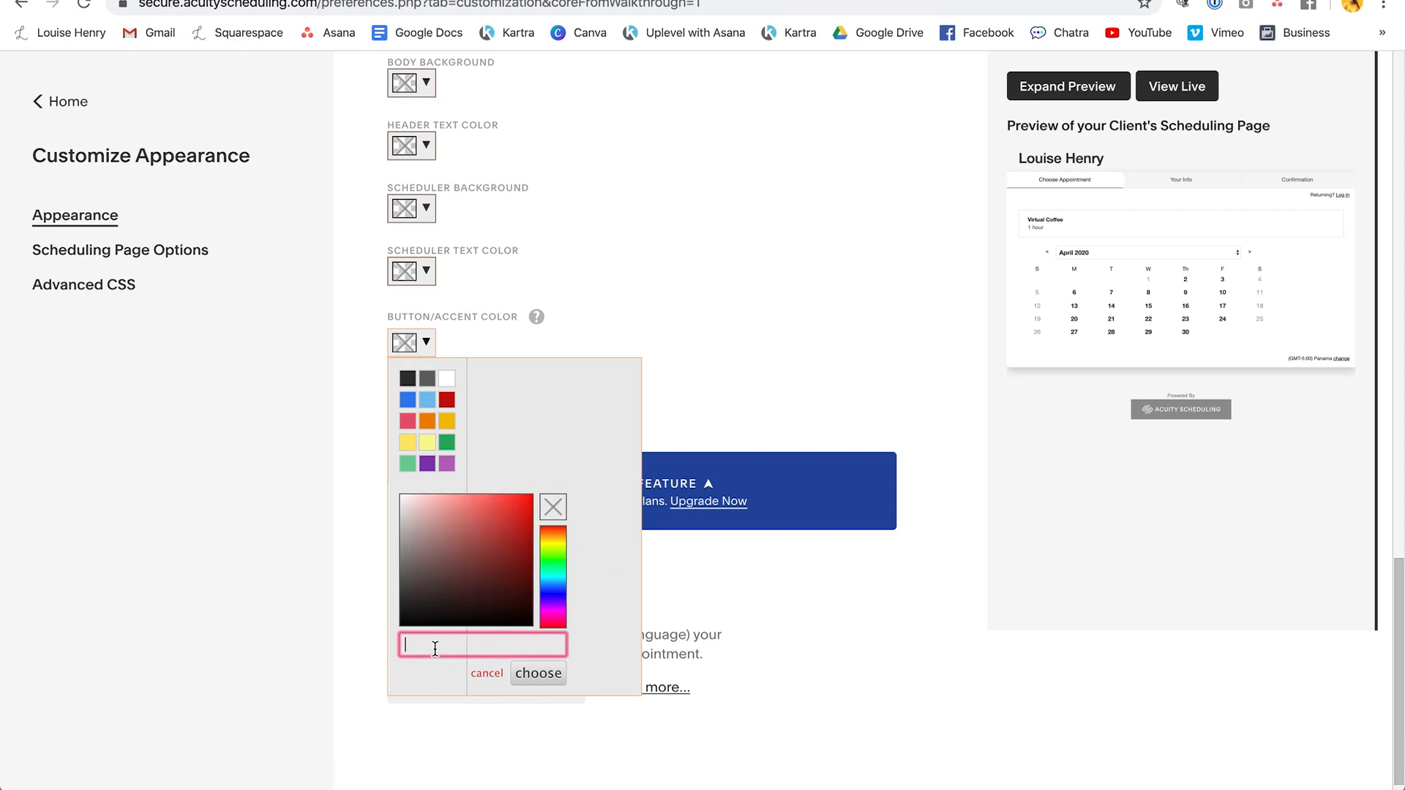
type("#ffc331")
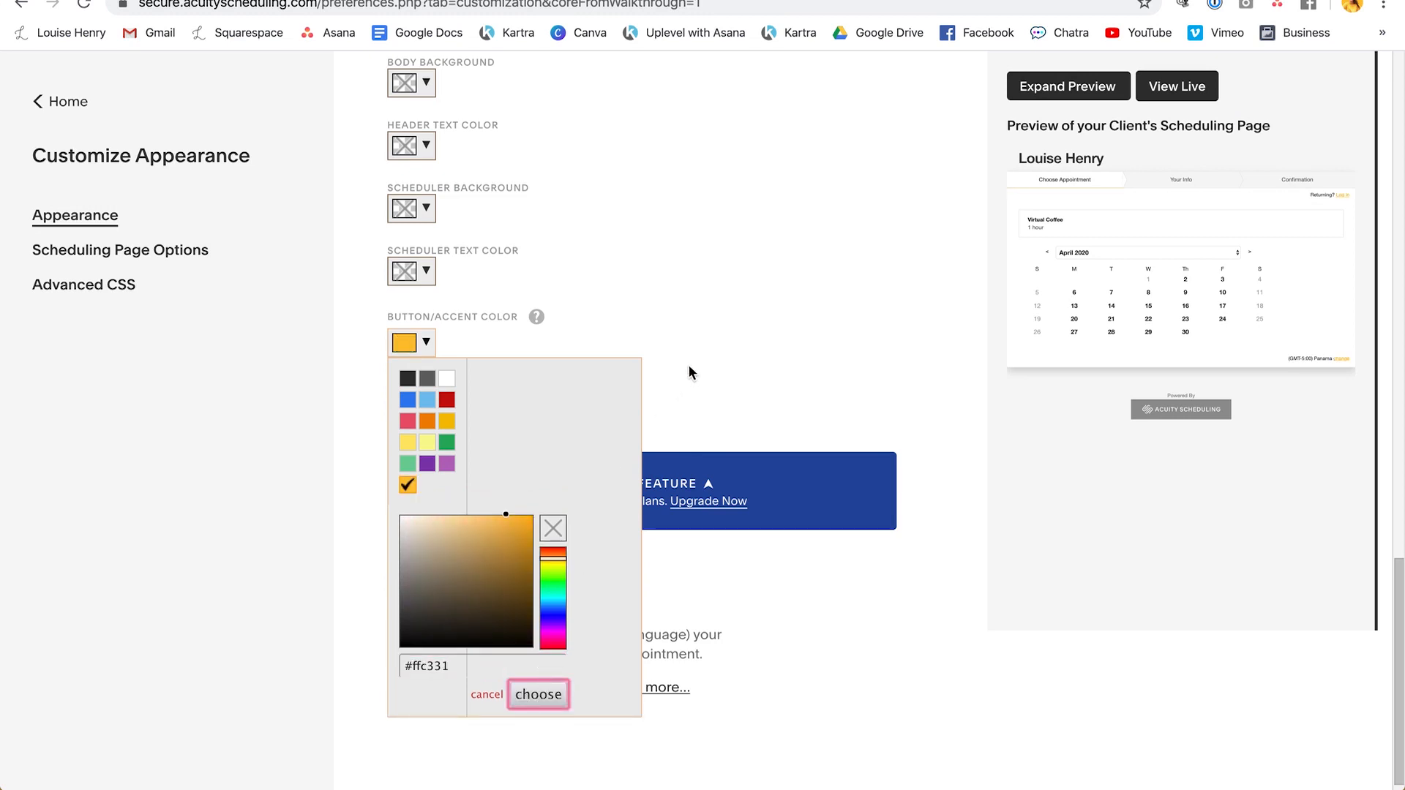
left_click(537, 694)
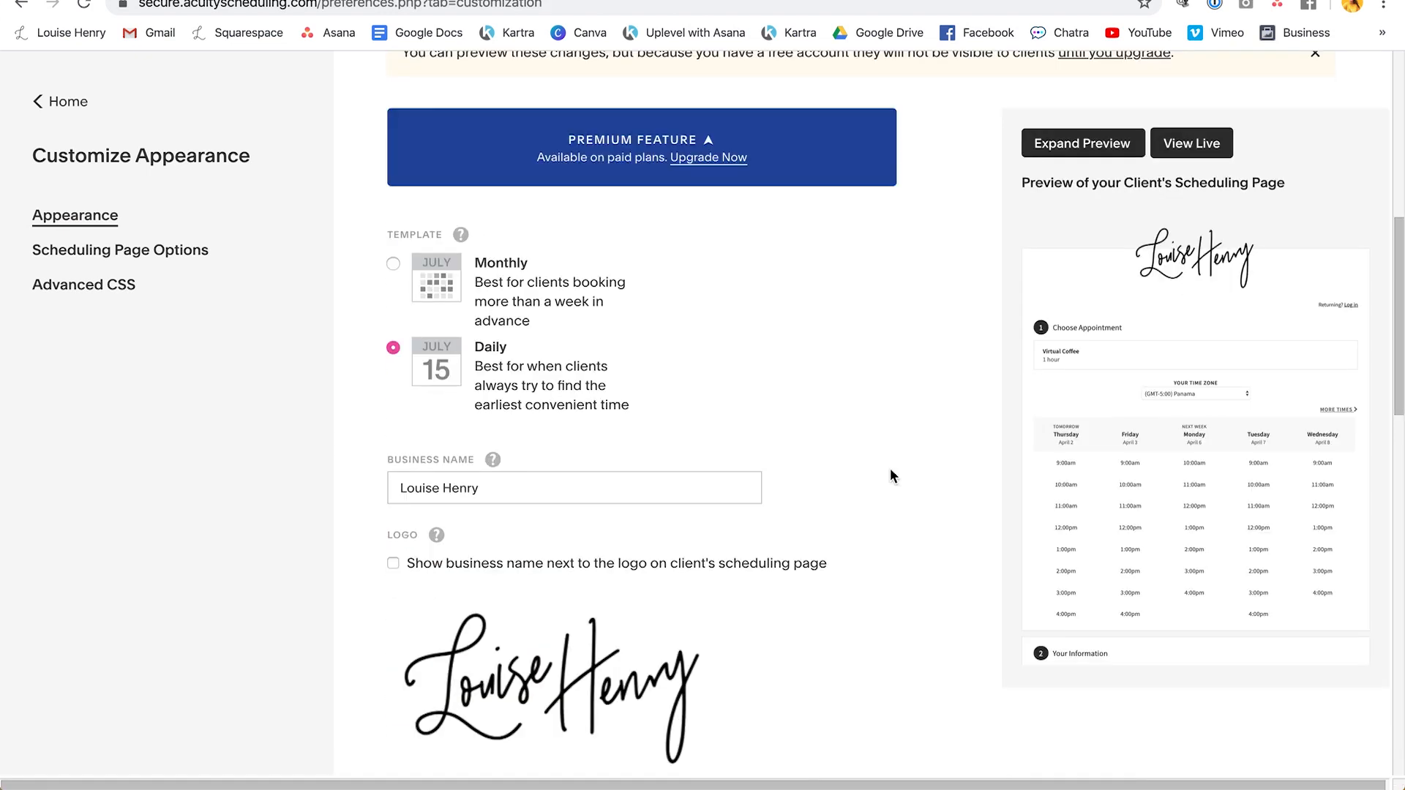
mouse_move(988, 434)
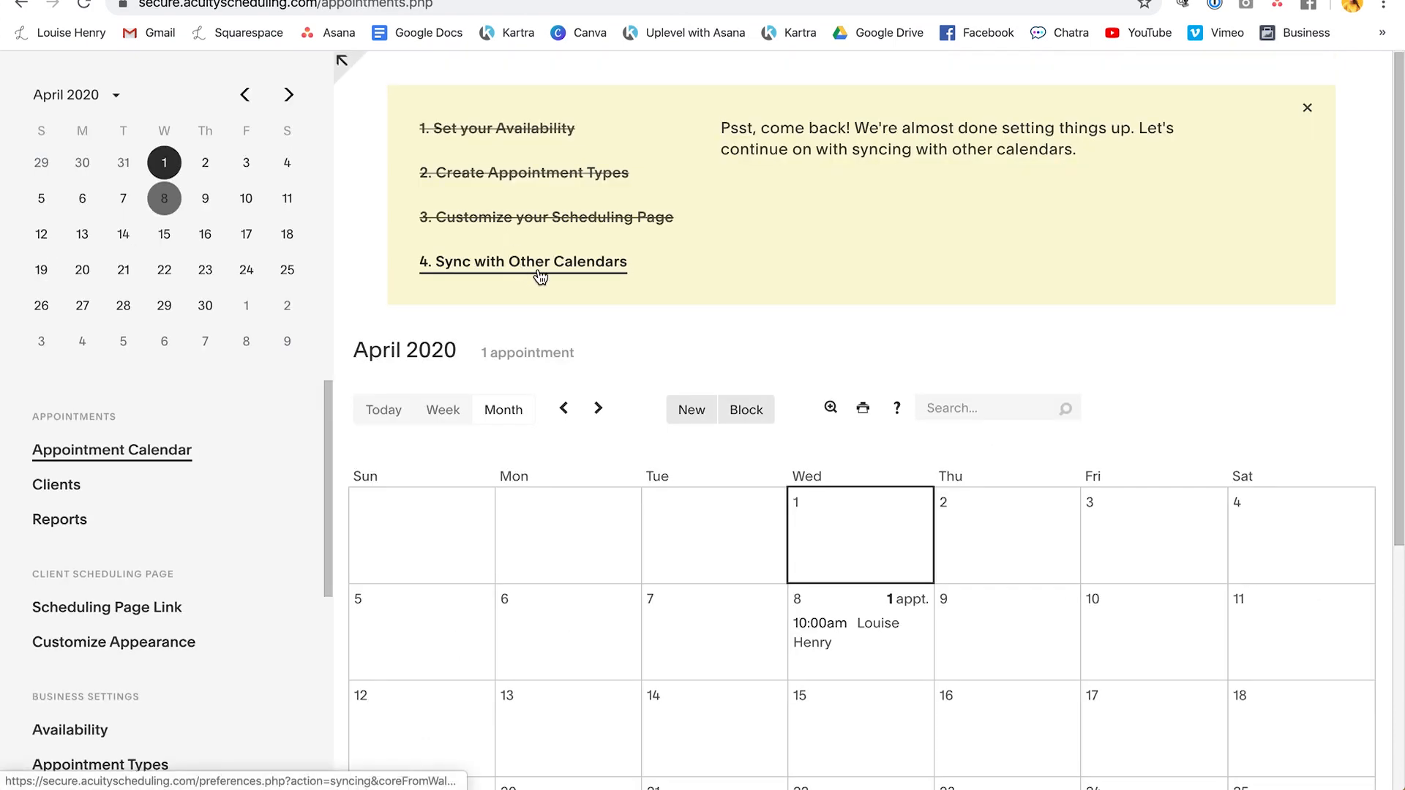
left_click(523, 260)
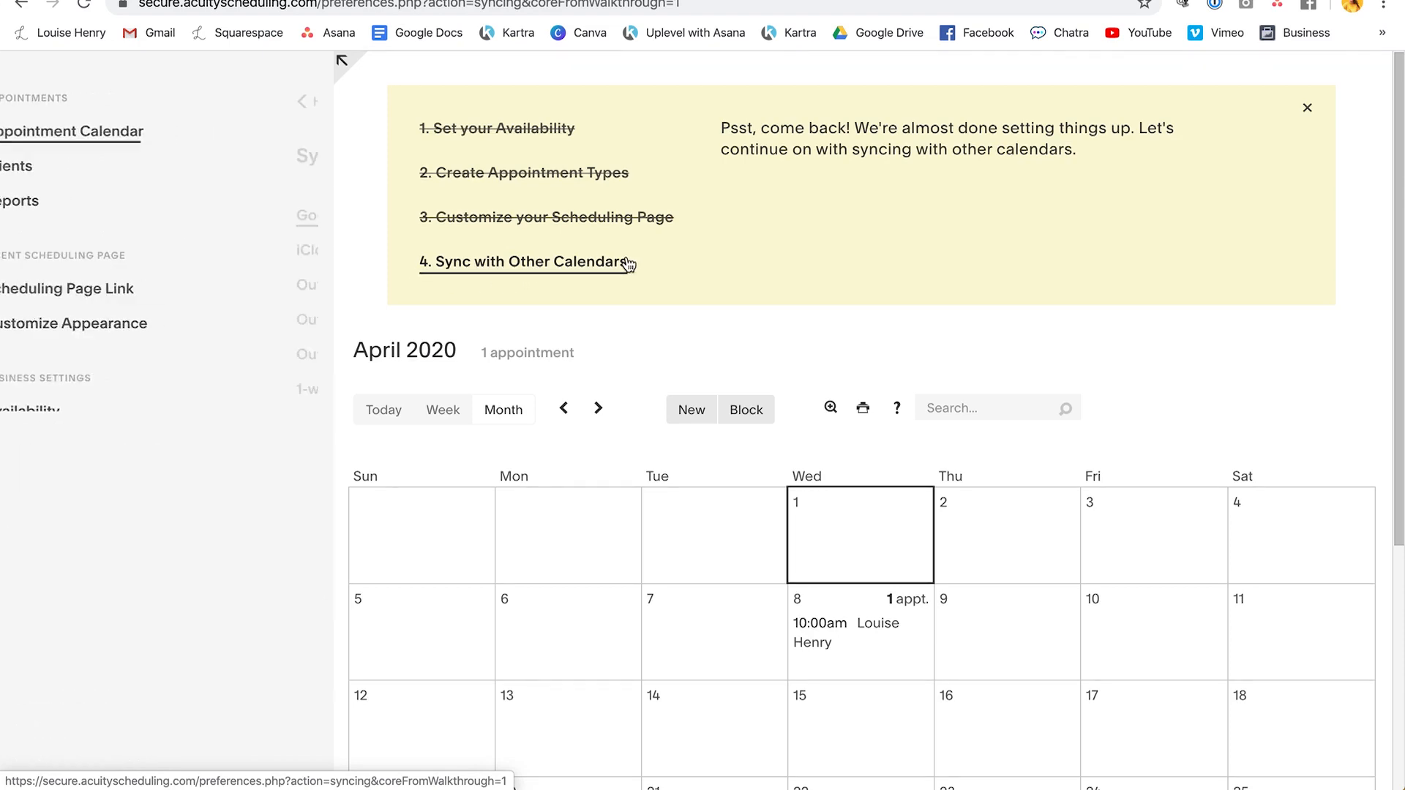
left_click(525, 262)
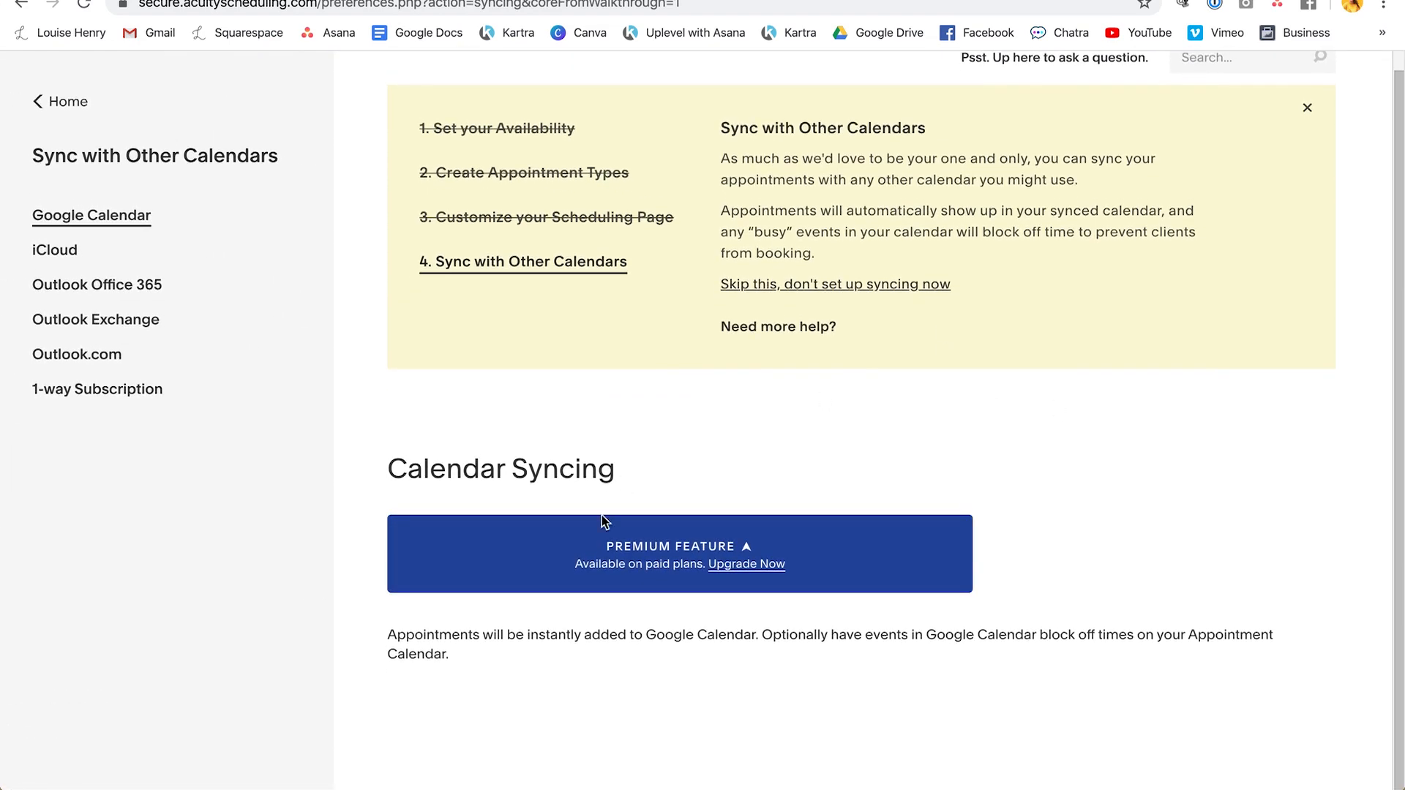
mouse_move(761, 586)
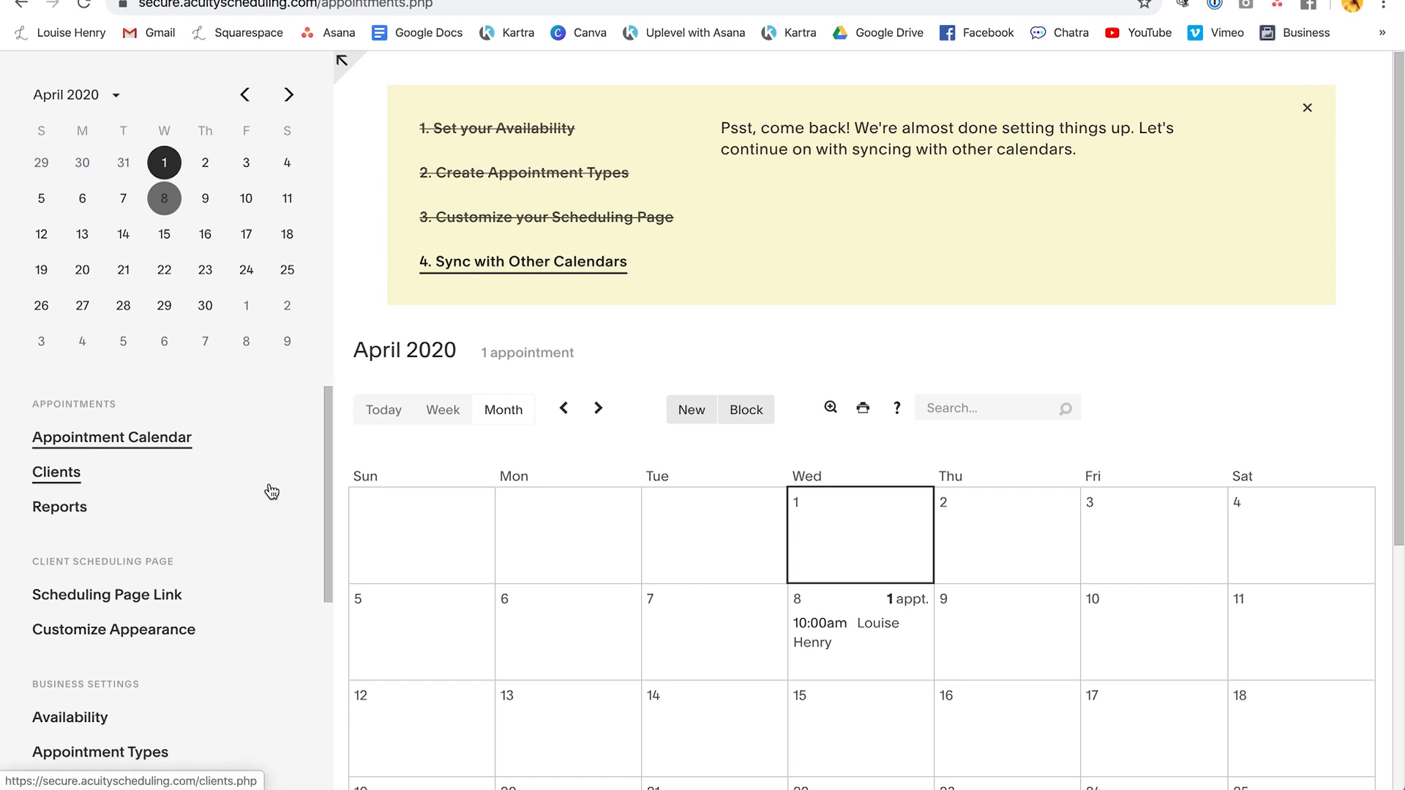
- Scroll the sidebar to Availability under Business Settings, showing Monday 10:00am–5:00pm hours
scroll("down", 3)
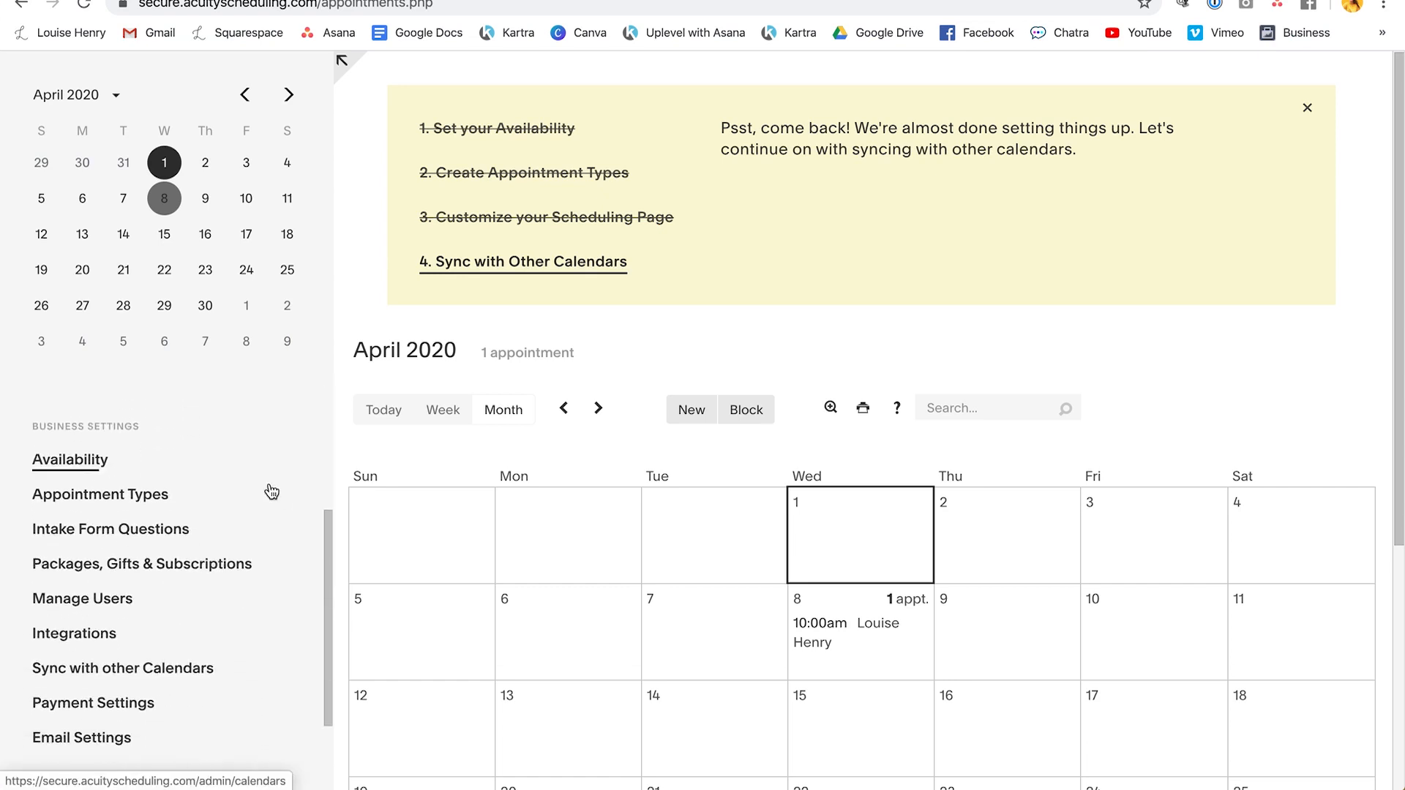
scroll("down", 3)
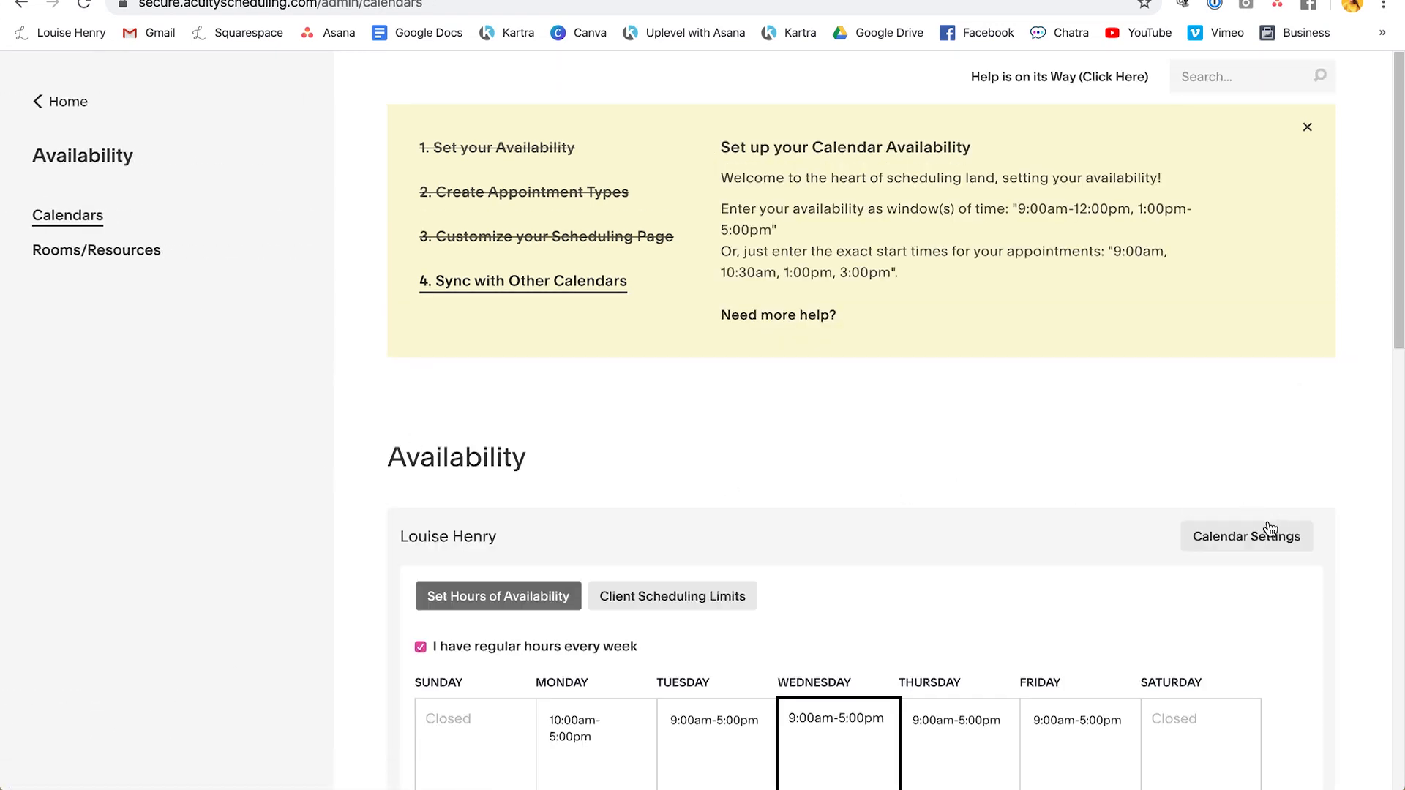
left_click(1245, 536)
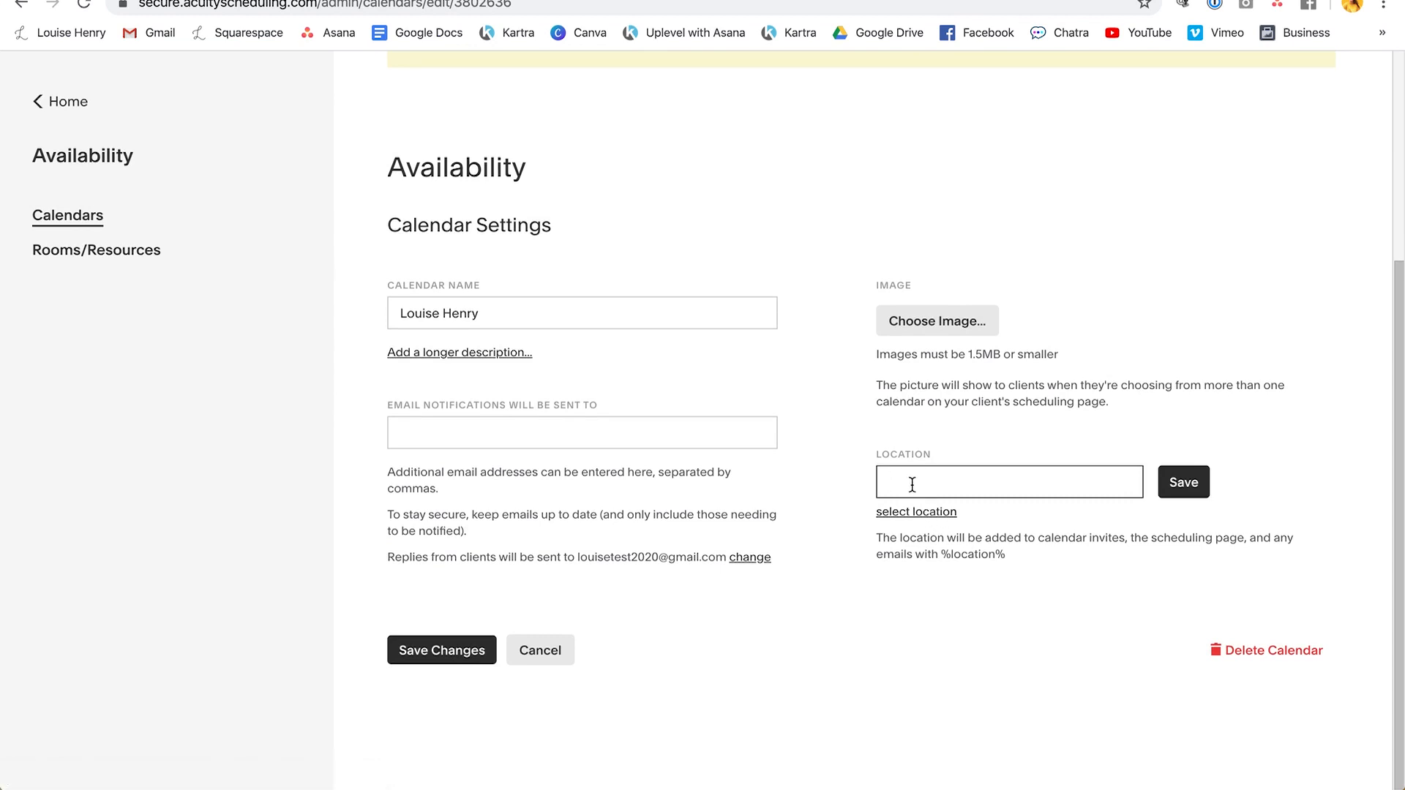
mouse_move(1060, 490)
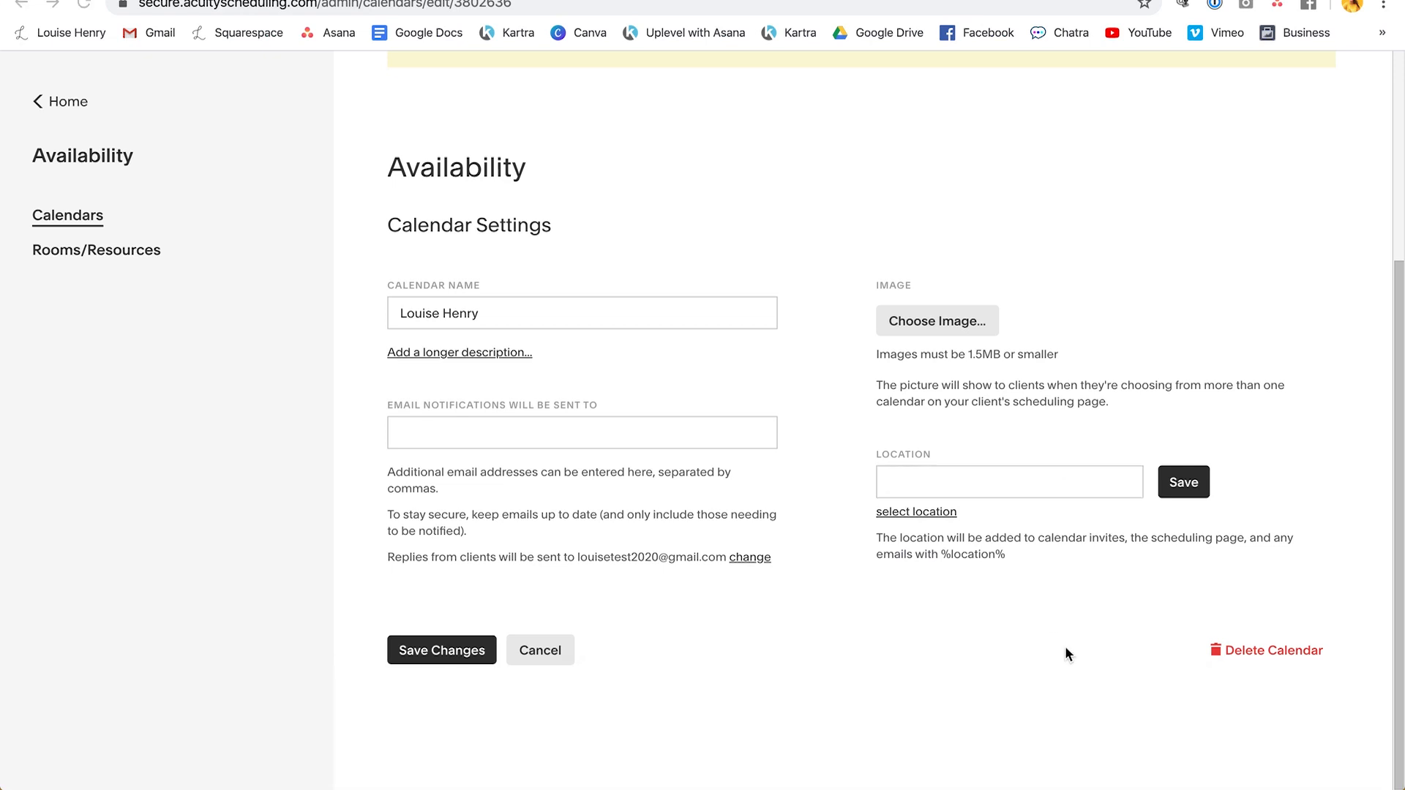
left_click(937, 321)
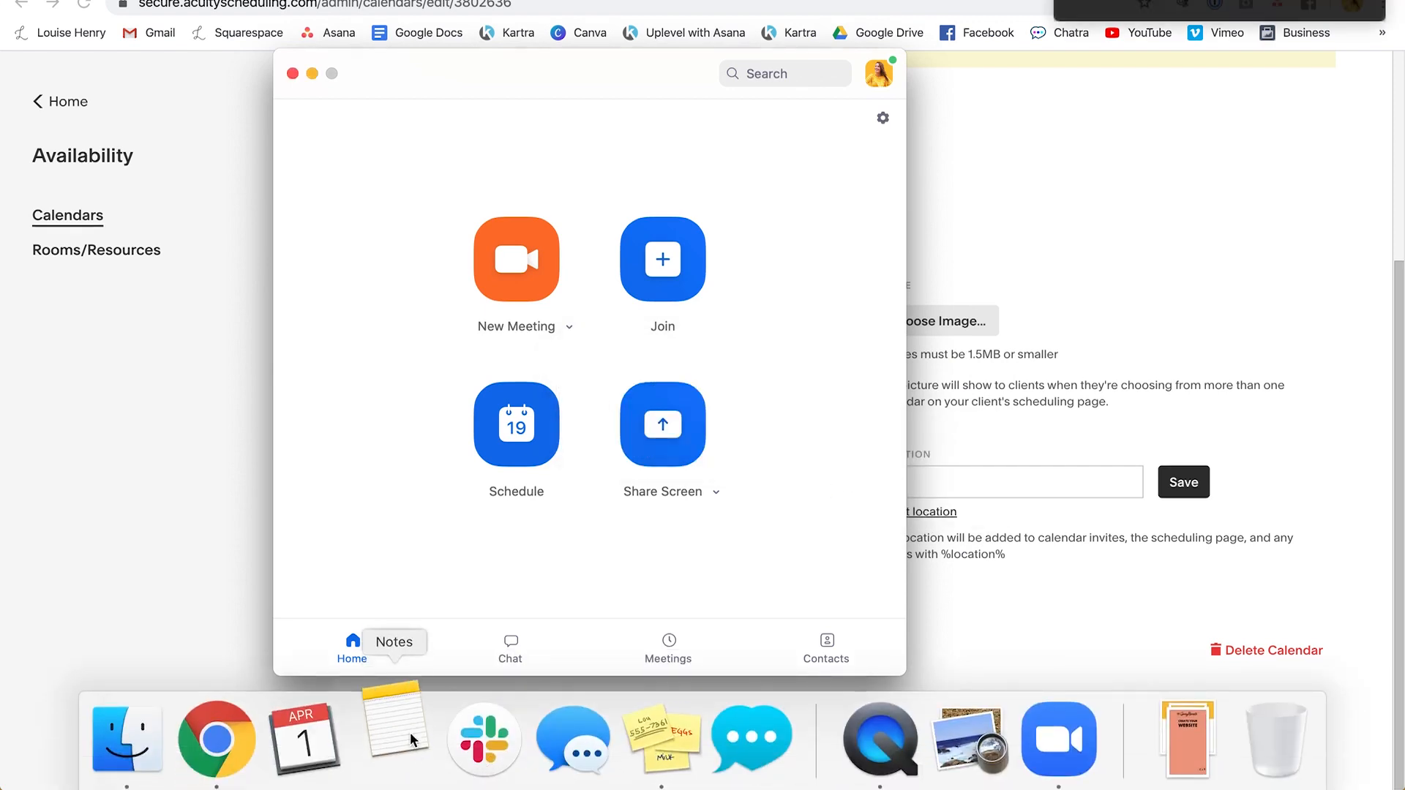
- In Notes, select the zoom.us link in the saved Zoom meeting invitation note to copy it
left_click(394, 716)
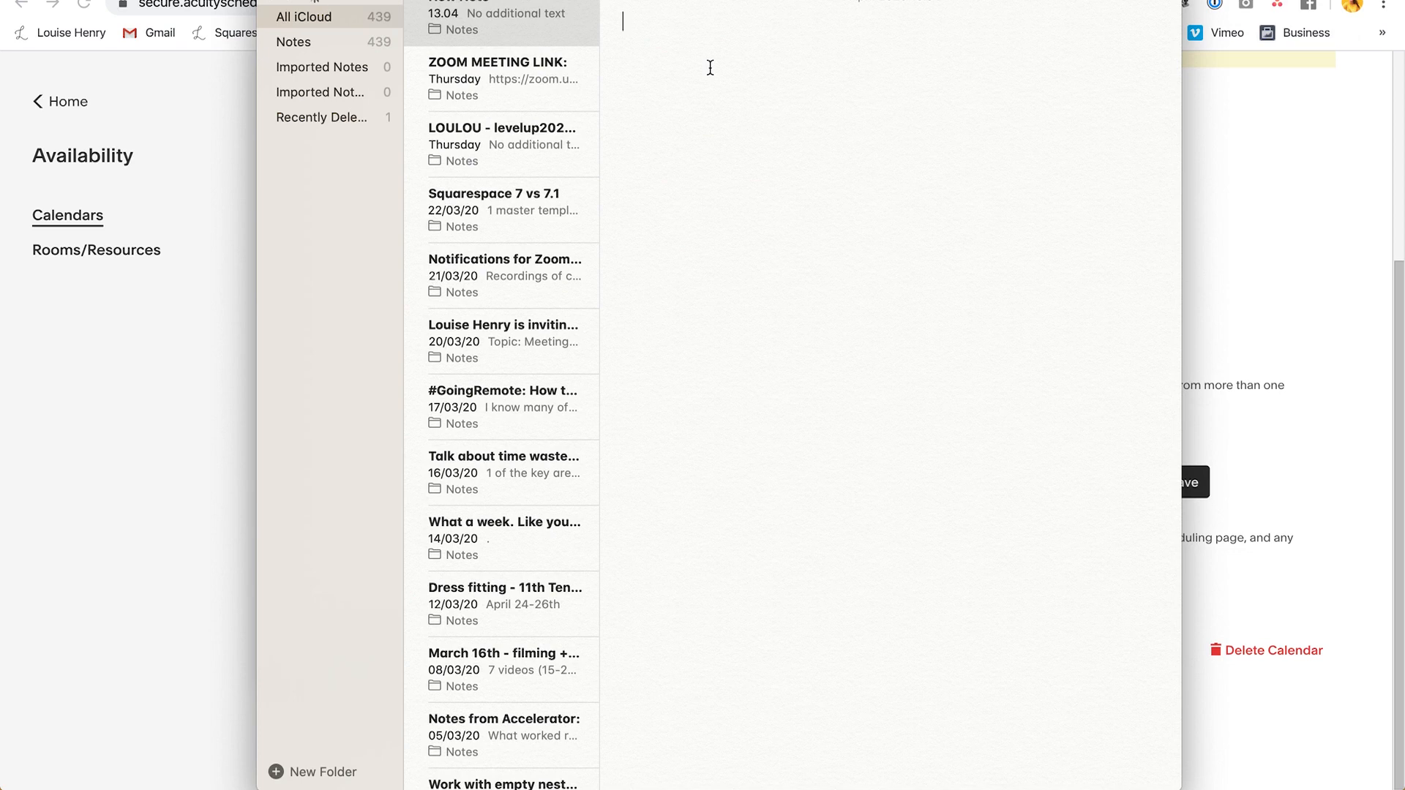
left_click(503, 341)
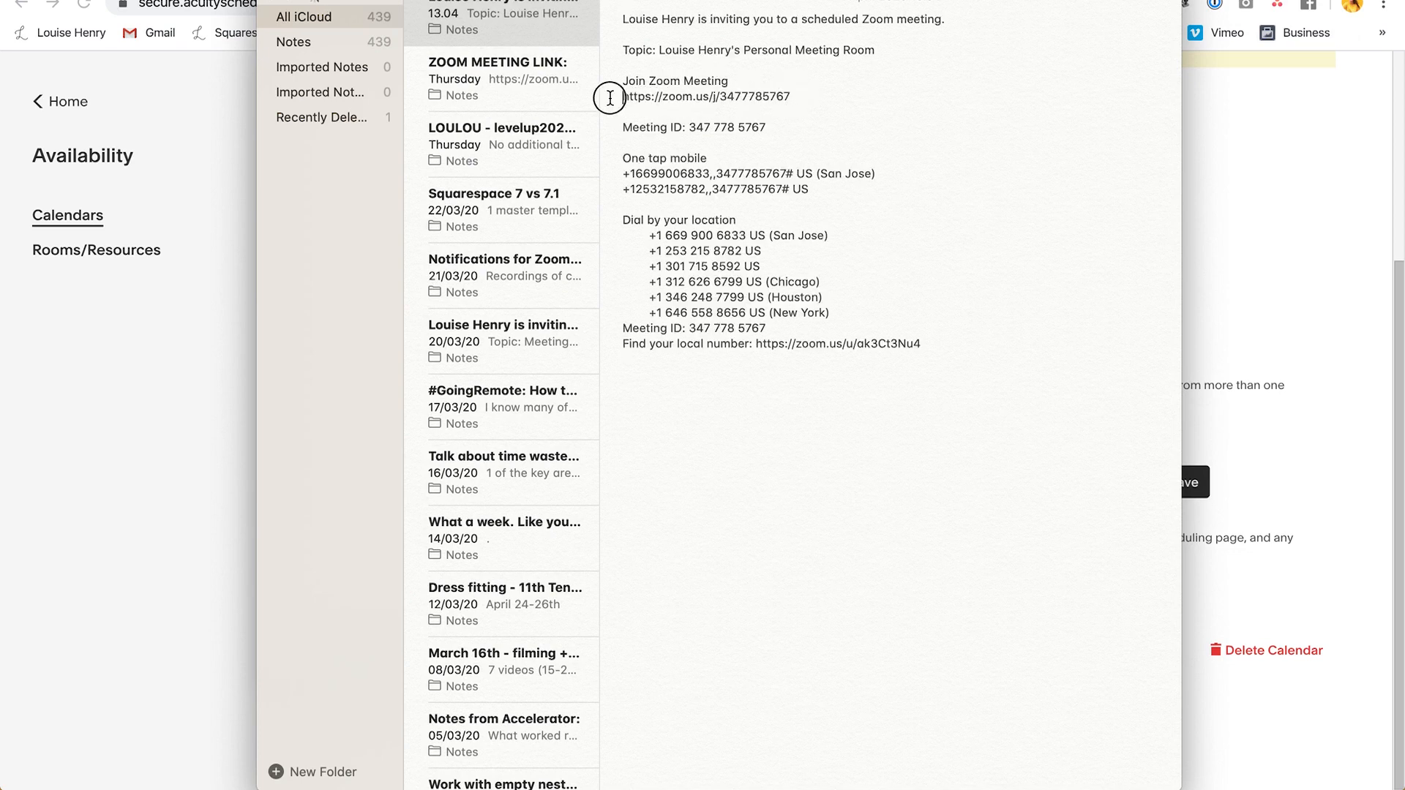
left_click_drag(623, 97, 792, 96)
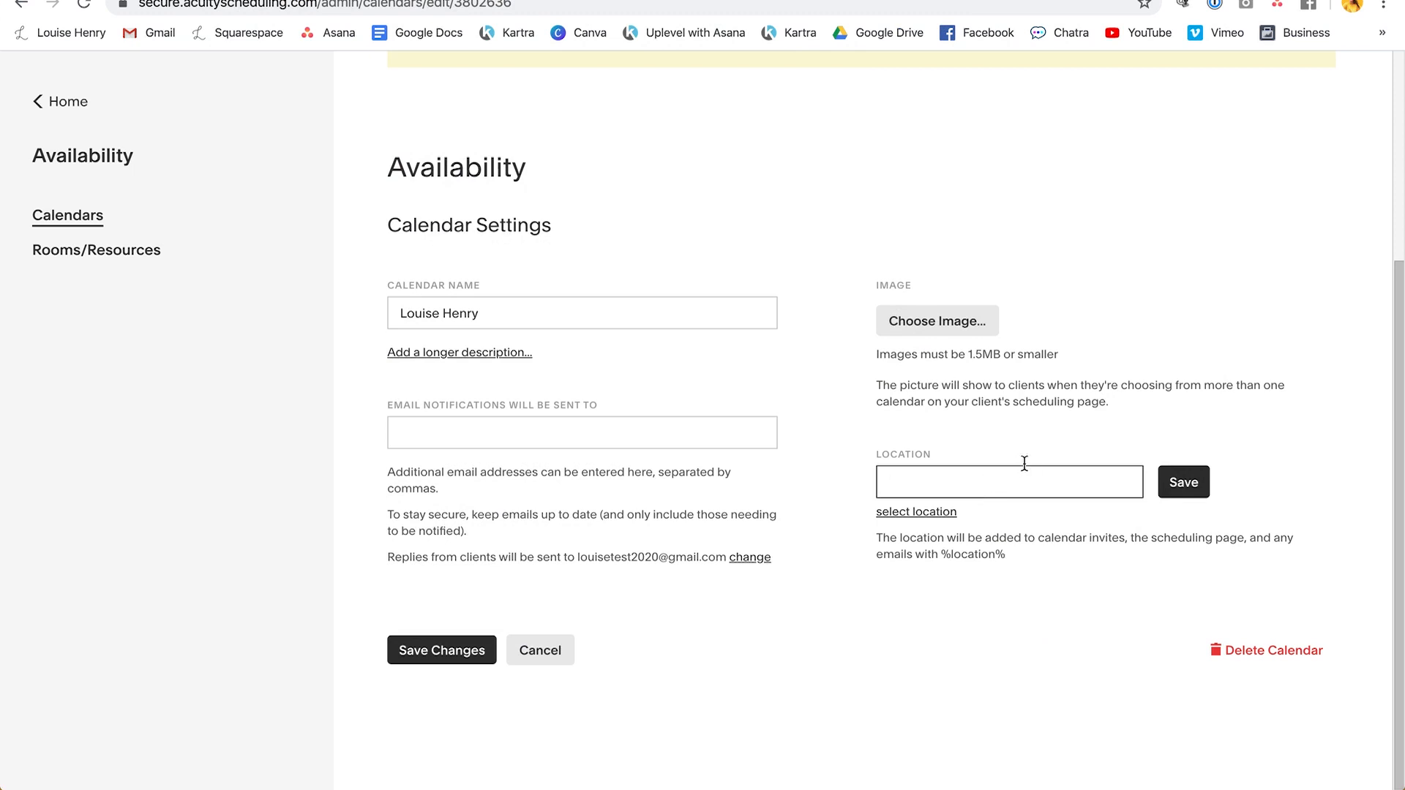
left_click(914, 512)
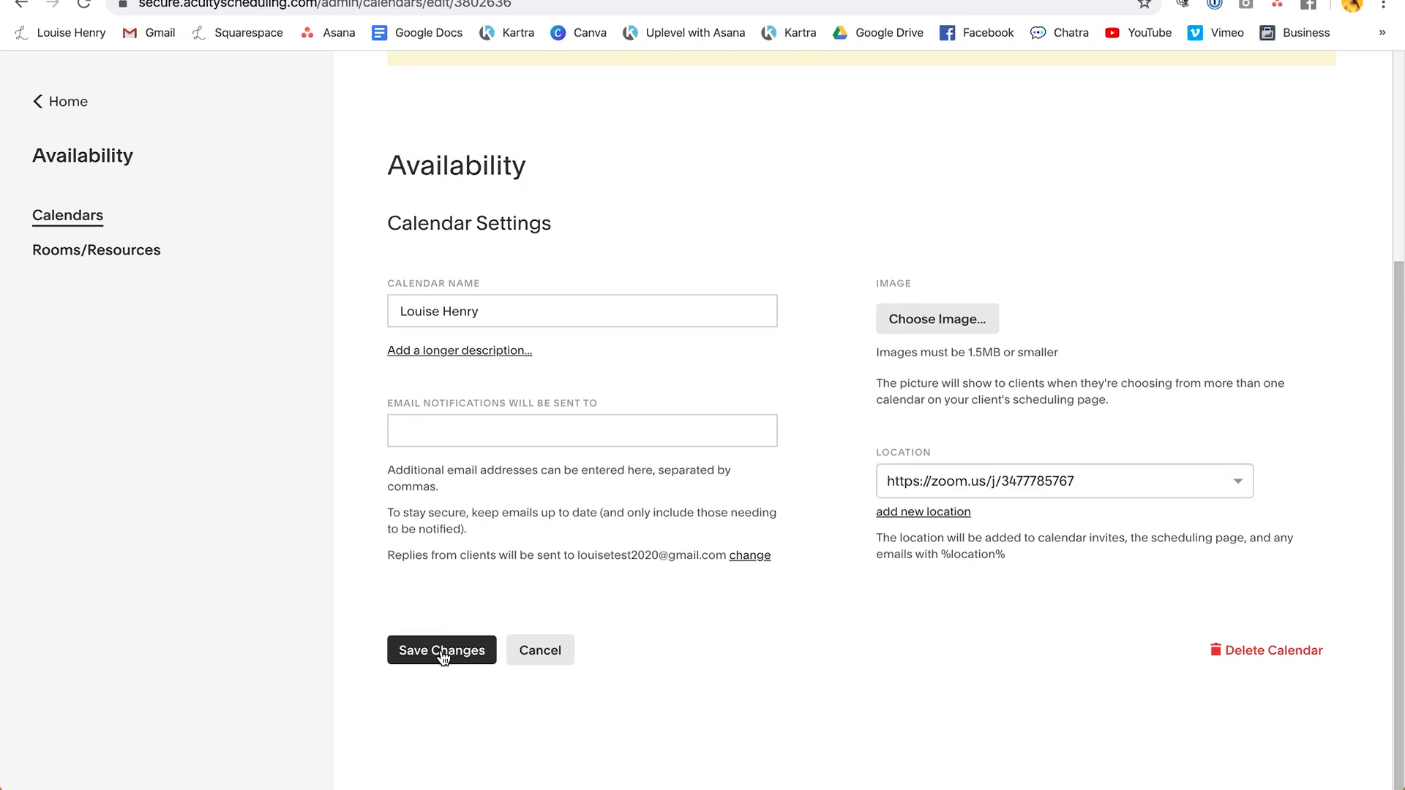
left_click(440, 649)
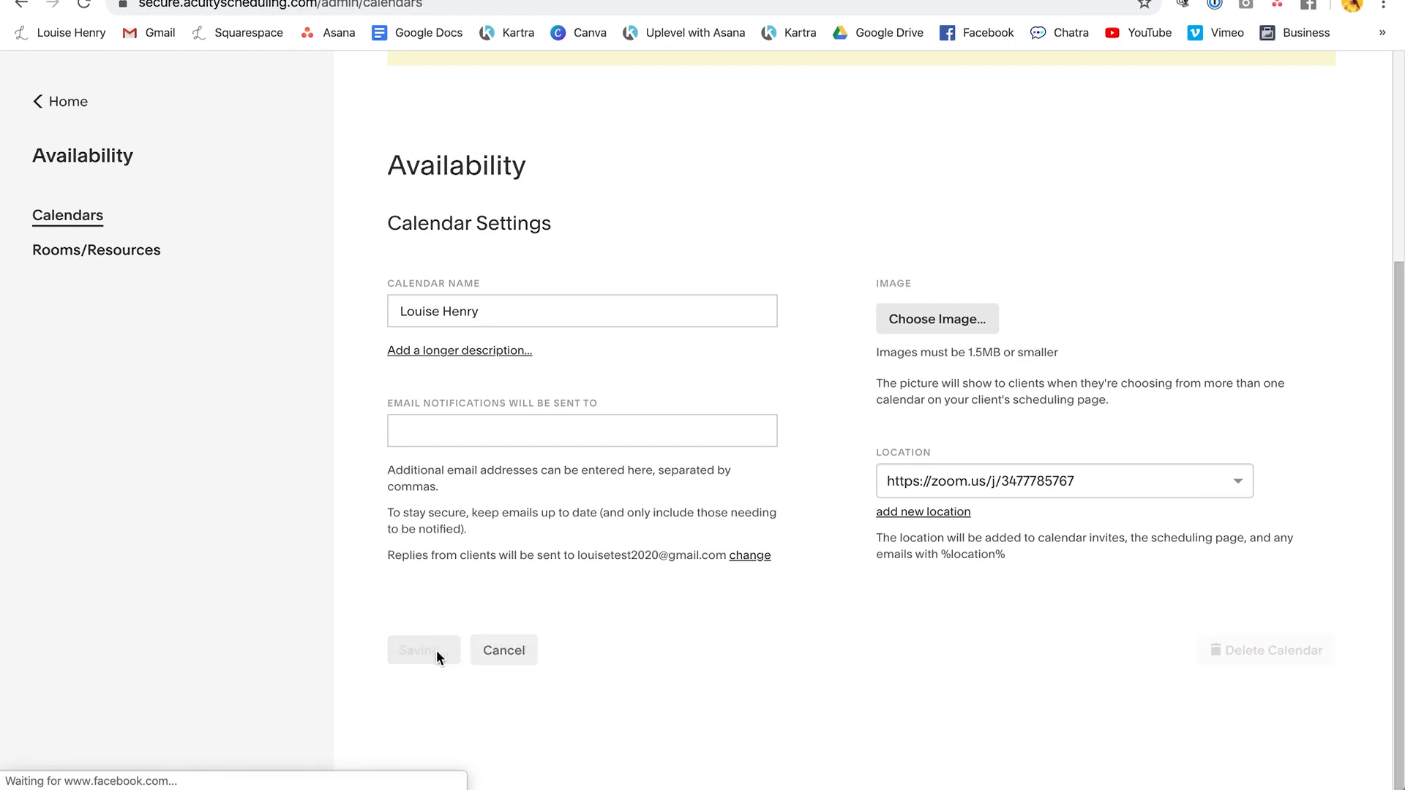
left_click(423, 650)
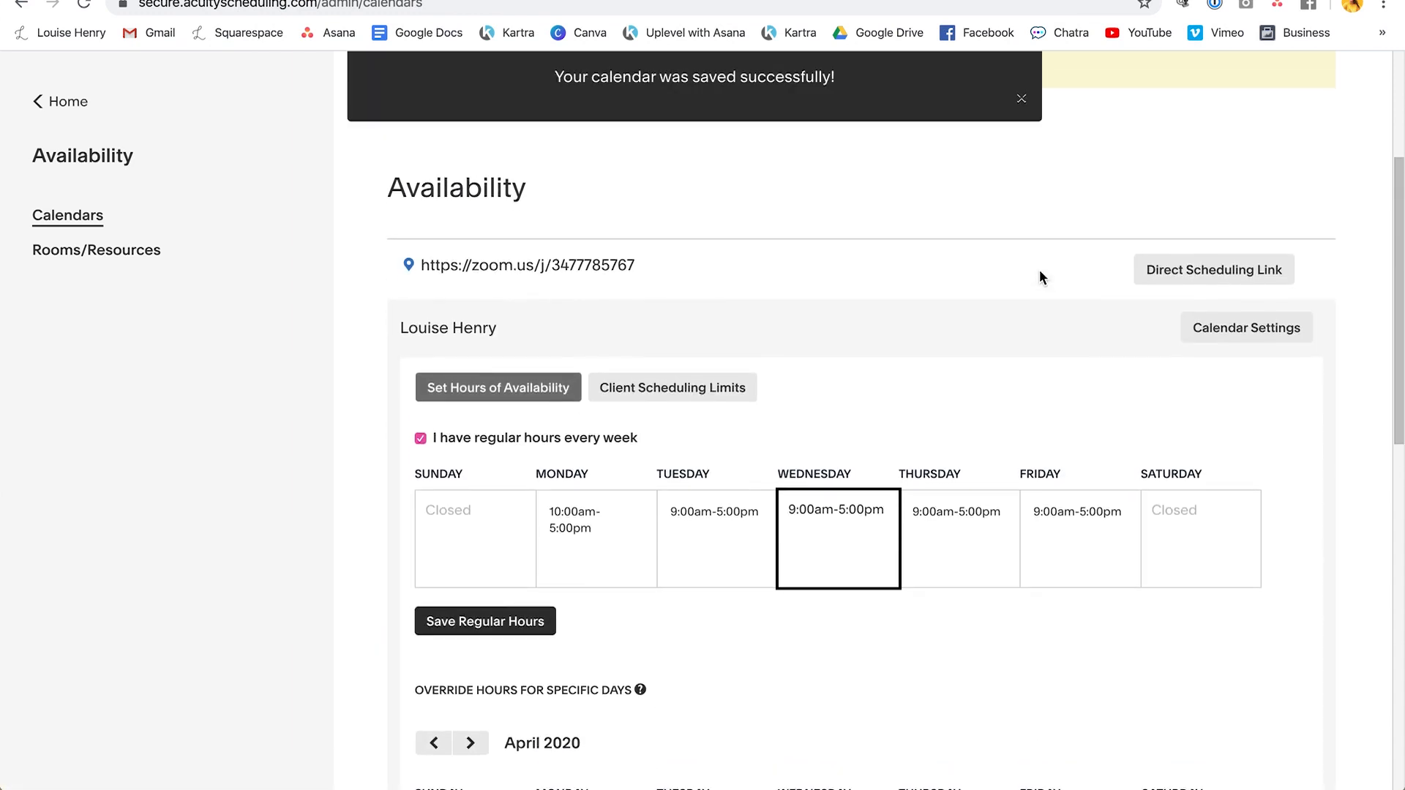
mouse_move(523, 265)
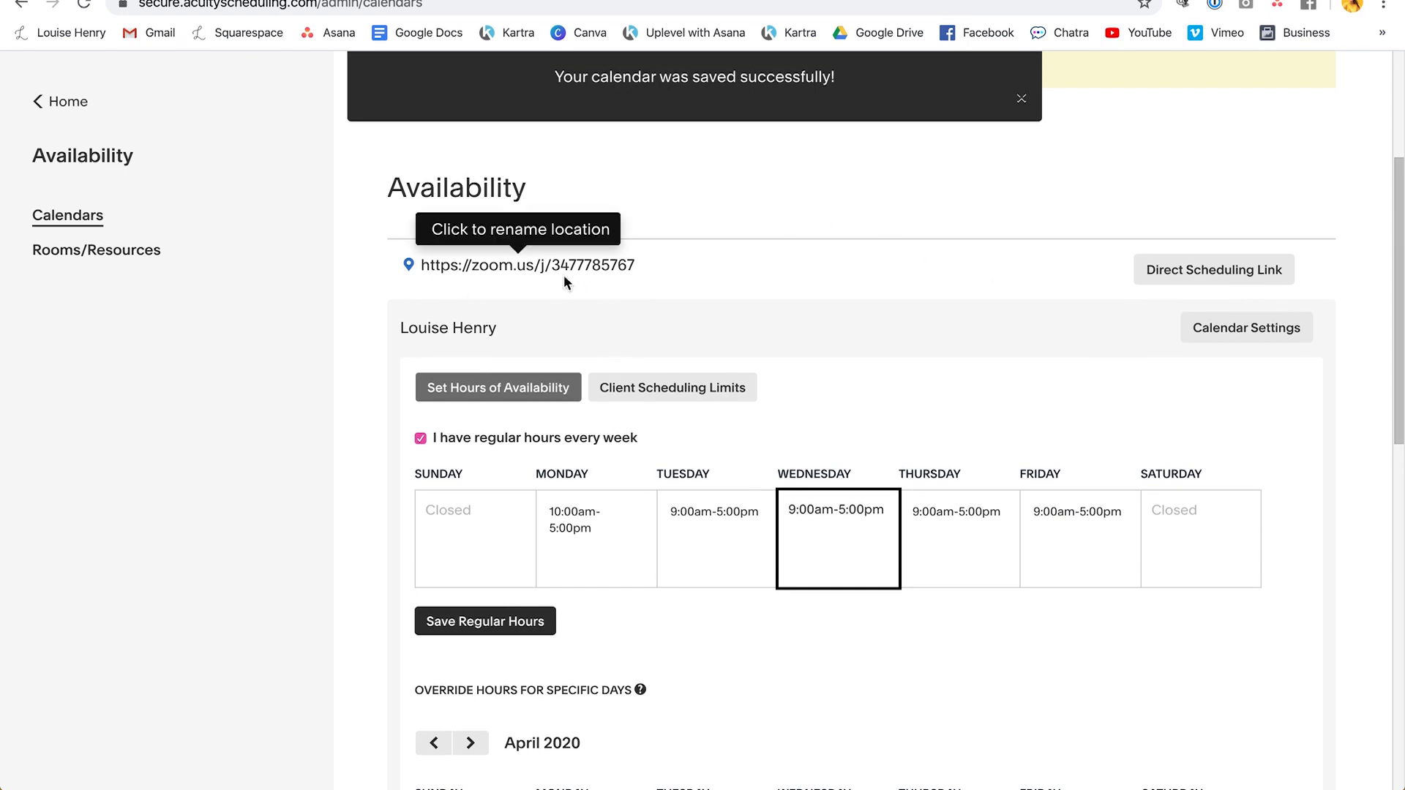
mouse_move(542, 295)
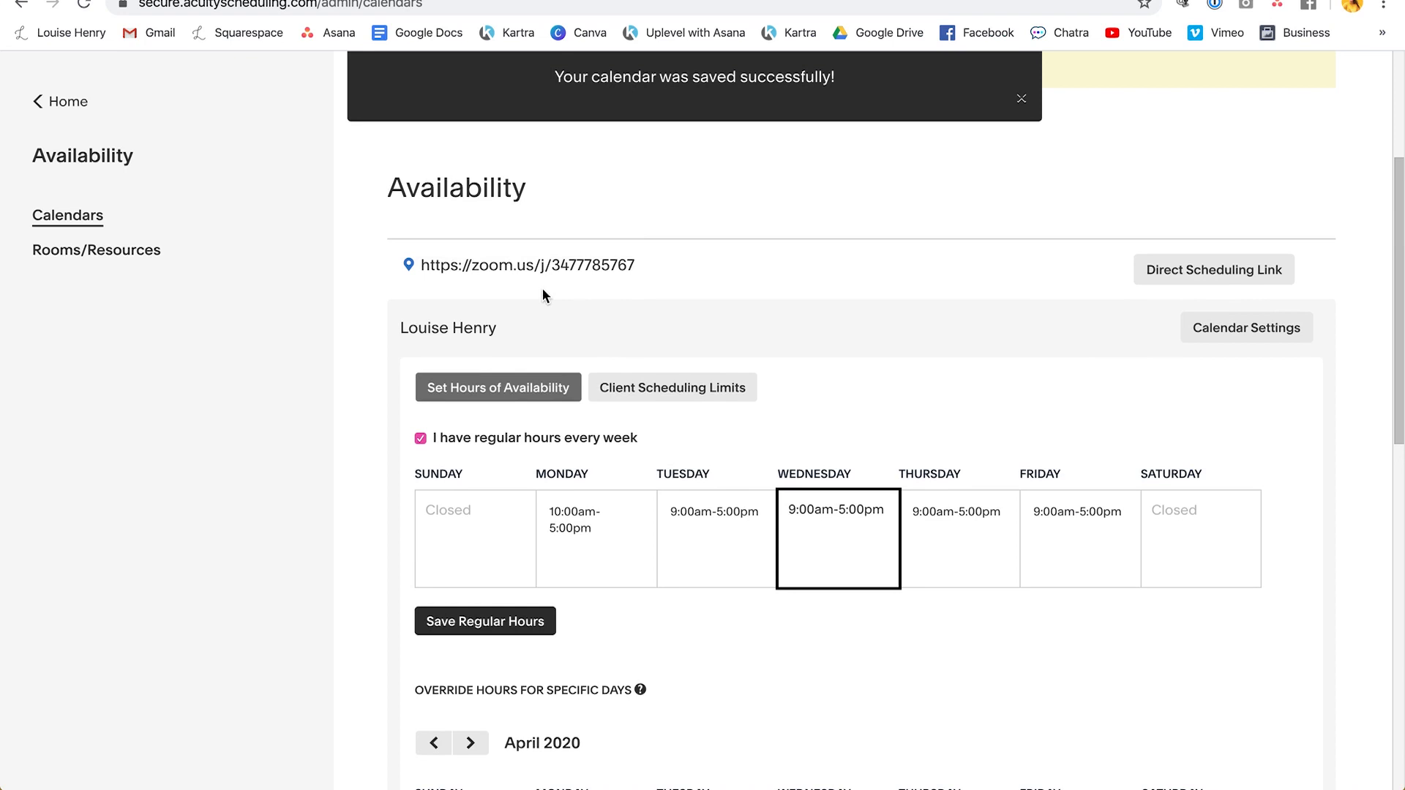
left_click(1020, 98)
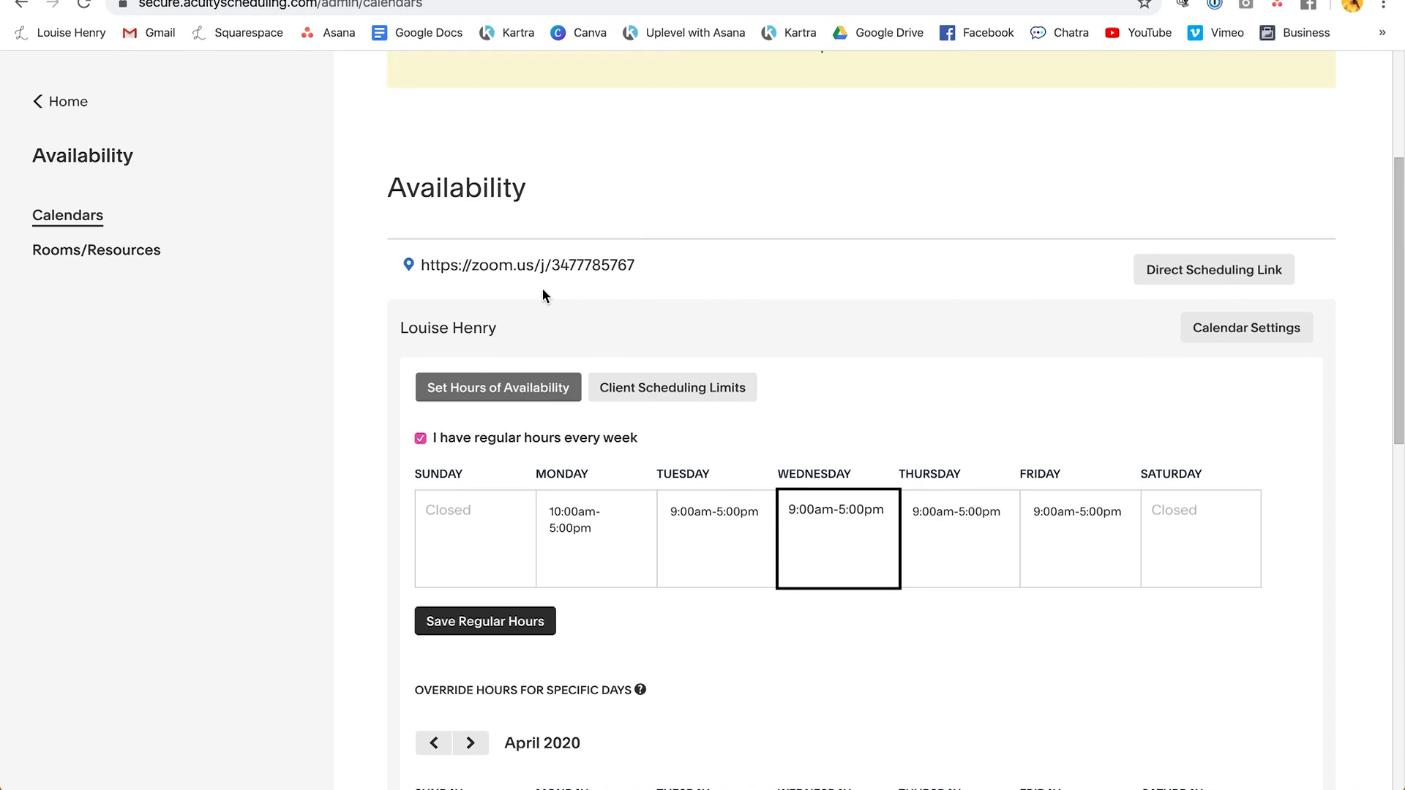
mouse_move(577, 288)
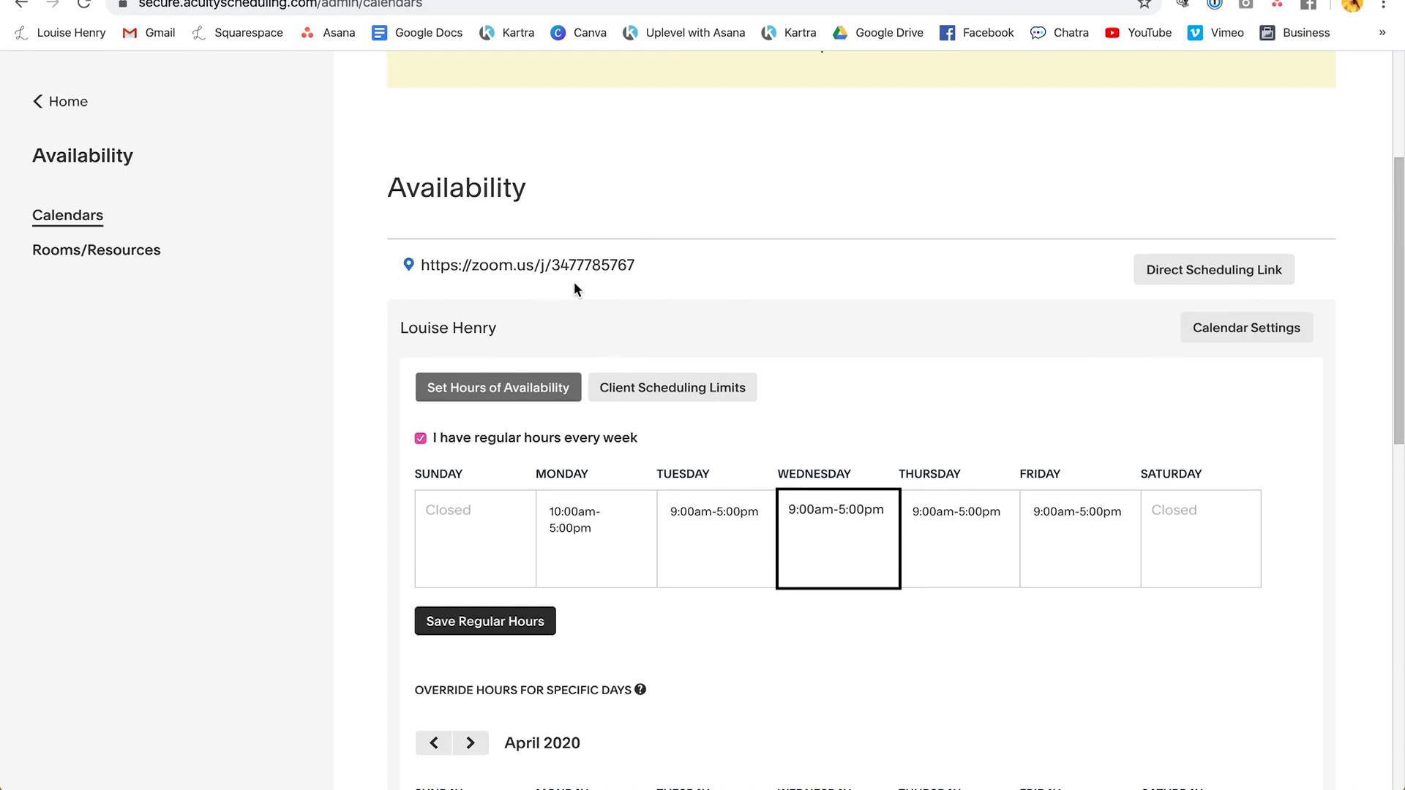
mouse_move(546, 310)
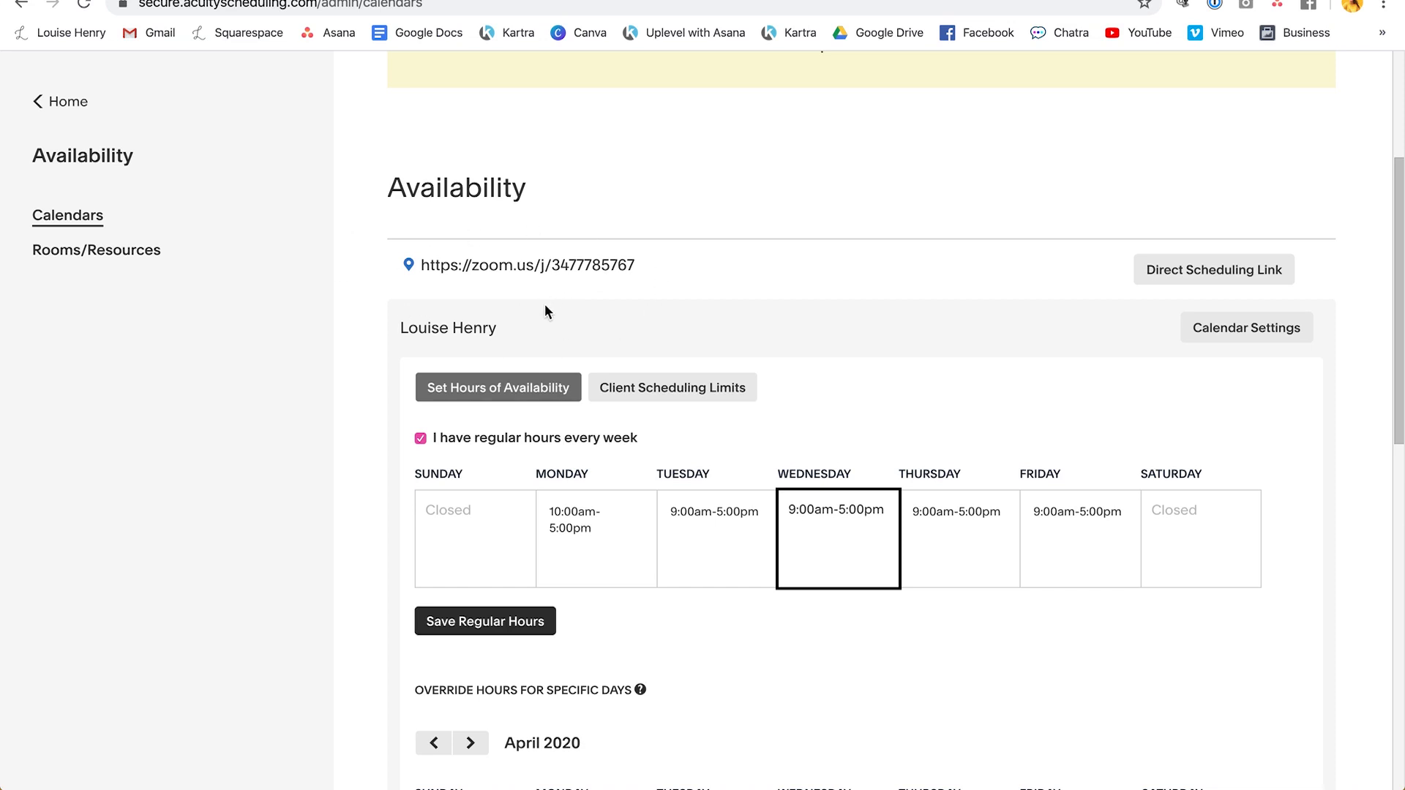